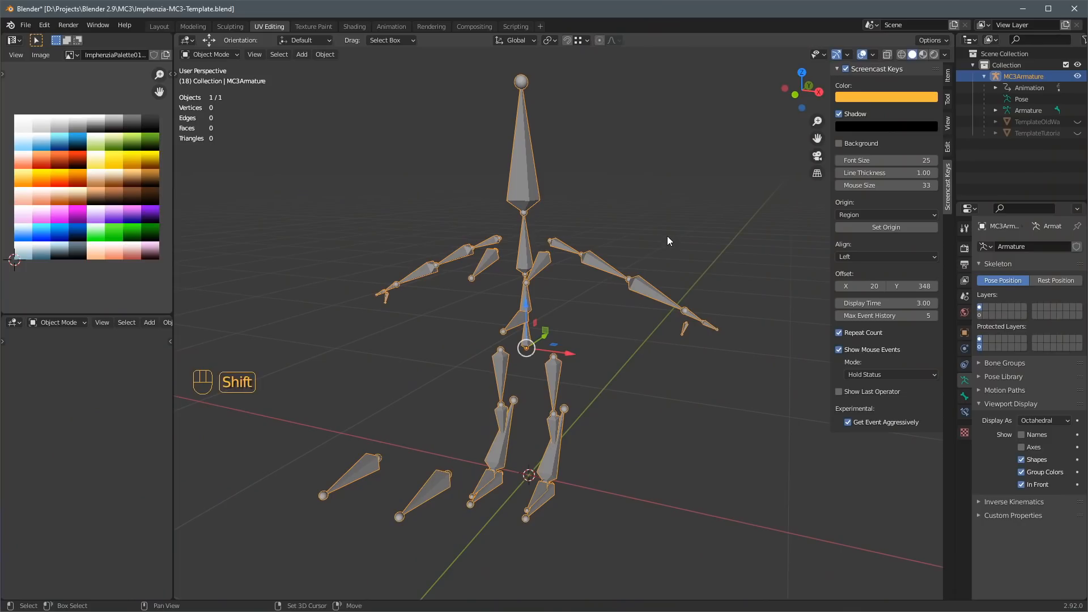
Add a cube mesh to the scene and save.
key(shift+a)
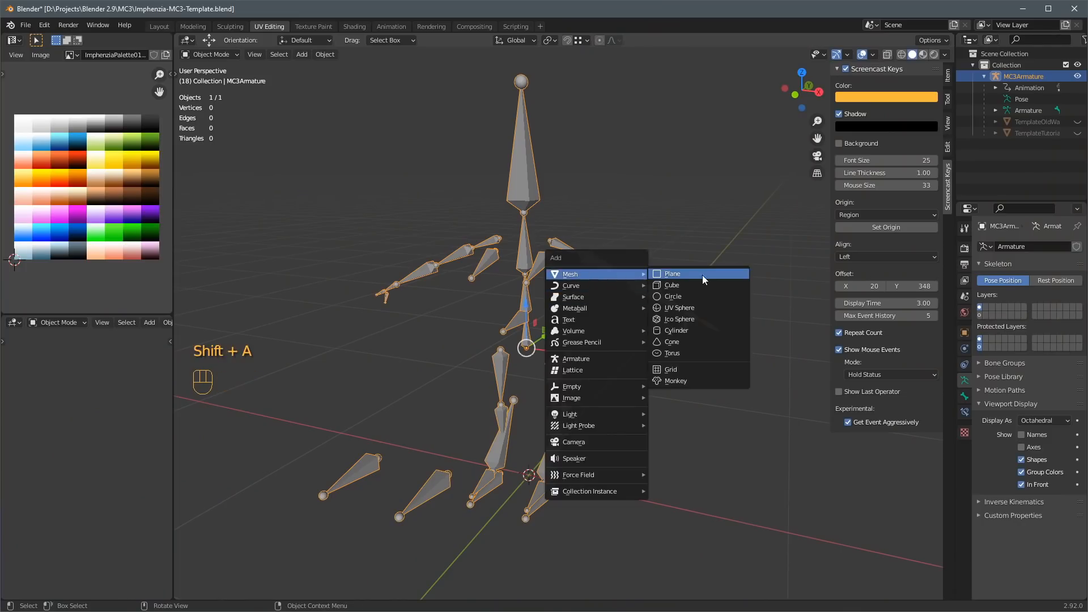
click(671, 285)
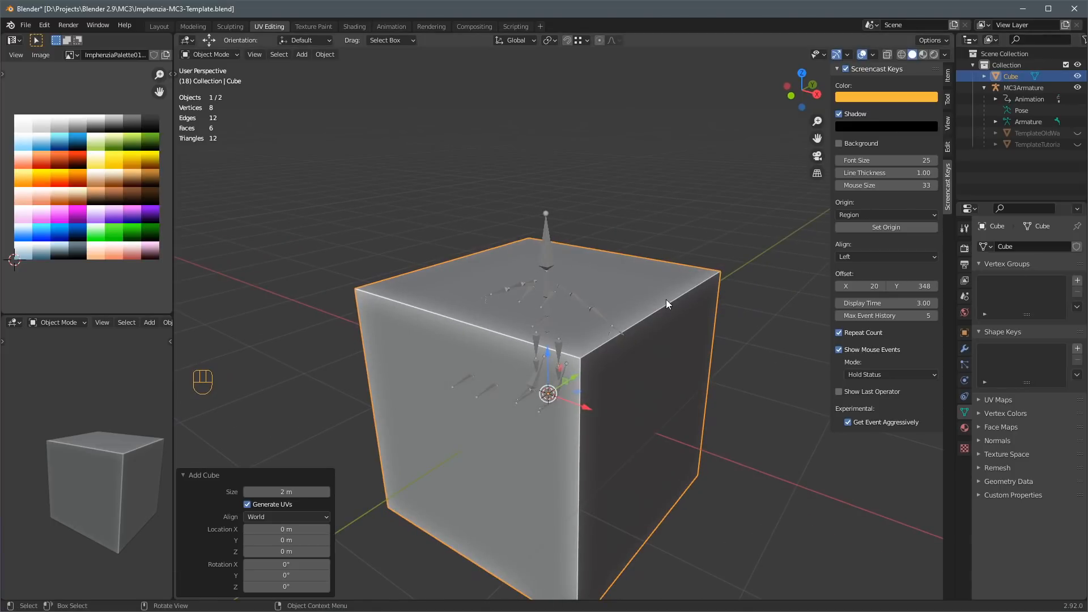
key(ctrl+s)
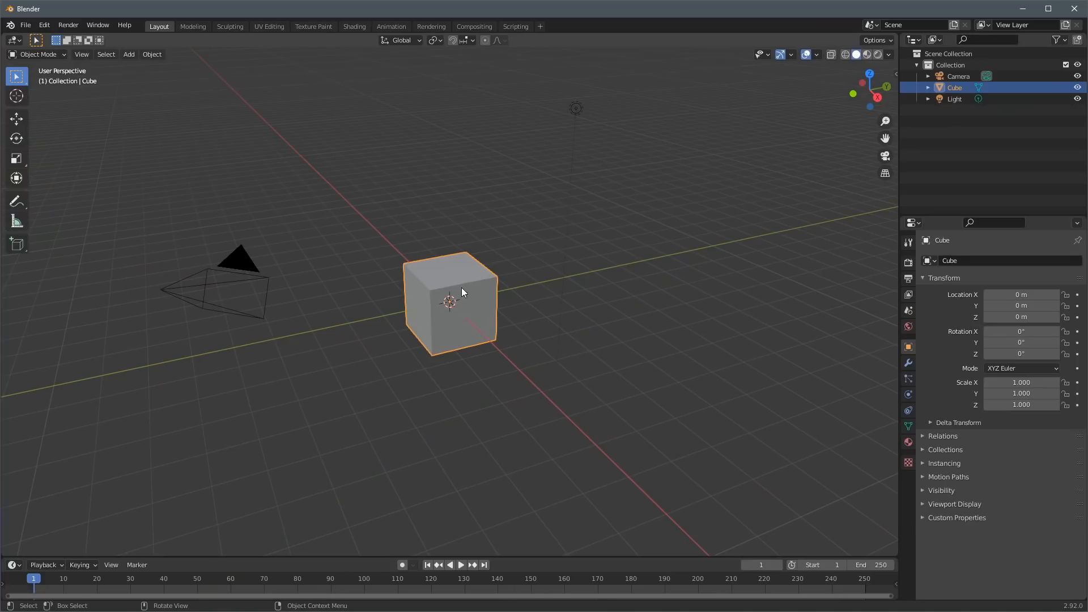
Save the default scene as ProperDefaultCube.blend and return to the armature template.
click(25, 26)
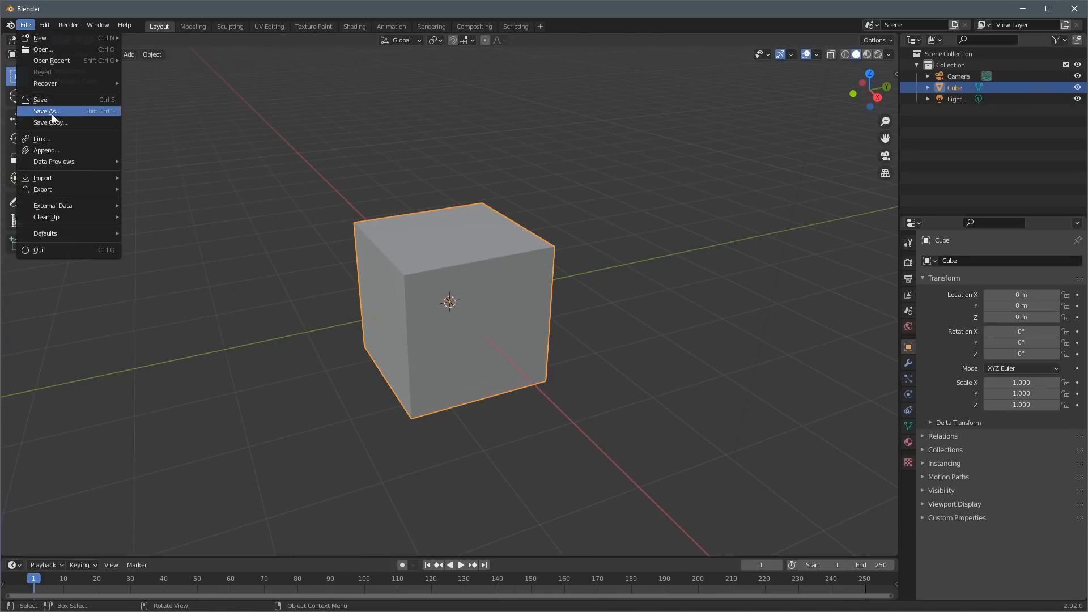
click(47, 111)
text(ProperDefaultC)
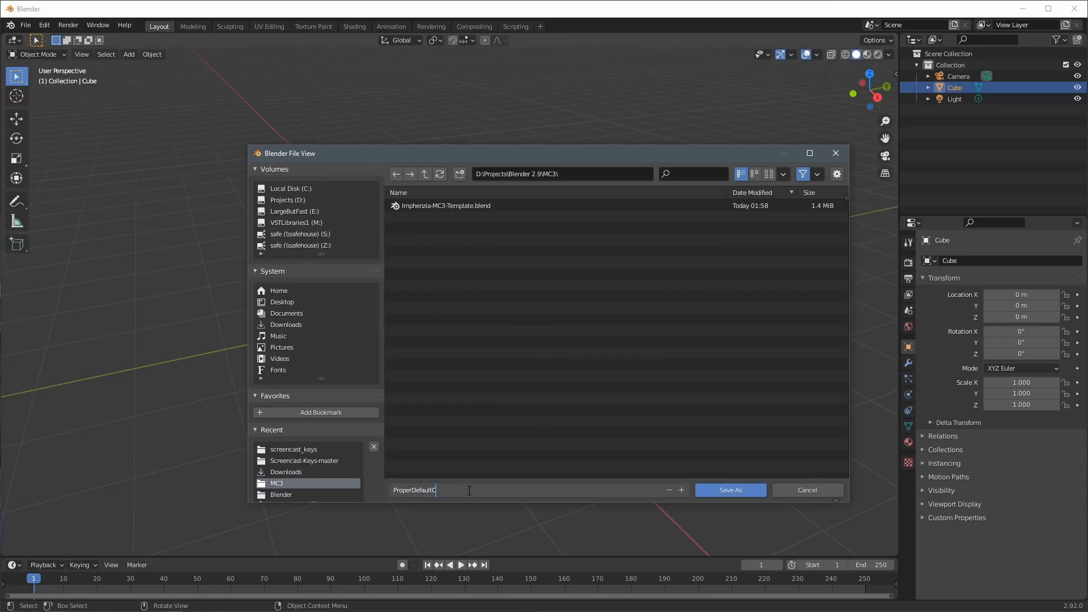
click(729, 489)
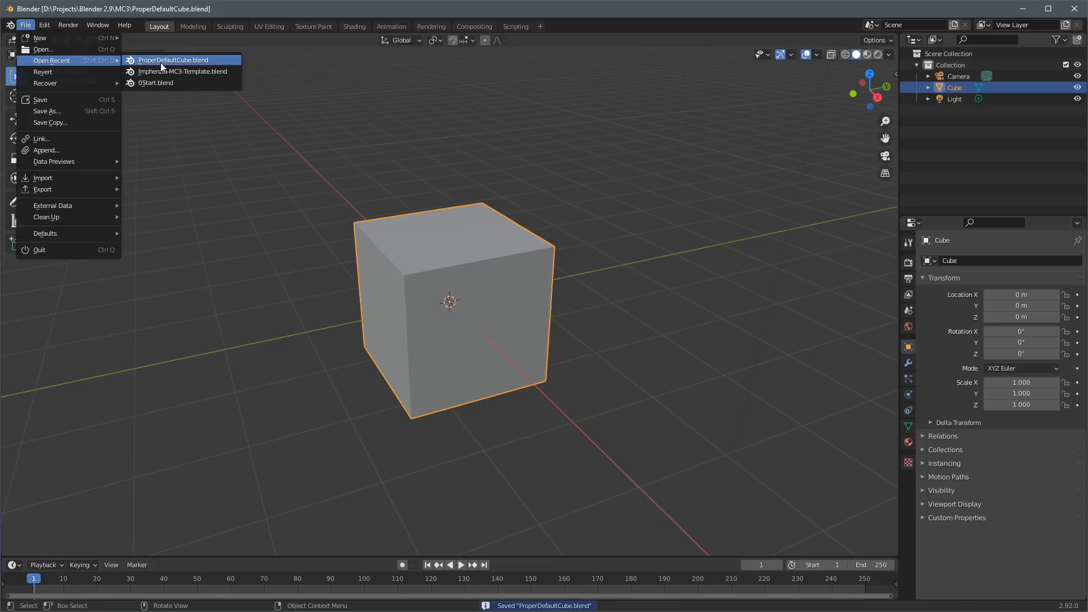
click(183, 71)
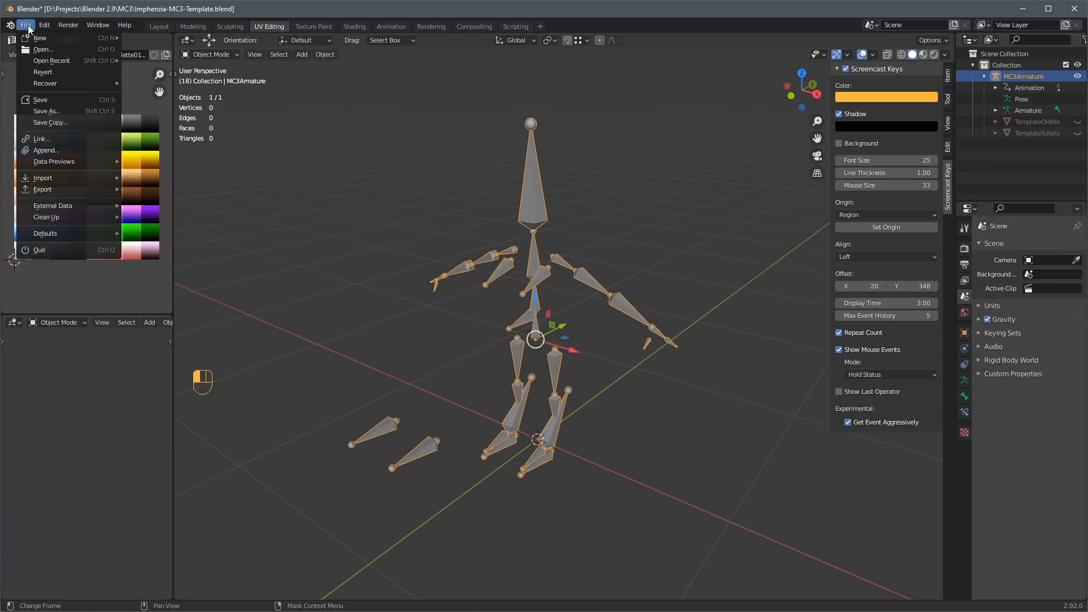
Append the Cube object from ProperDefaultCube.blend into the armature template.
click(46, 150)
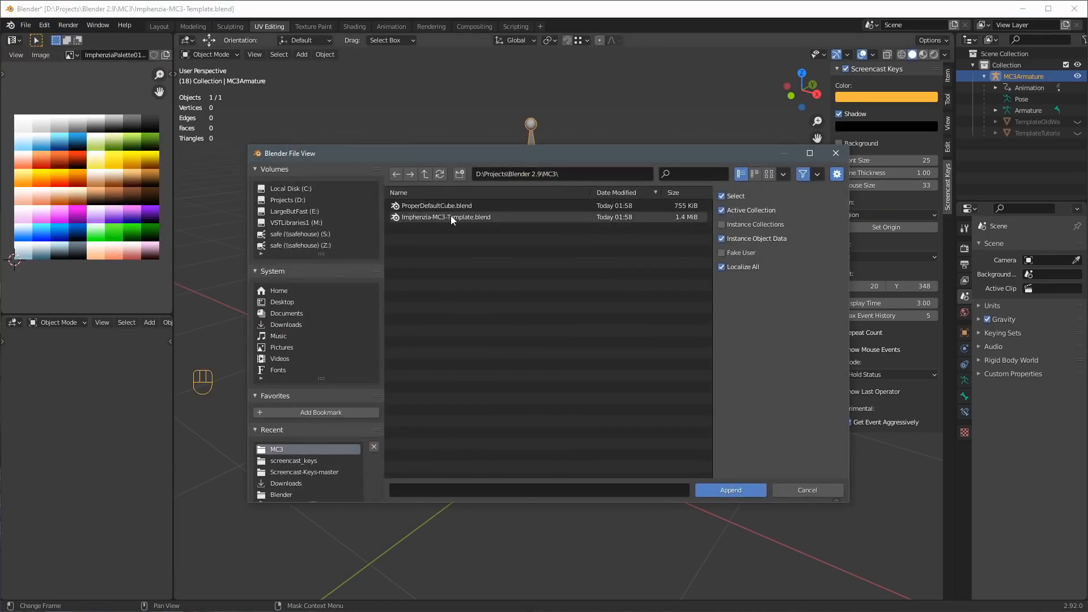
double_click(436, 205)
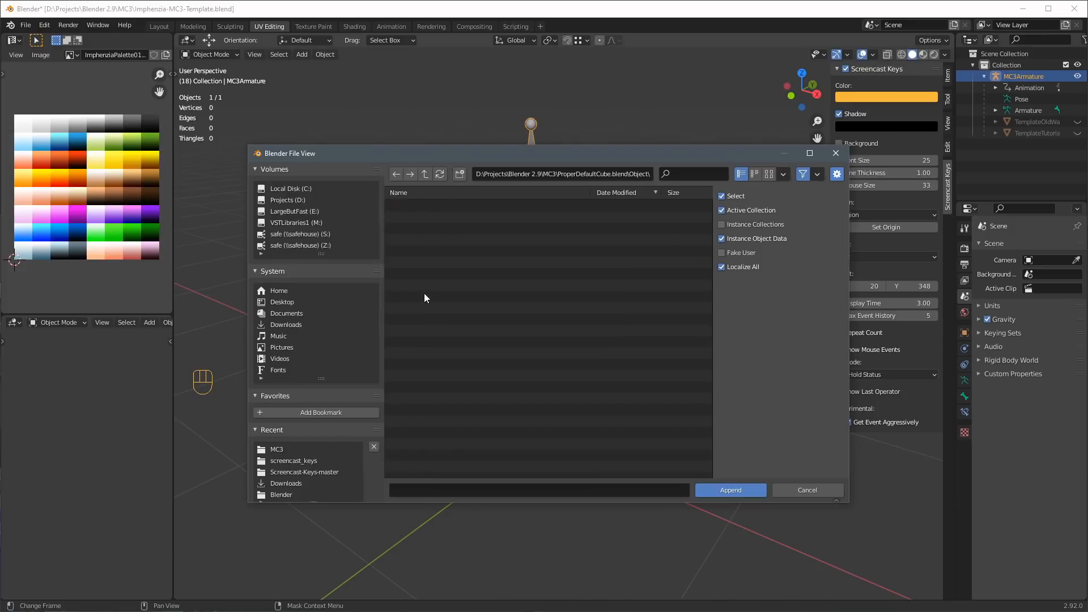
click(729, 490)
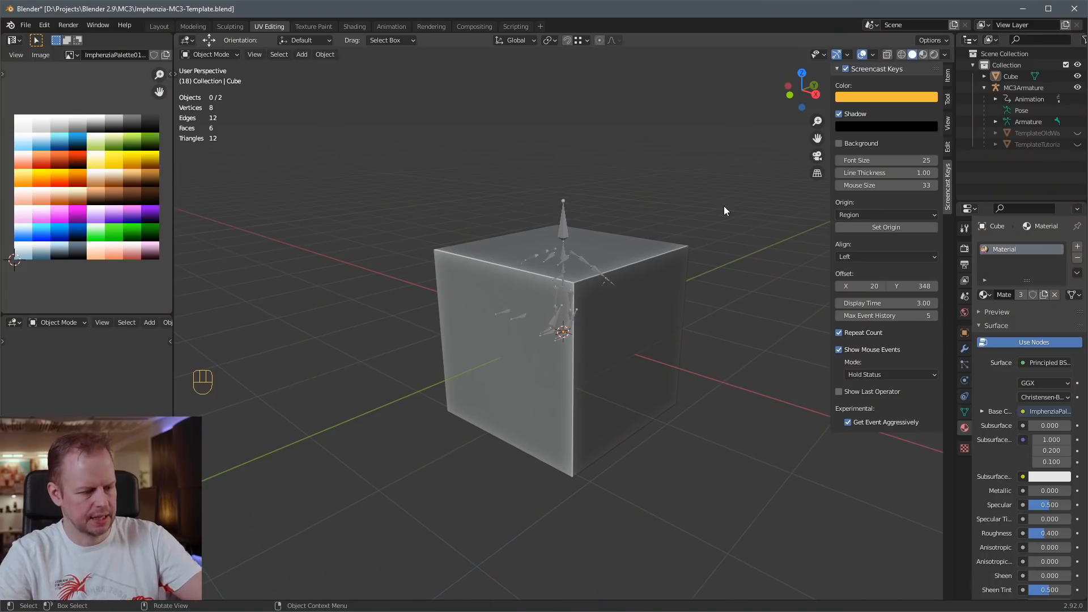
Shrink and flatten the cube into a hip block, then extrude the torso up the spine.
key(Tab)
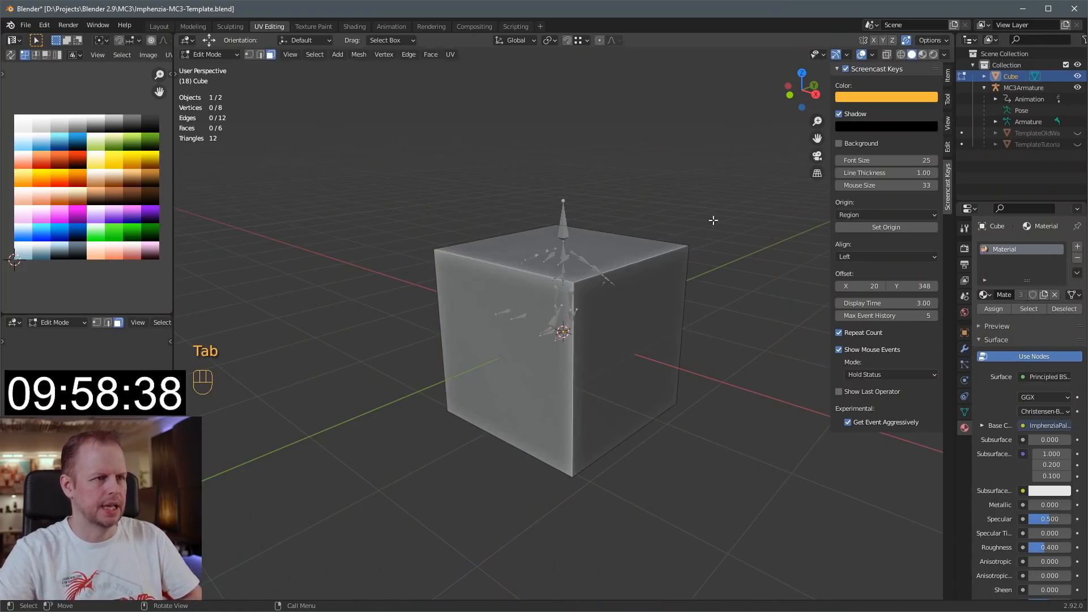
key(s)
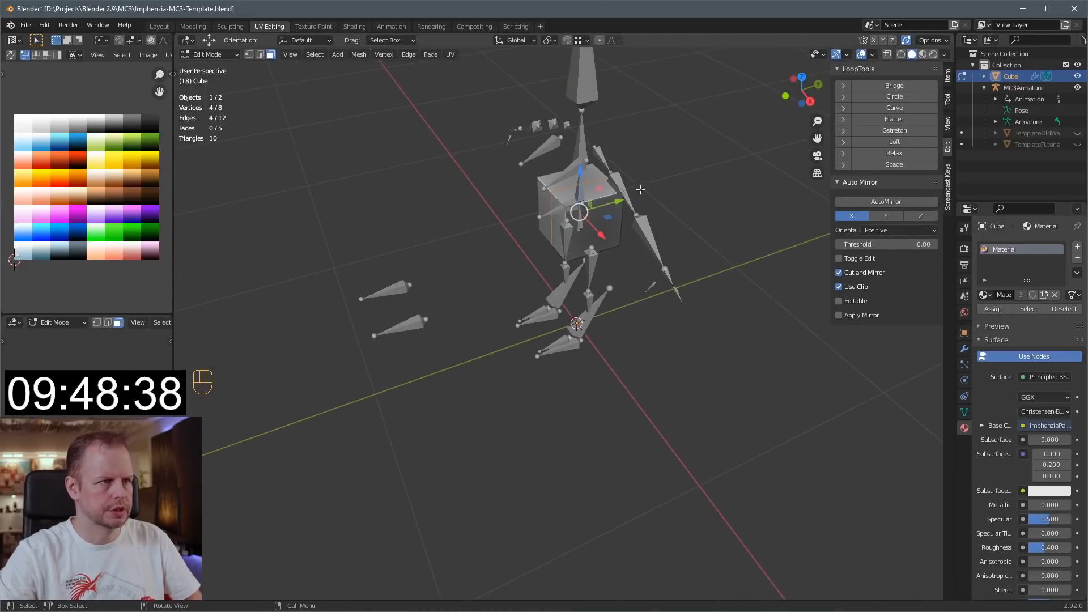
key(g)
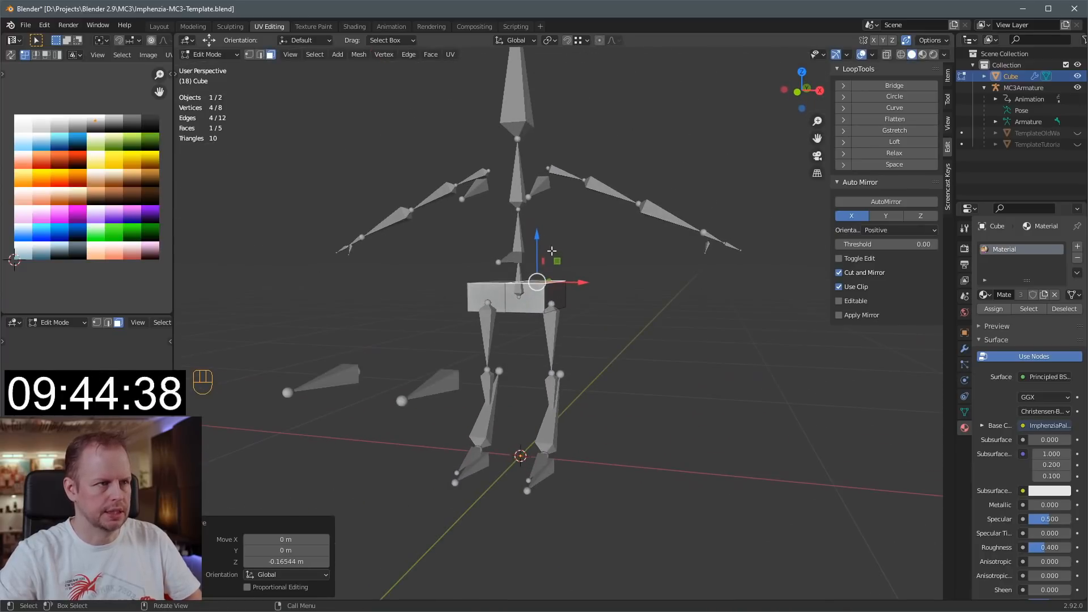
key(g)
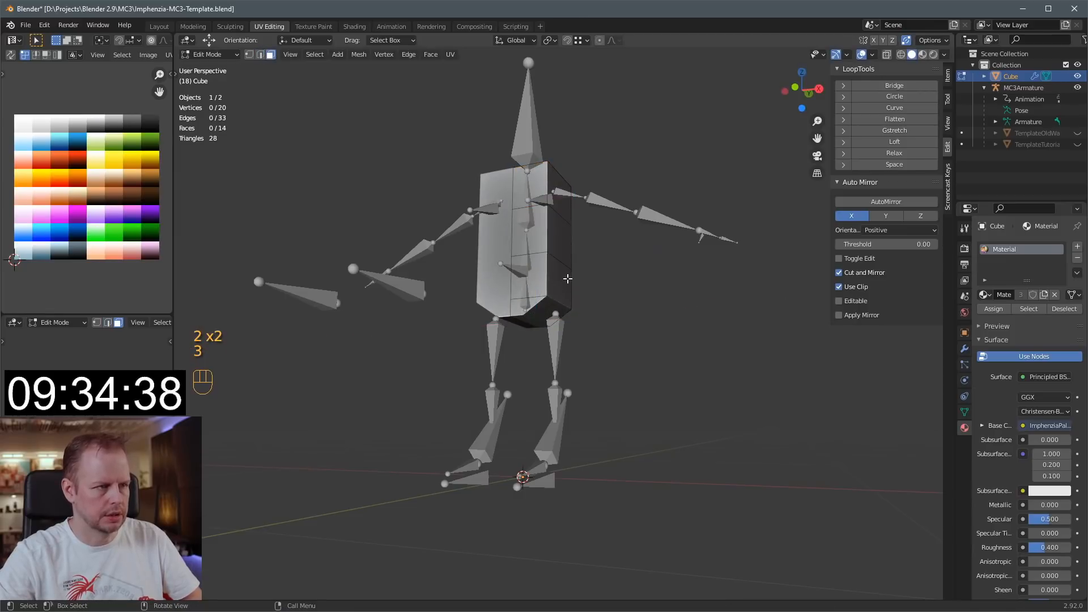
click(561, 239)
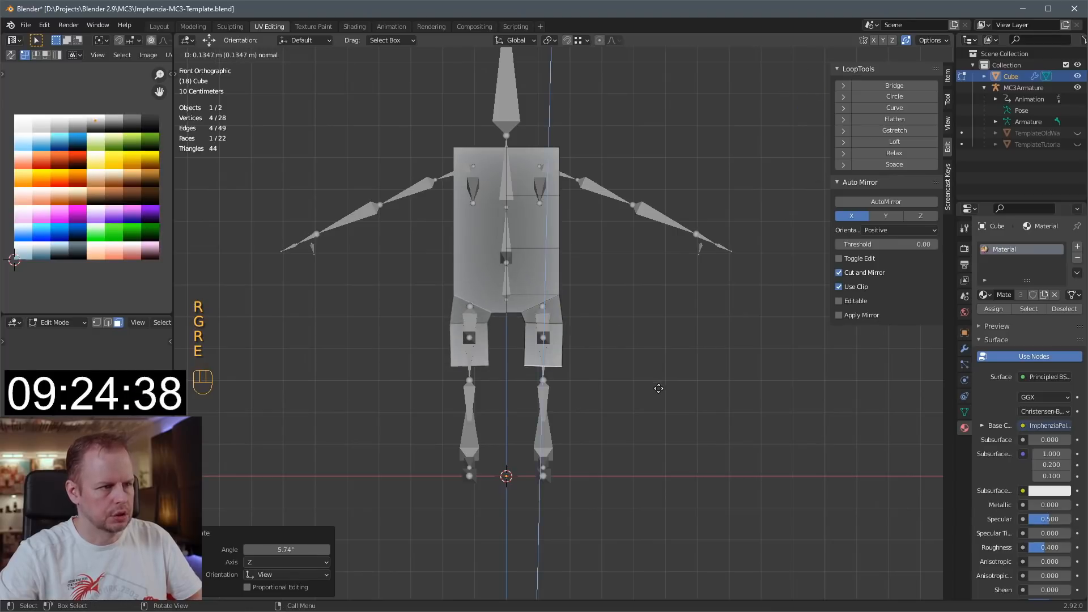
Extrude side faces into arms along the bones and bottom faces into legs down to the feet.
key(e)
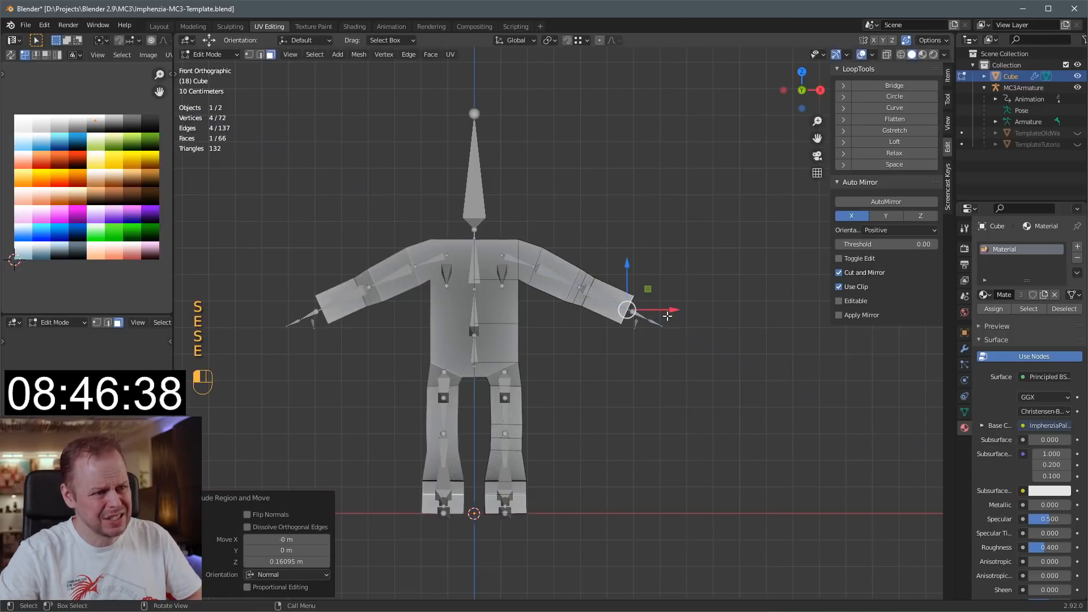
Extrude the arm ends into chunky hands with thumb blocks and shape the forward-extruded feet.
key(r)
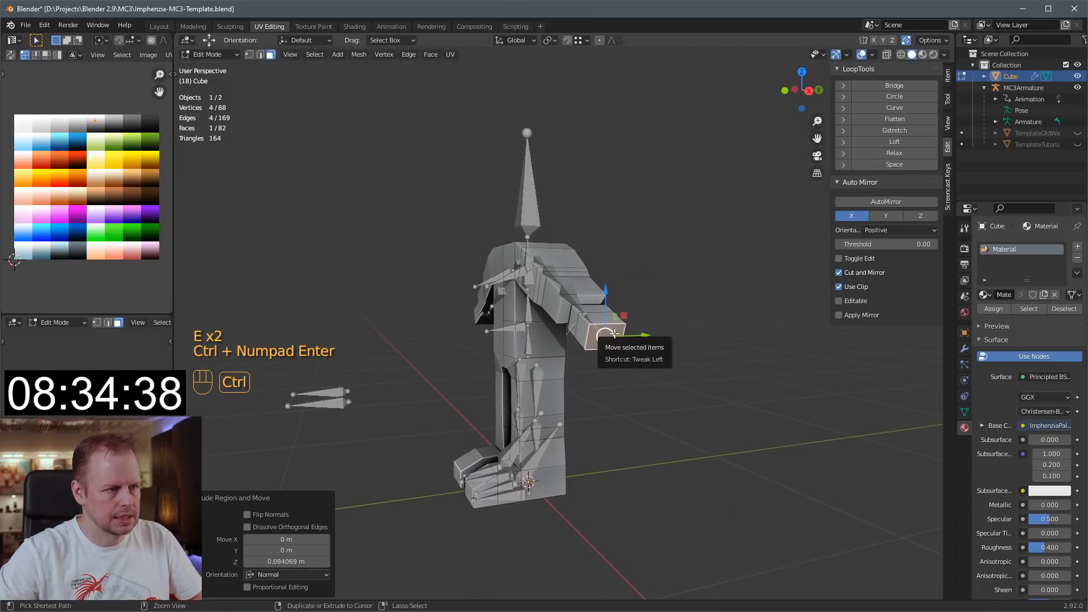
key(ctrl+z)
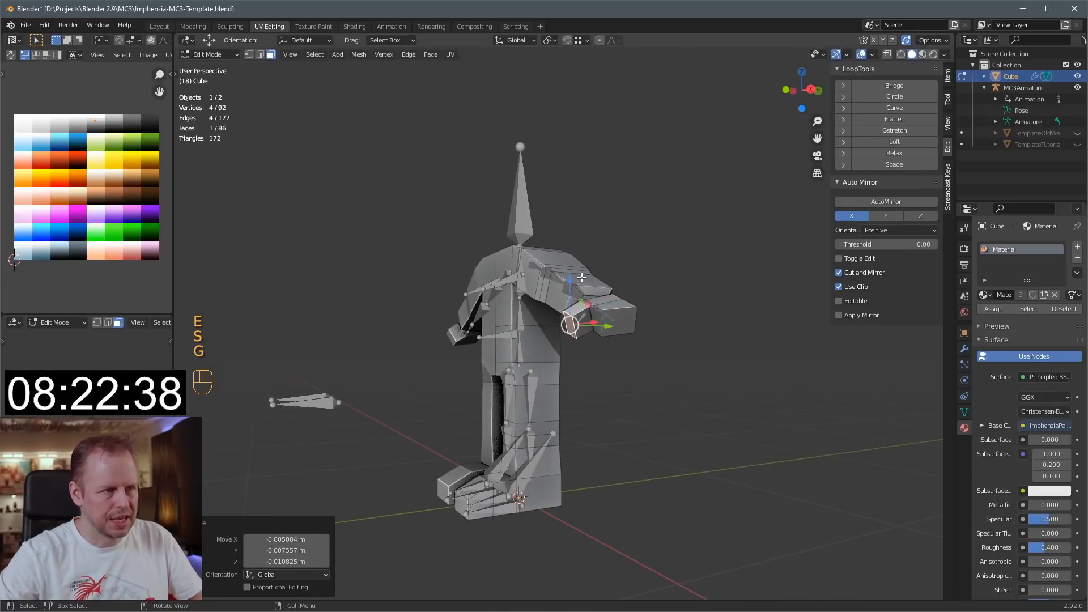
key(s)
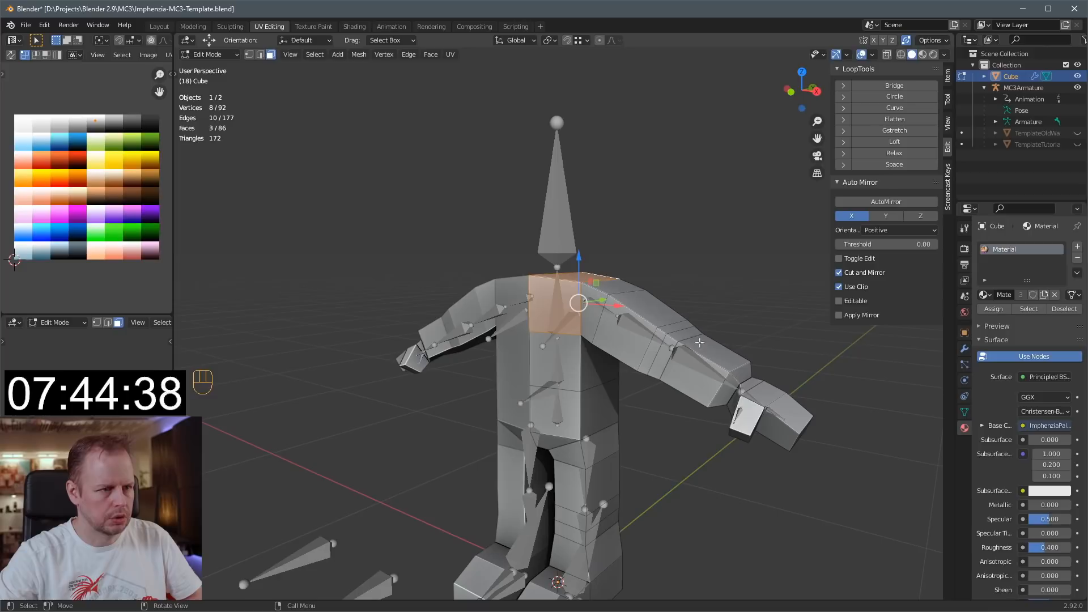
Add edge loops across the shoulder and arm, then extrude a neck and boxy head.
key(ctrl+r)
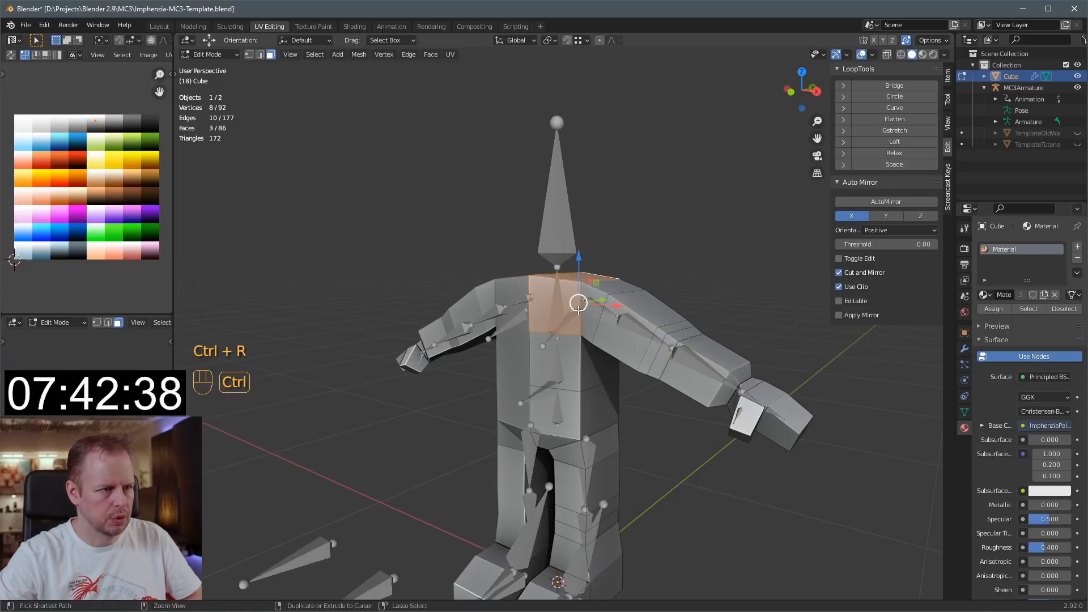
key(ctrl+r)
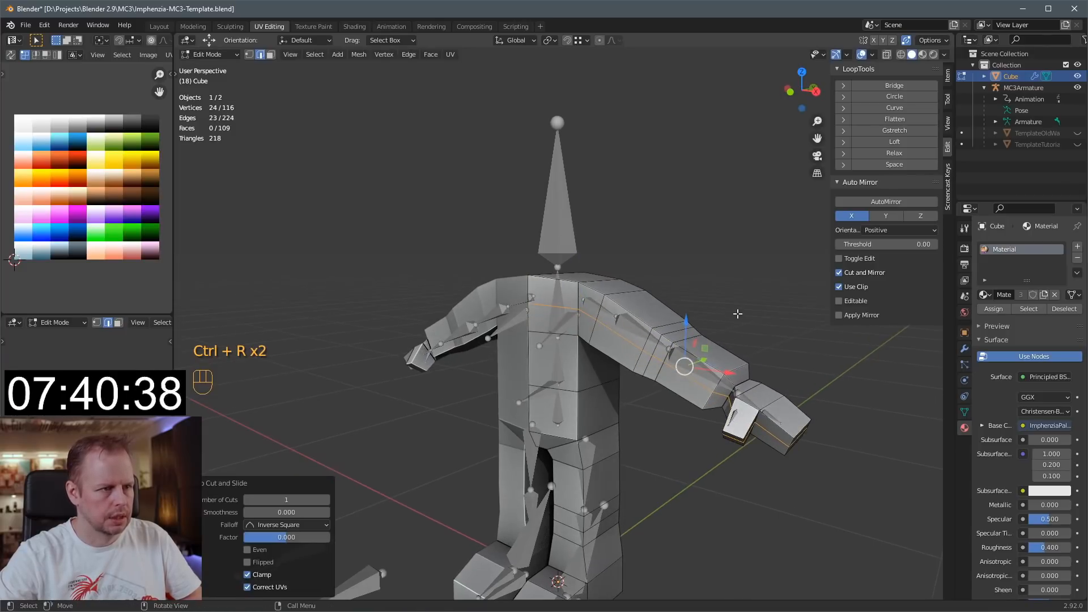
key(alt+s)
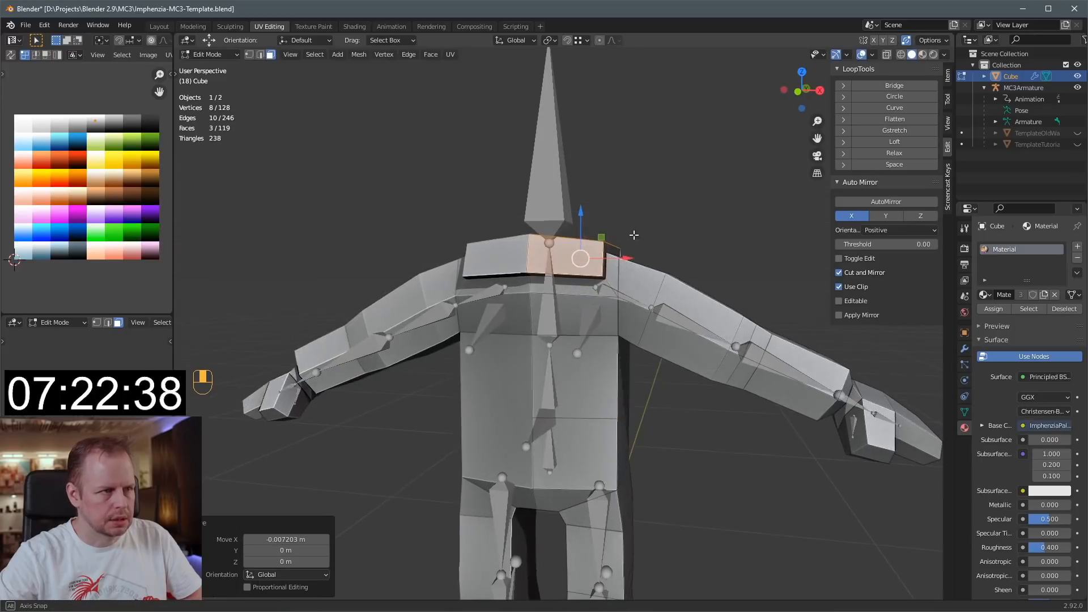
key(g)
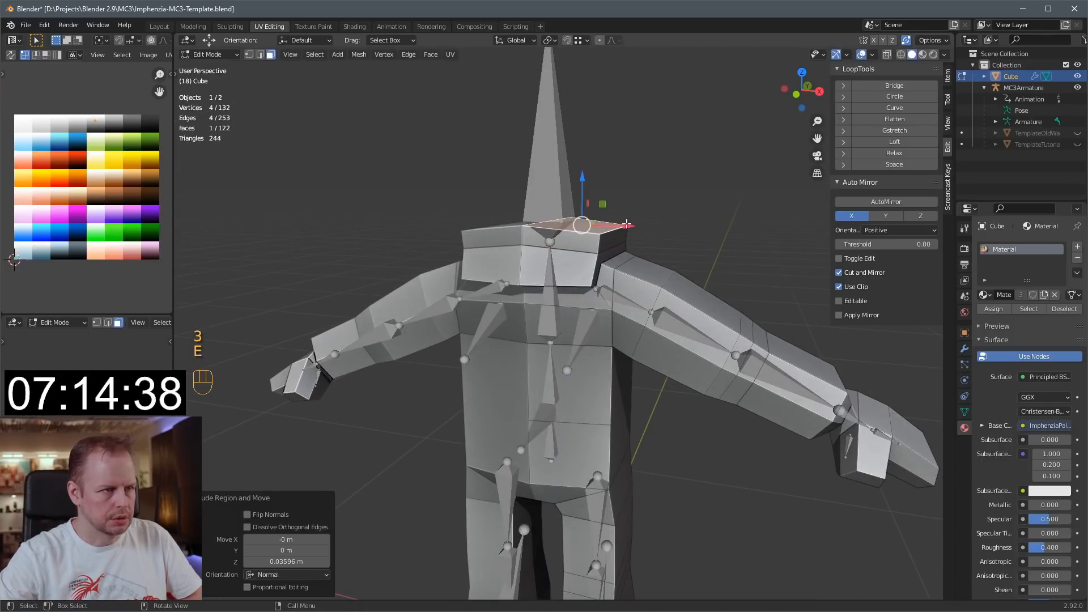
key(s)
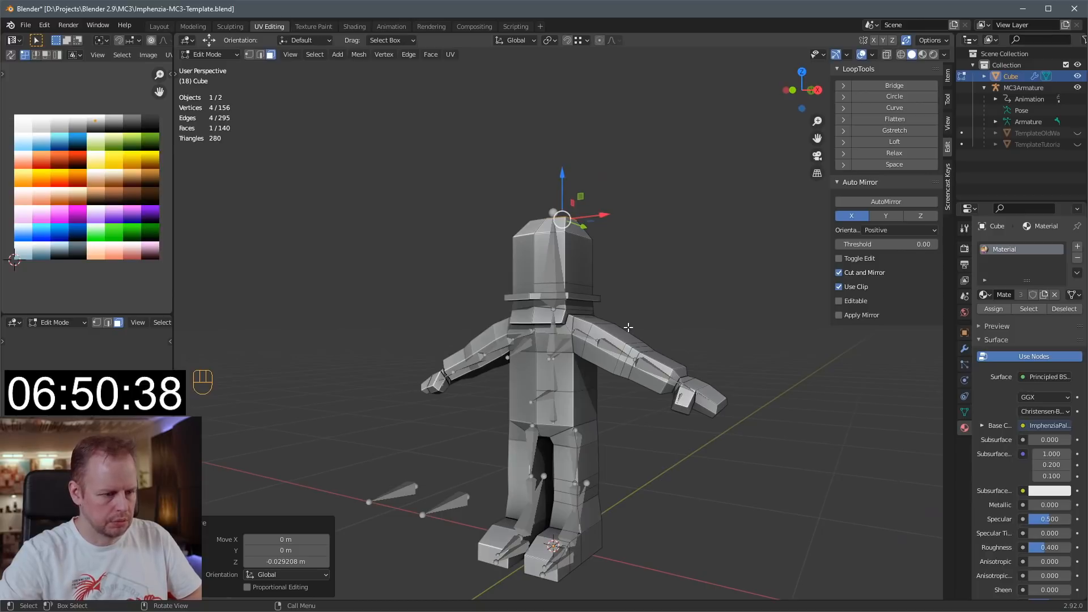
Cut a vertical loop and round the head into a dome with an inset porthole.
key(ctrl+r)
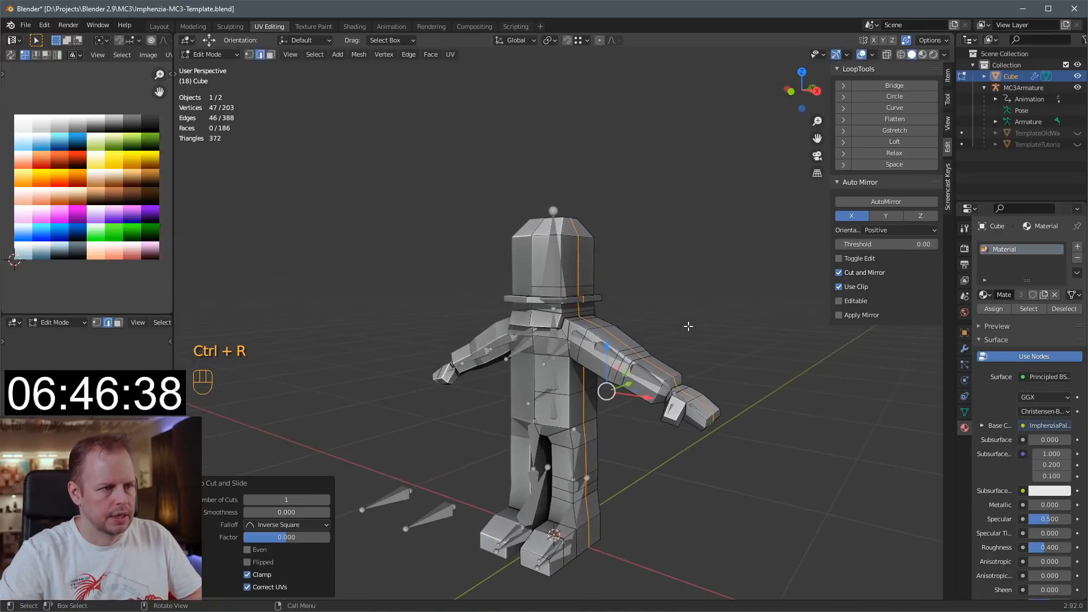
key(alt+s)
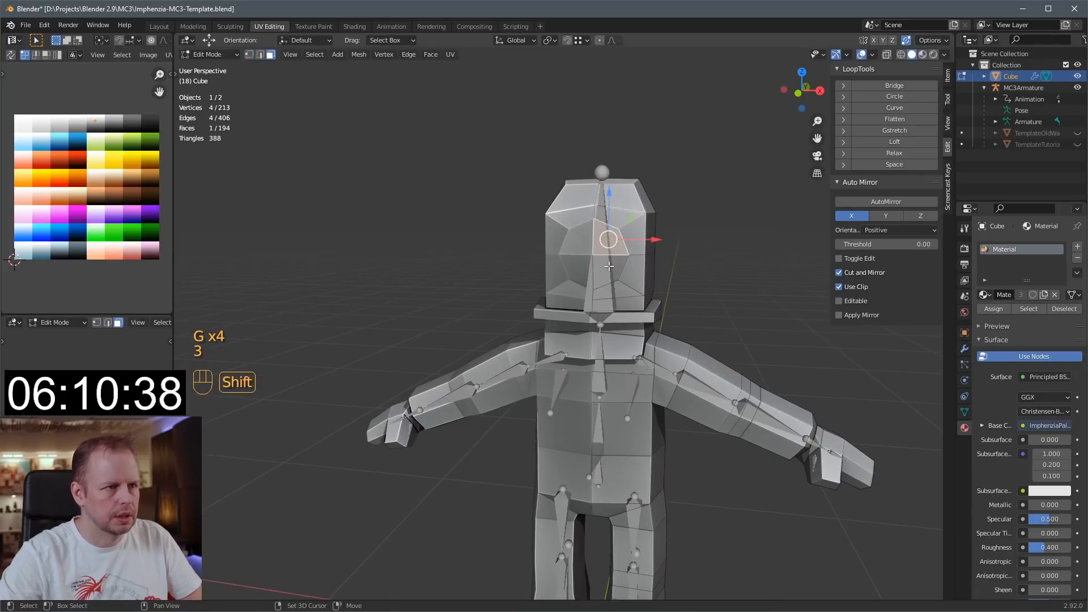
key(i)
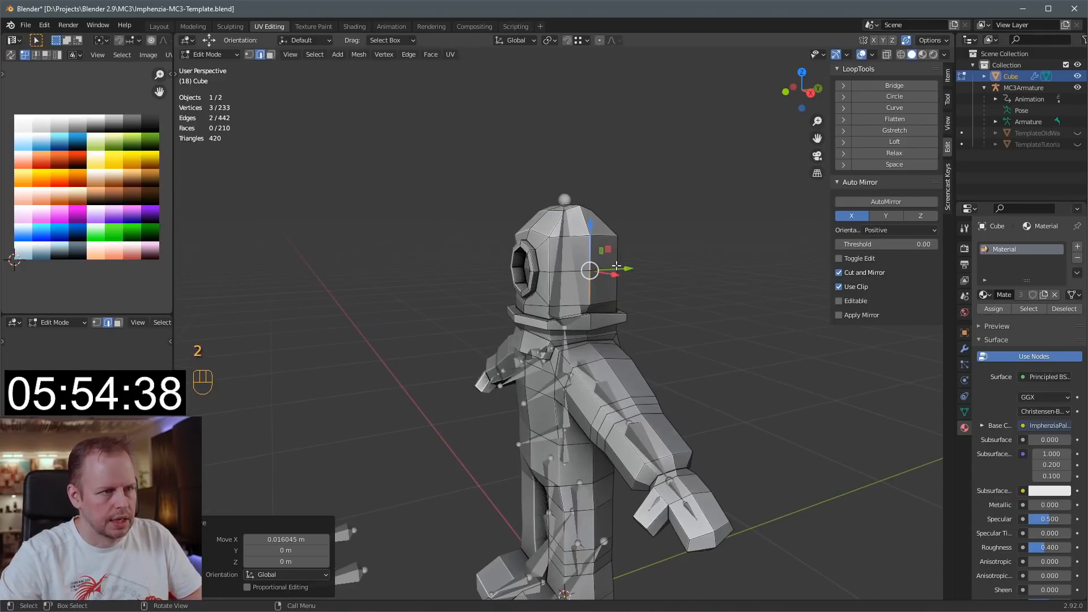
key(g)
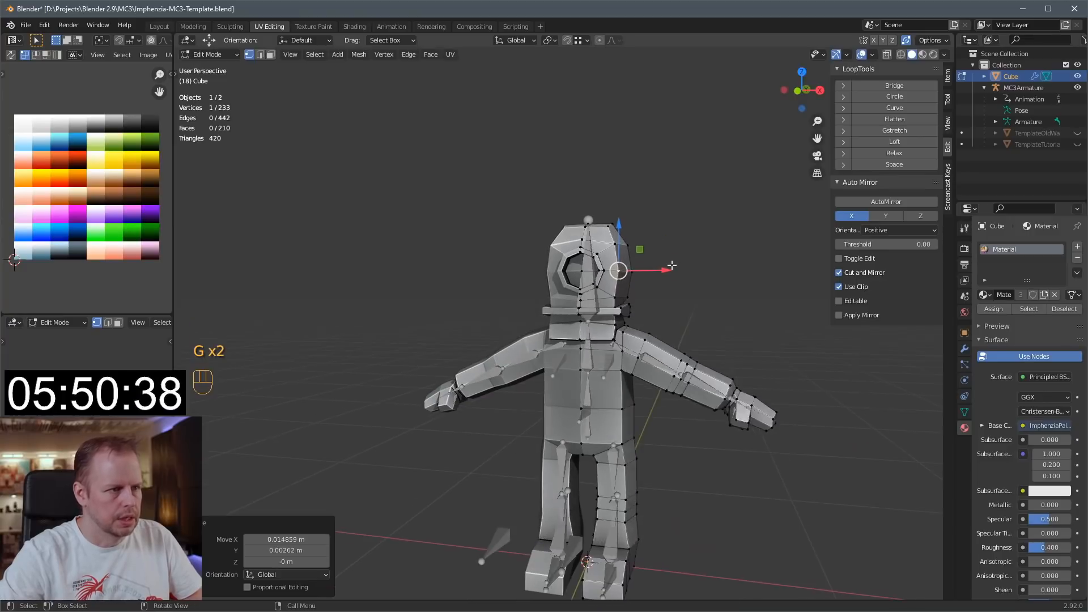
Paint the helmet orange, gloves dark, glass blue, and add two lower-torso edge loops.
key(a)
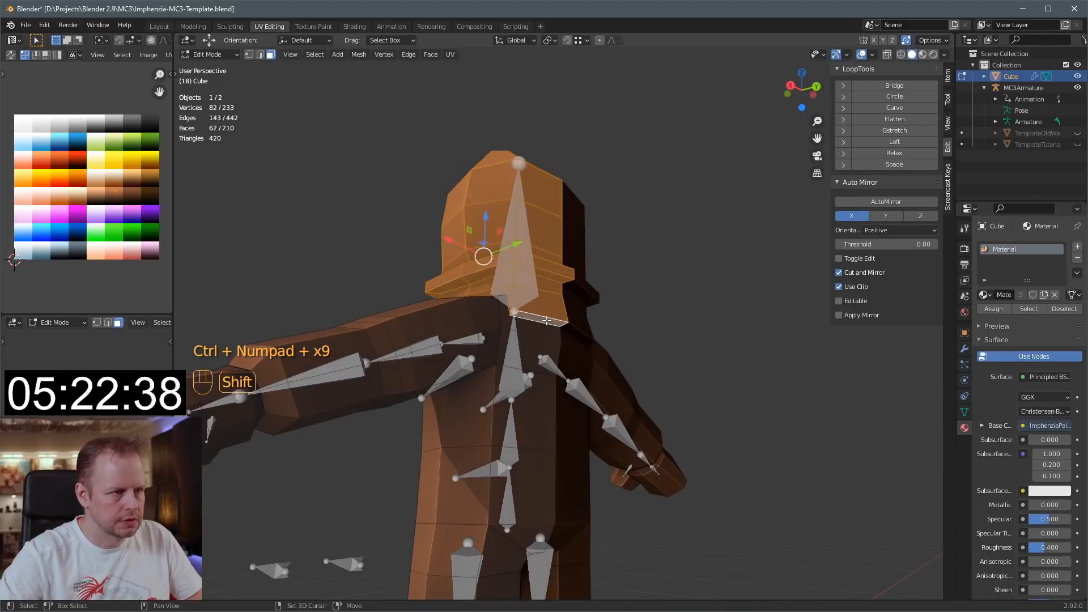
key(g)
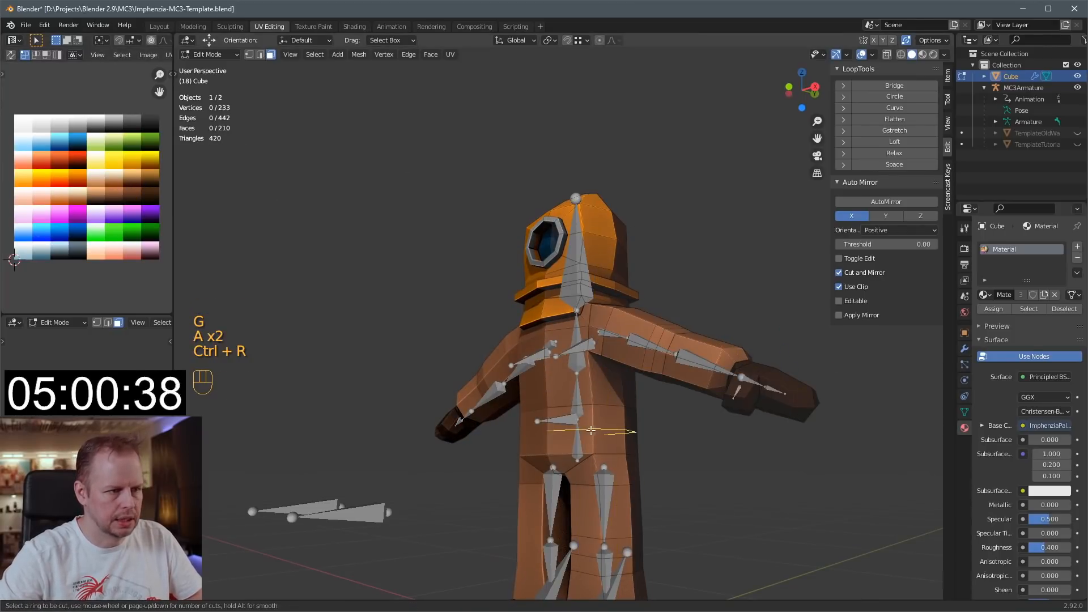
click(591, 430)
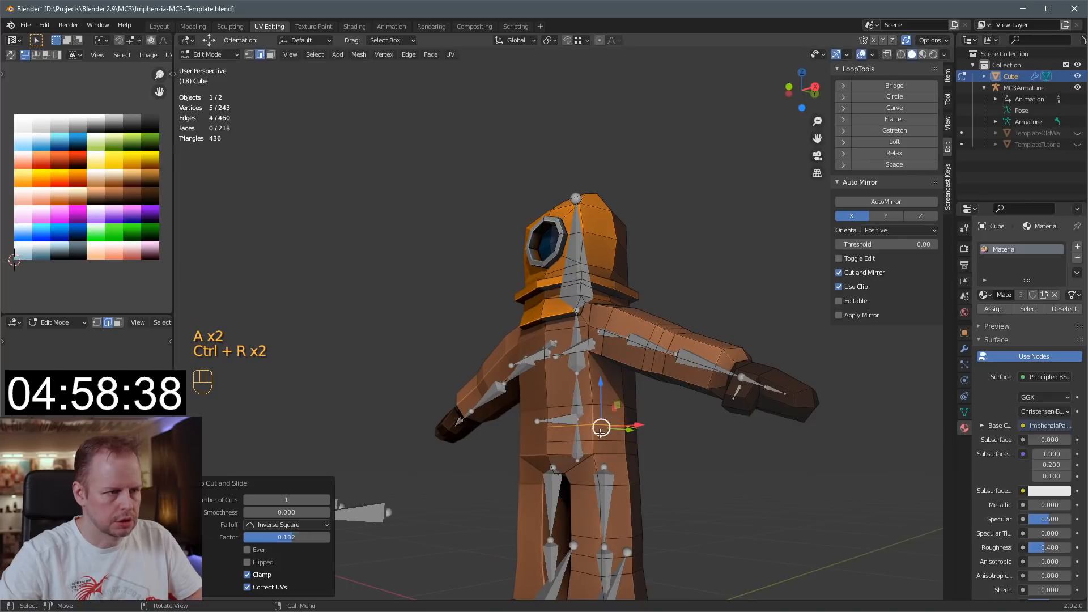
key(alt+e)
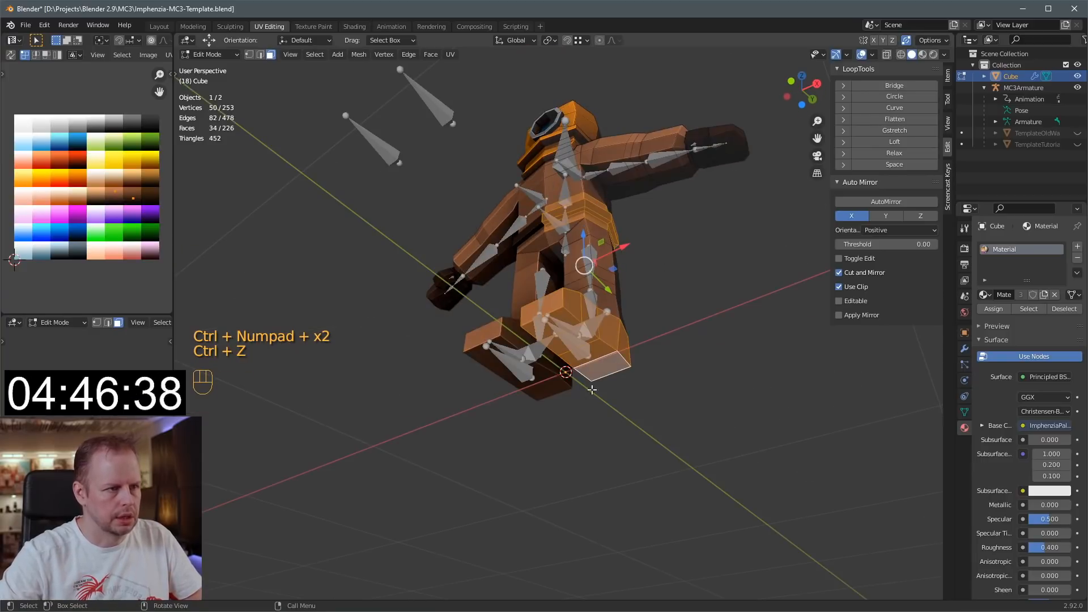
key(ctrl+z)
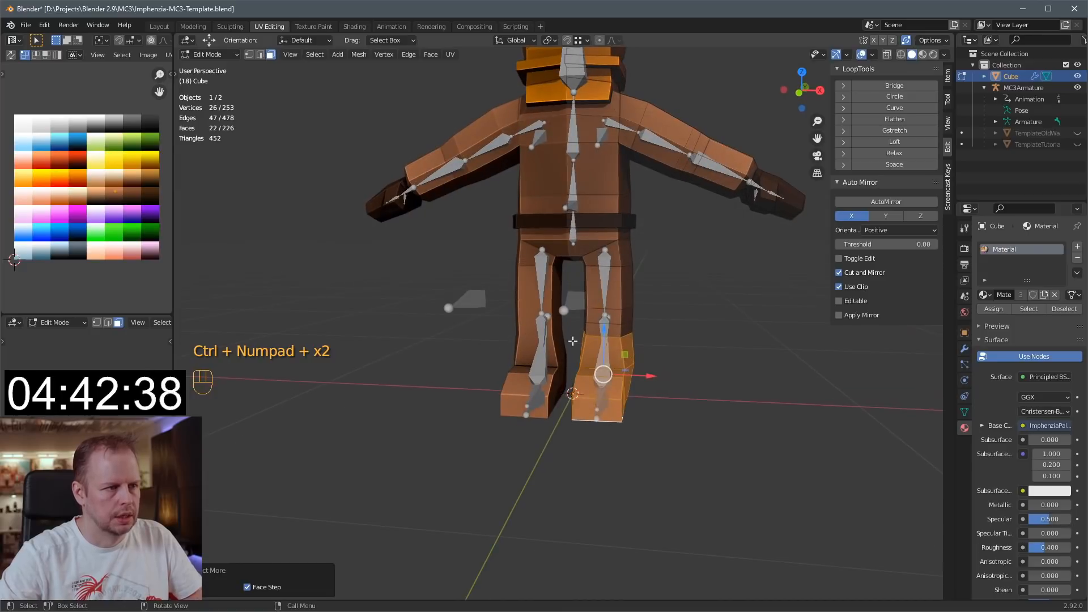
Grow the selection over both boots and map their UVs to the dark brown swatch.
key(g)
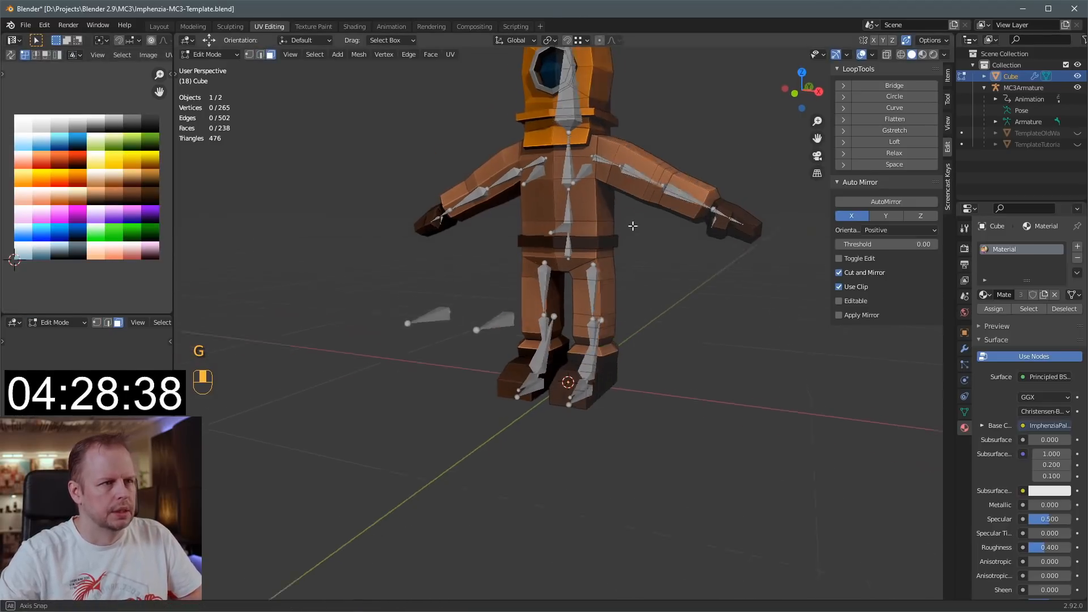
Cut an edge loop across the chest and push the shoulder edge outward, checking in Object Mode.
key(ctrl+r)
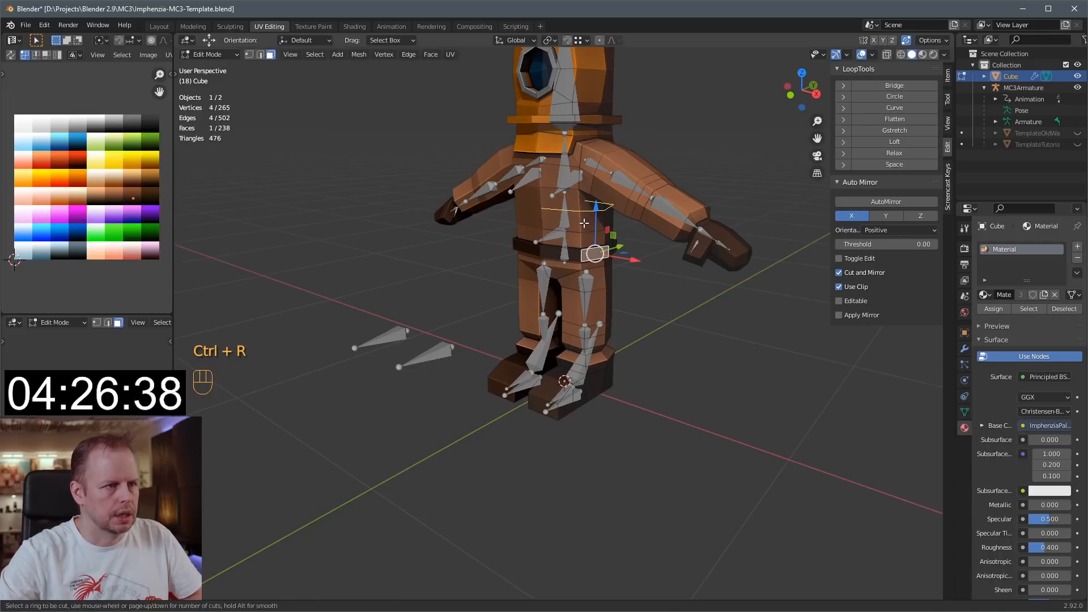
key(g)
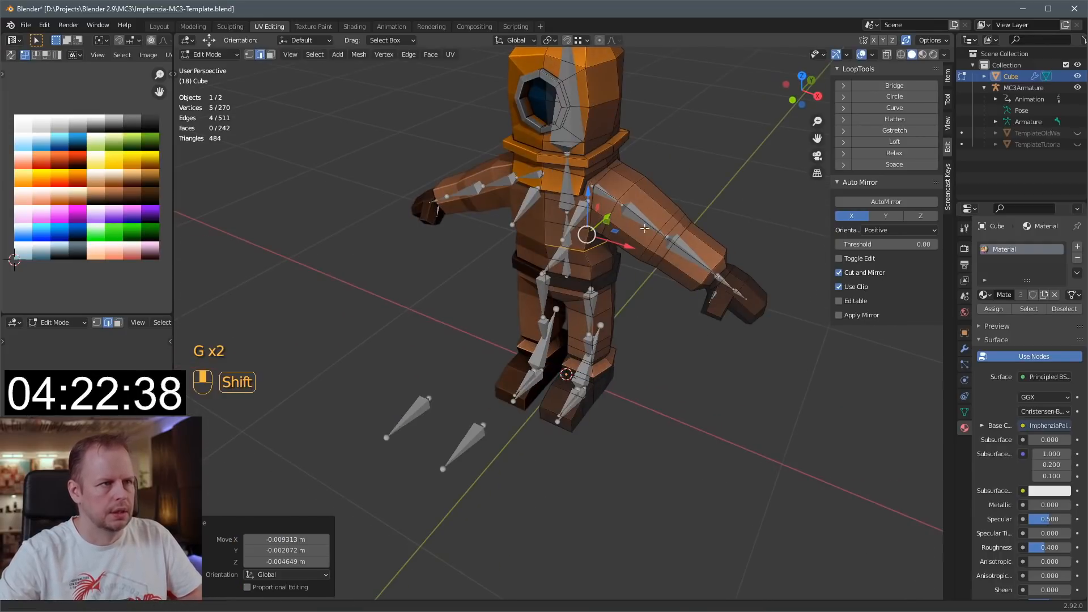
key(Tab)
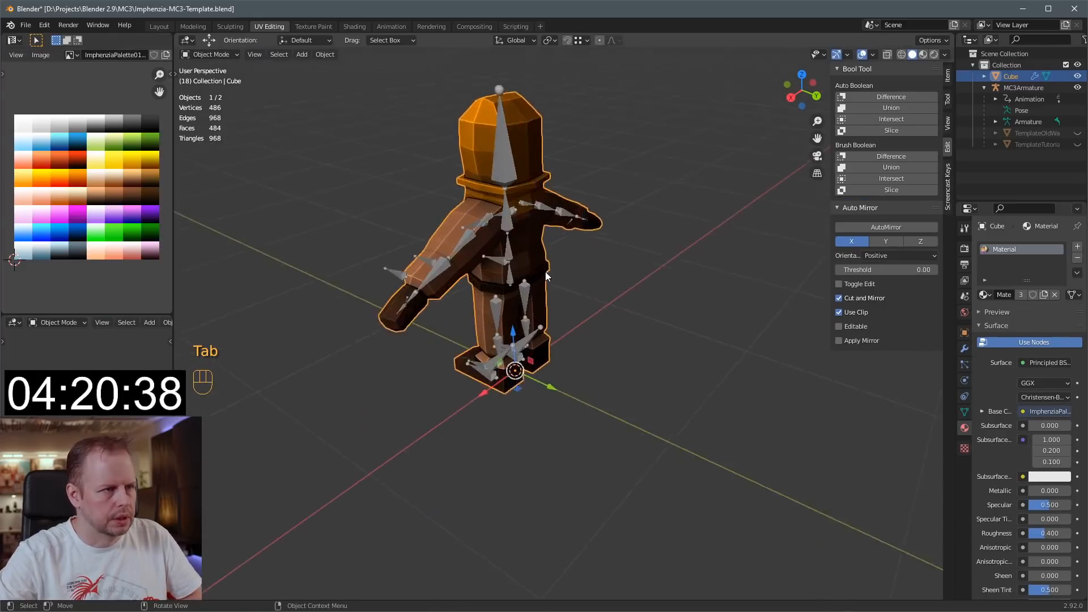
key(Tab)
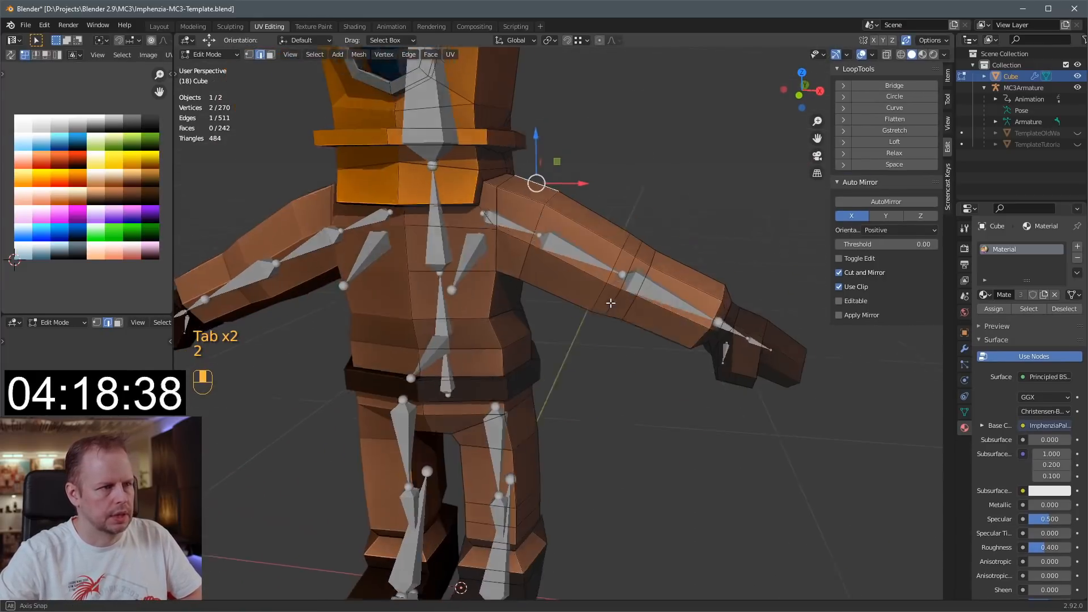
key(g)
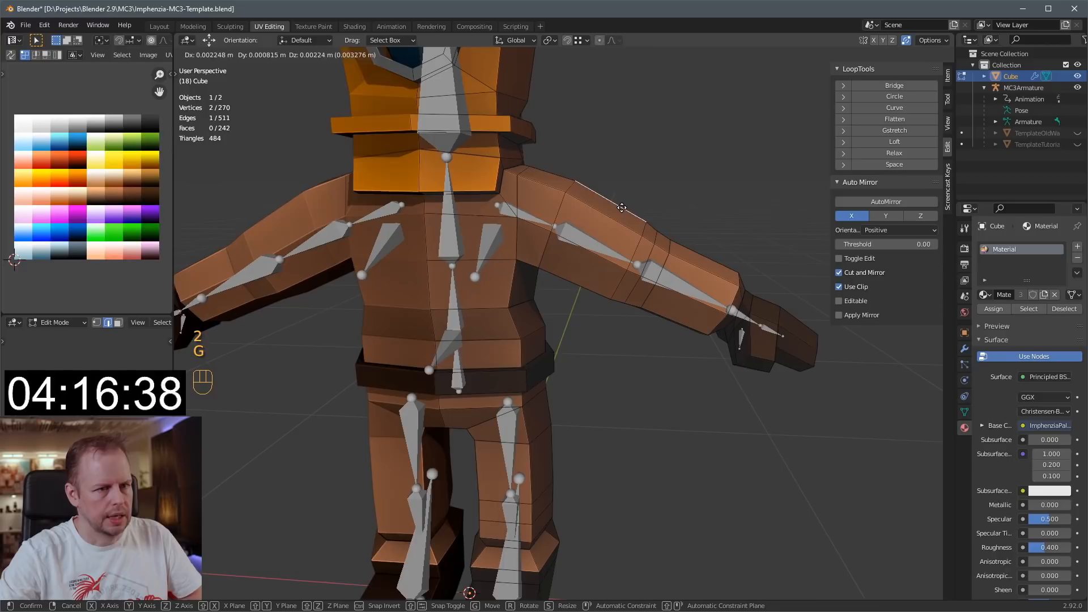
key(Tab)
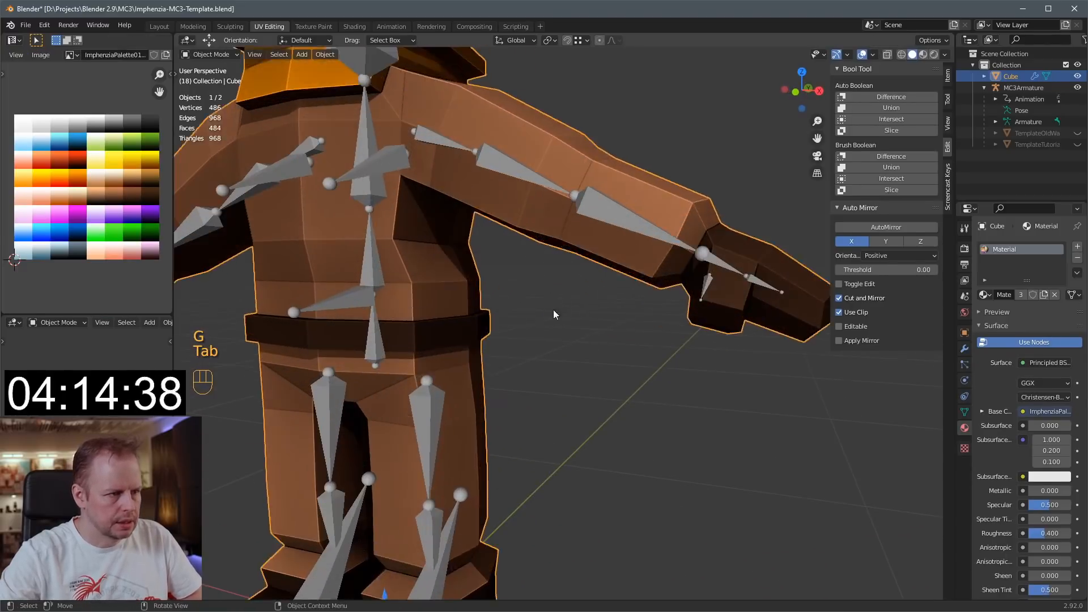
key(Tab)
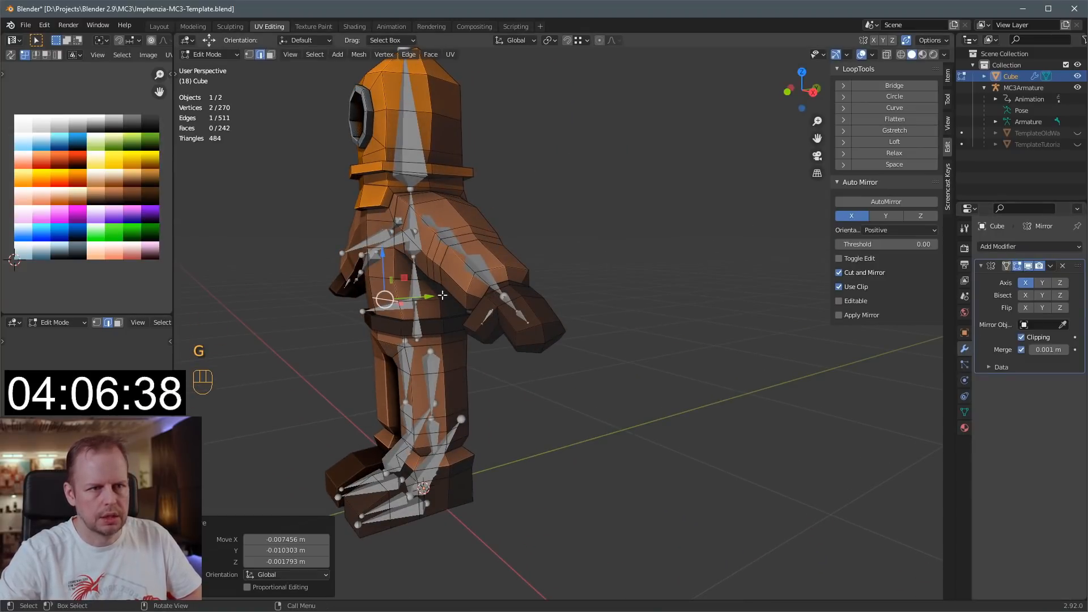
Add edge loops across the chest and upper arm and reshape the torso vertices.
key(Tab)
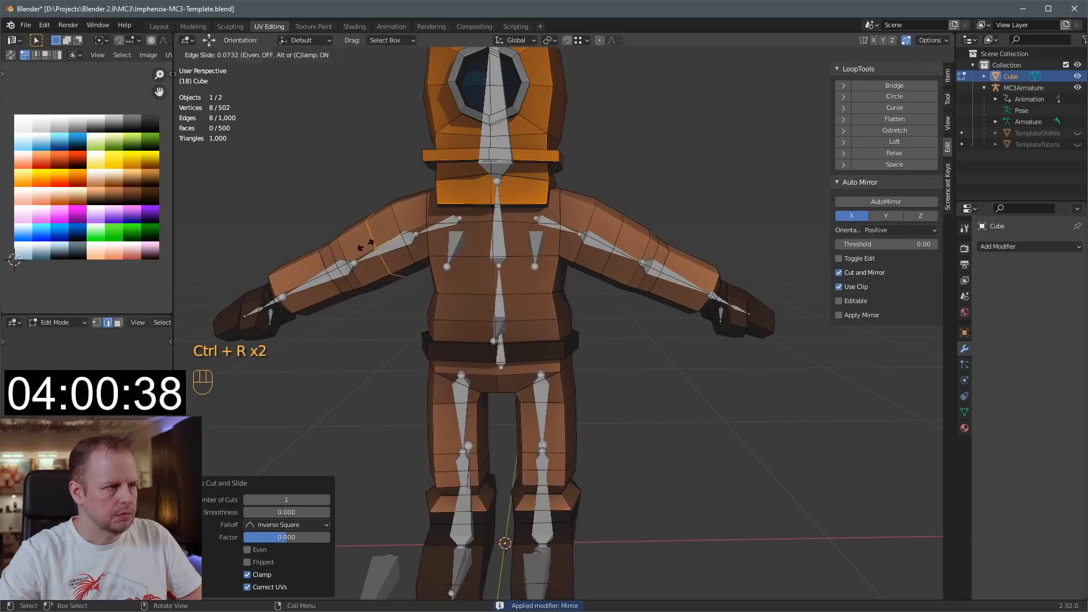
key(g)
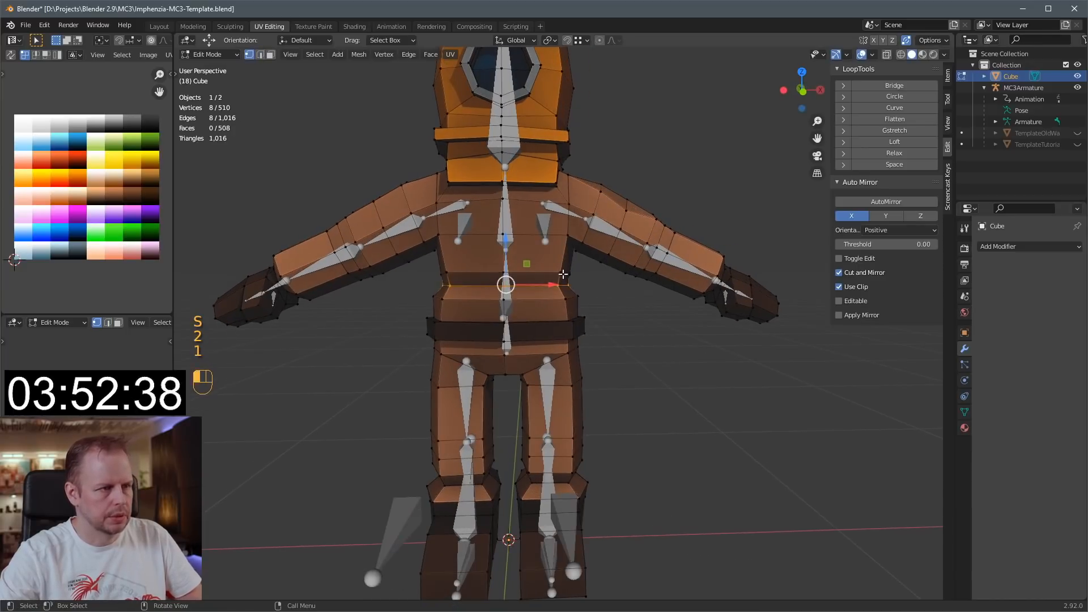
key(g)
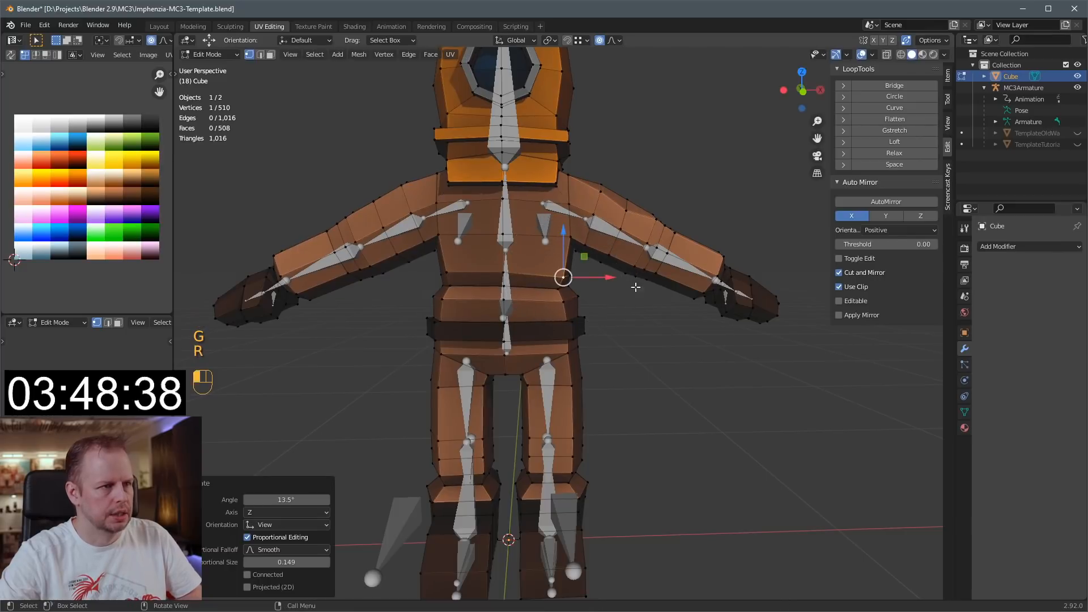
key(ctrl+r)
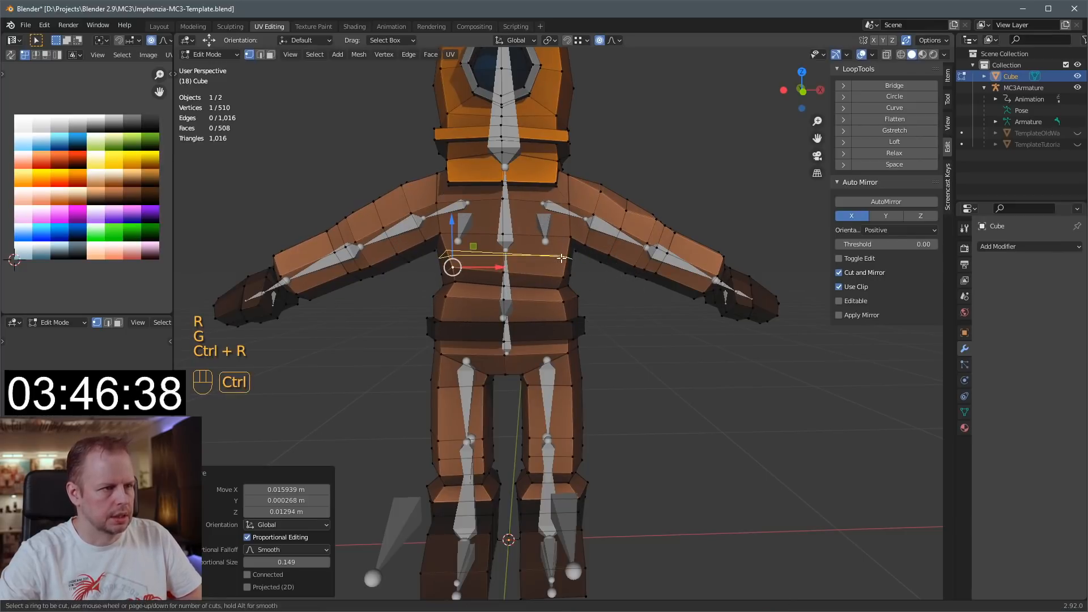
key(r)
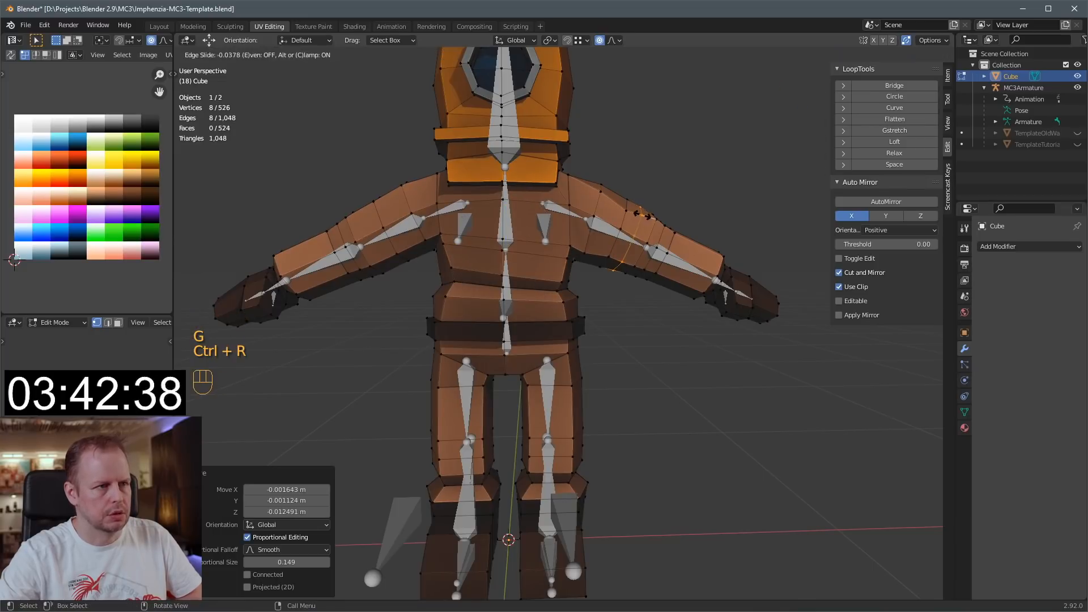
key(s)
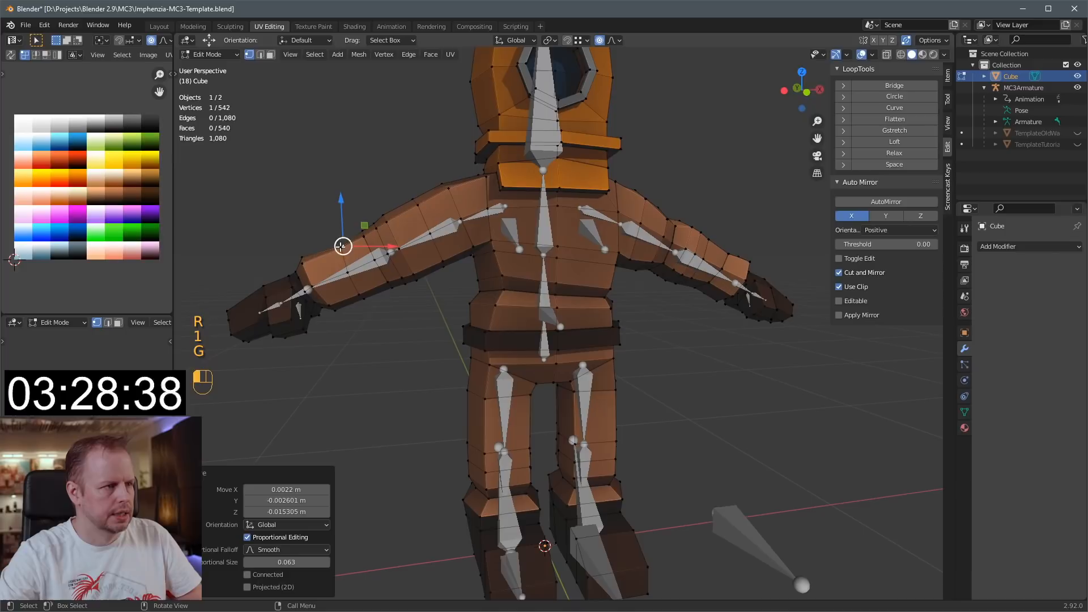
Add a loop around the left shoulder and push its vertices out for rounder deltoids.
key(g)
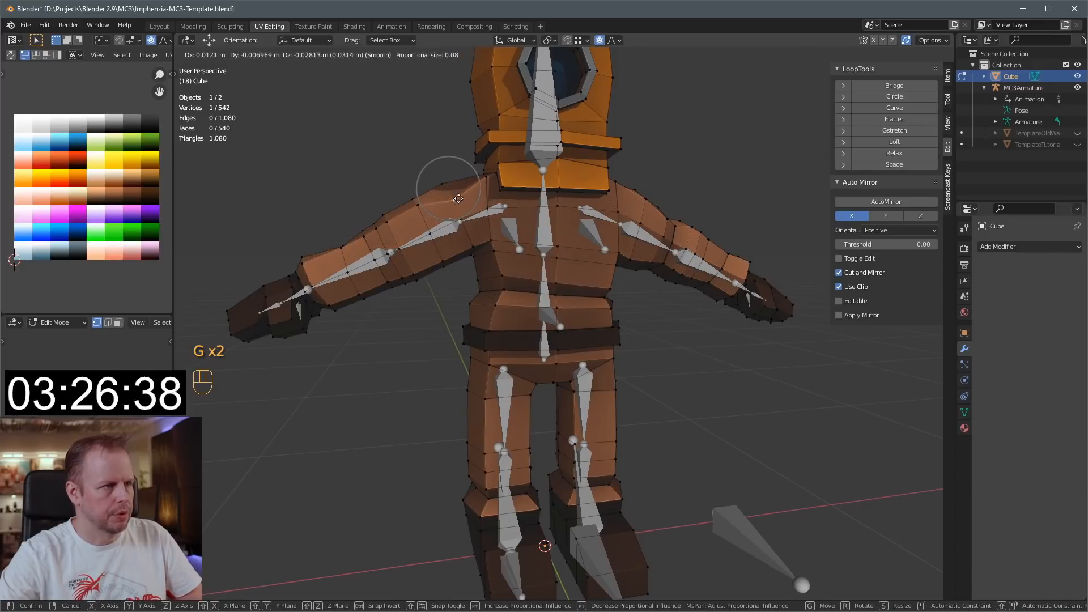
key(ctrl+r)
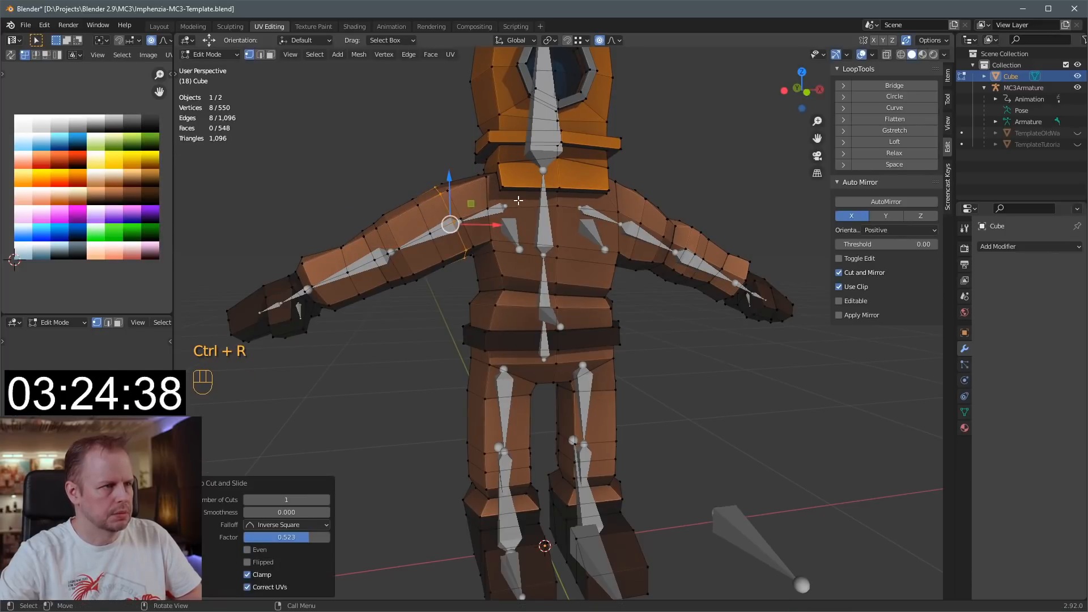
key(s)
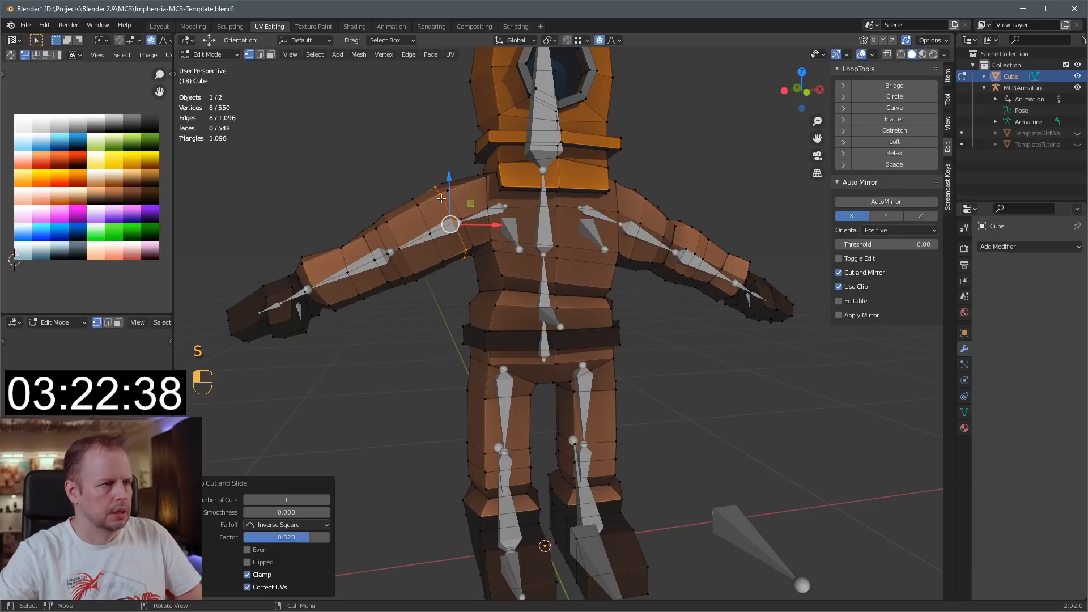
key(g)
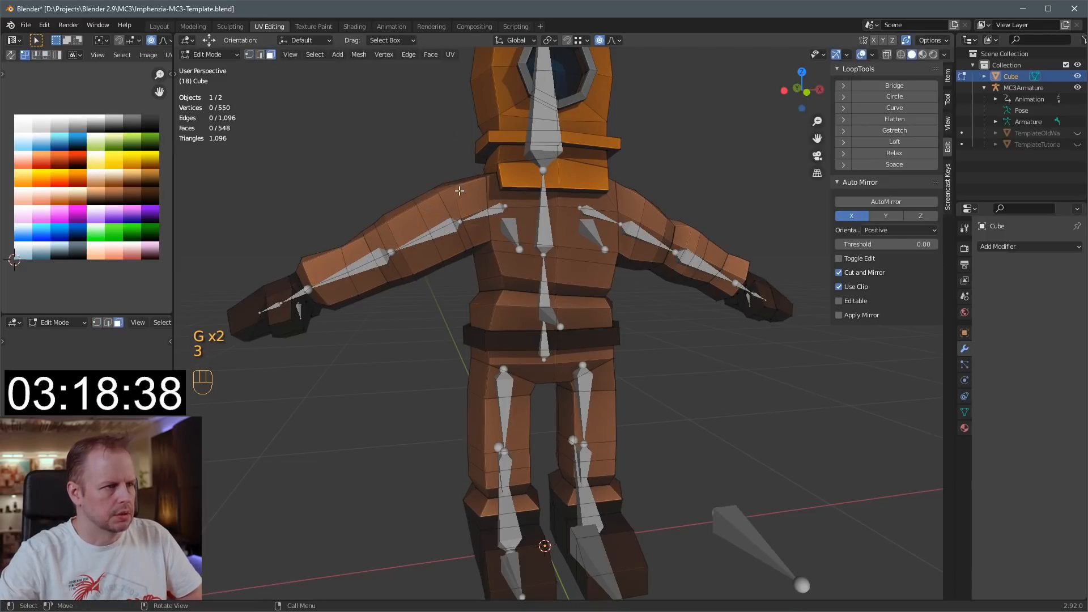
Inset the shoulder and upper-arm face rings on both arms and adjust the inset thickness.
key(i)
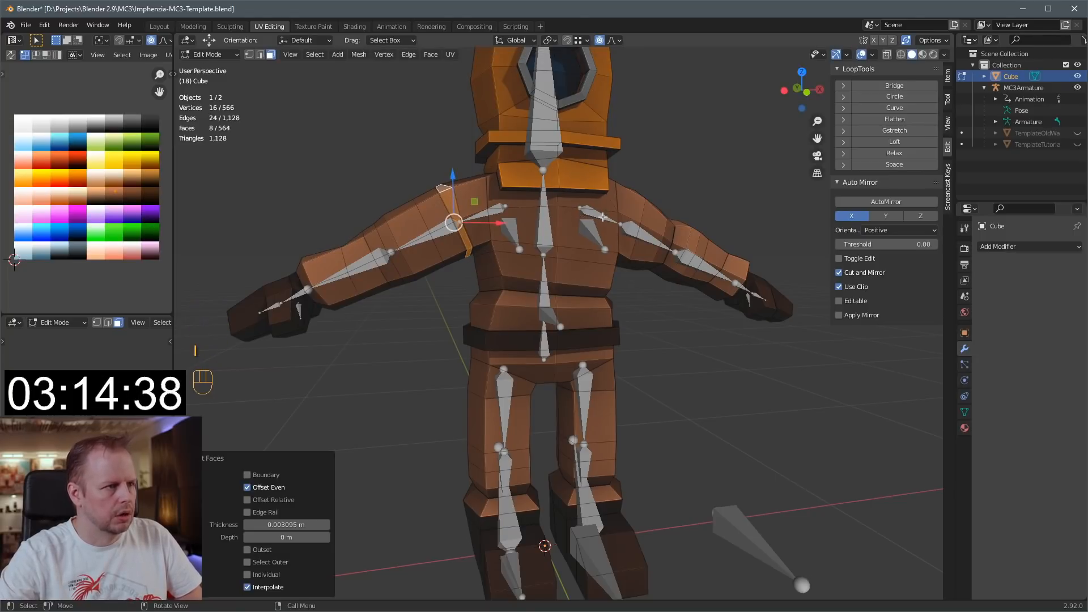
key(alt+s)
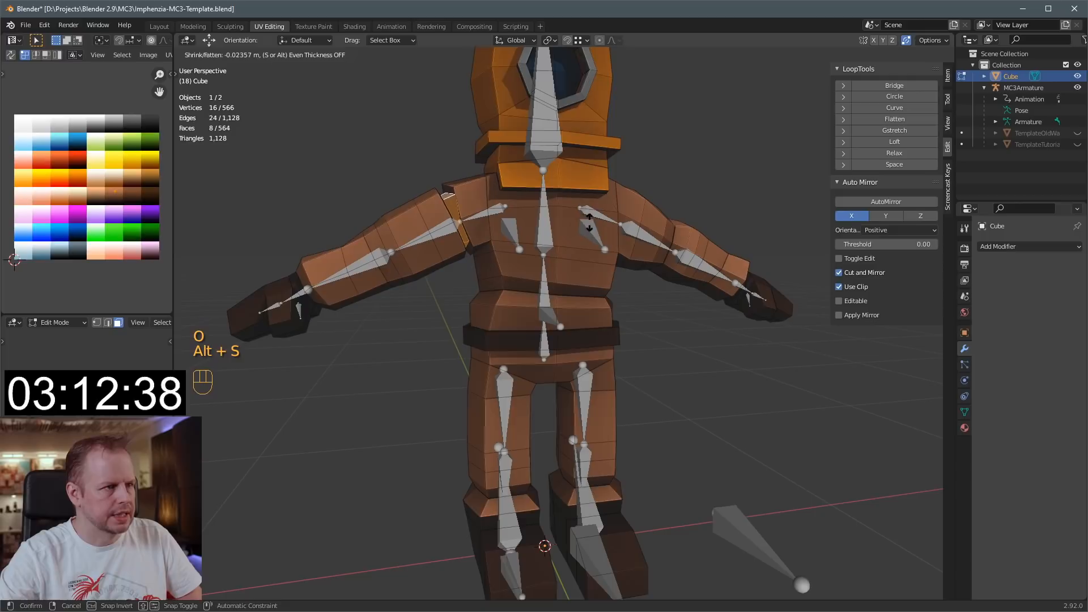
key(ctrl+z)
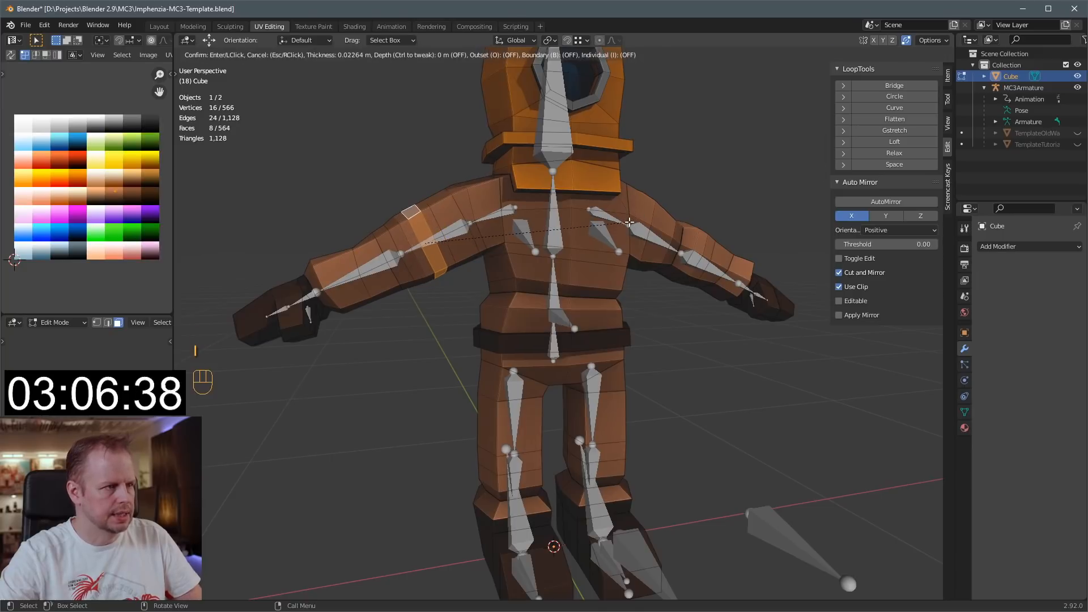
key(alt+s)
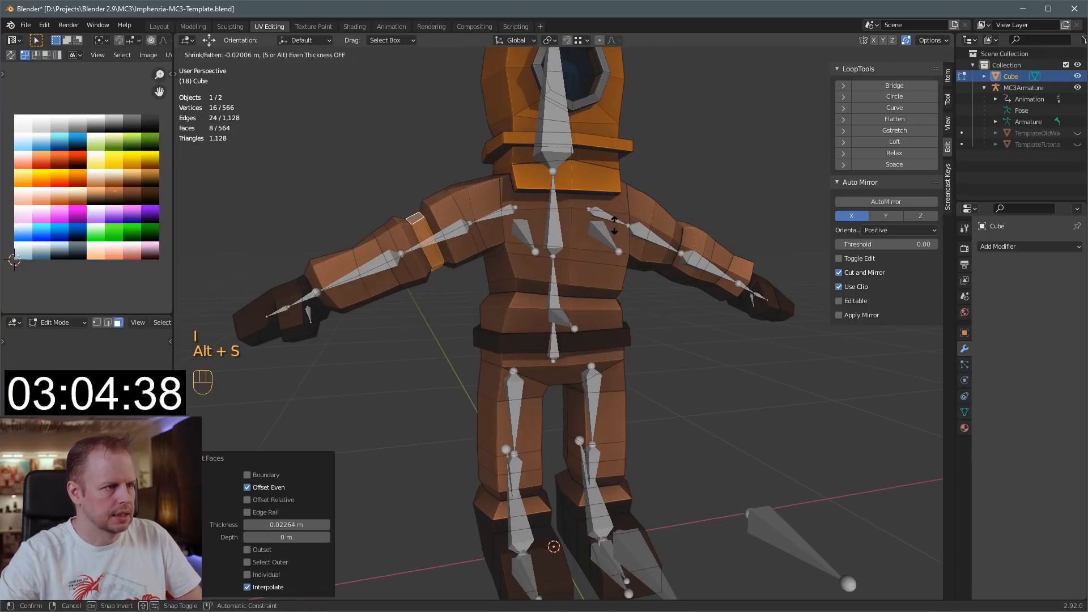
key(s)
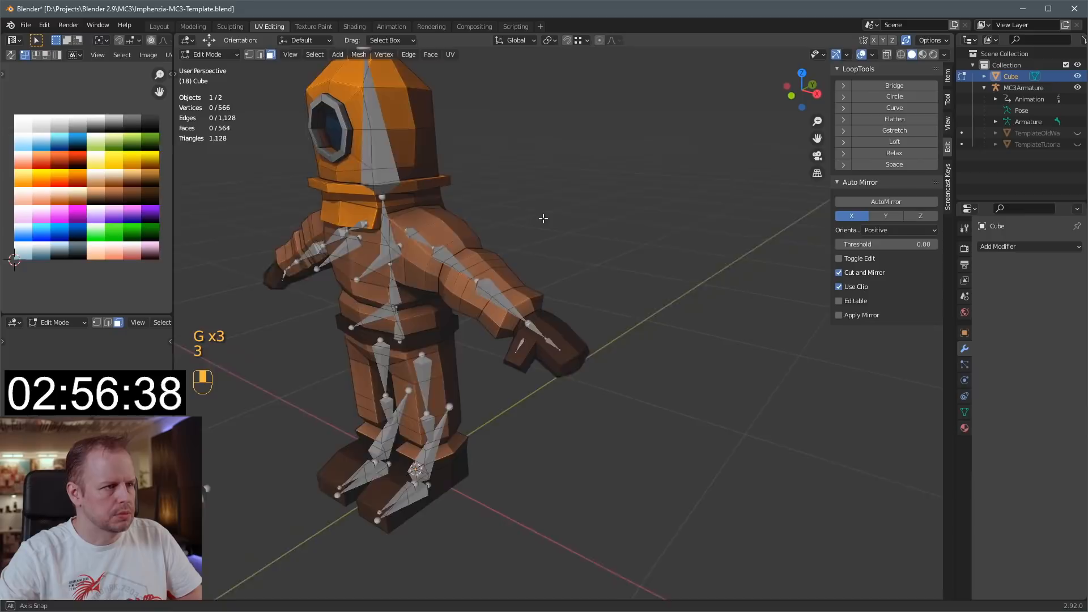
key(ctrl+r)
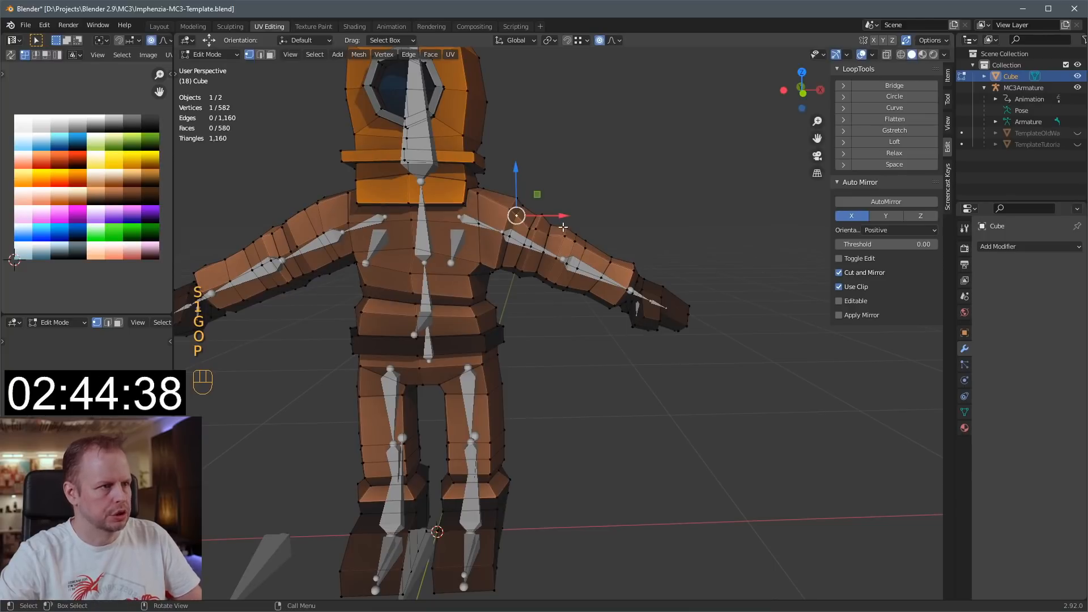
Inset the face rings around the thighs and hips, tweaking the band thickness.
key(g)
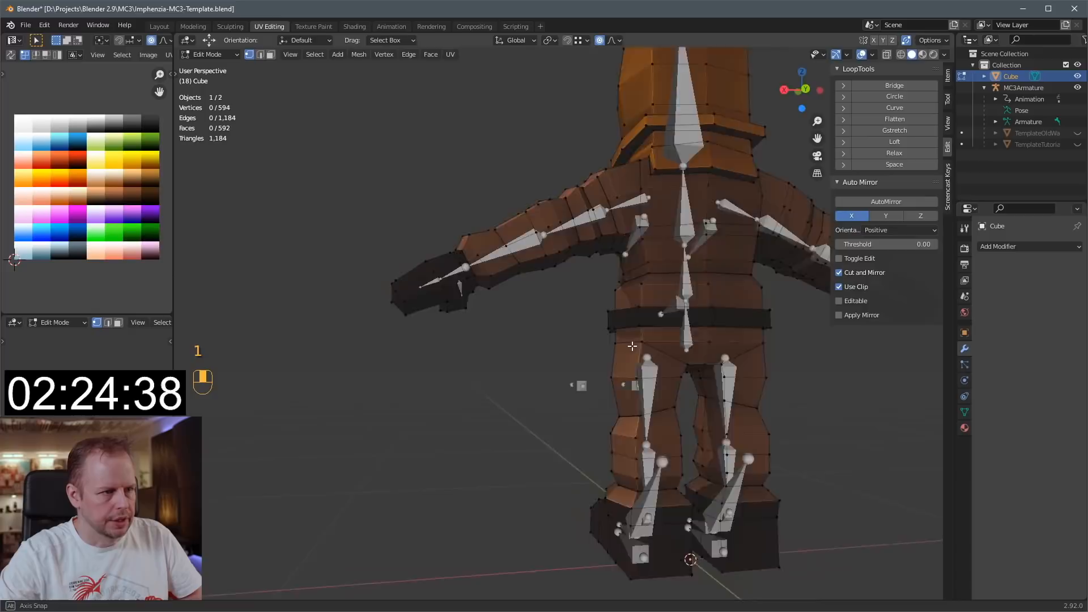
key(g)
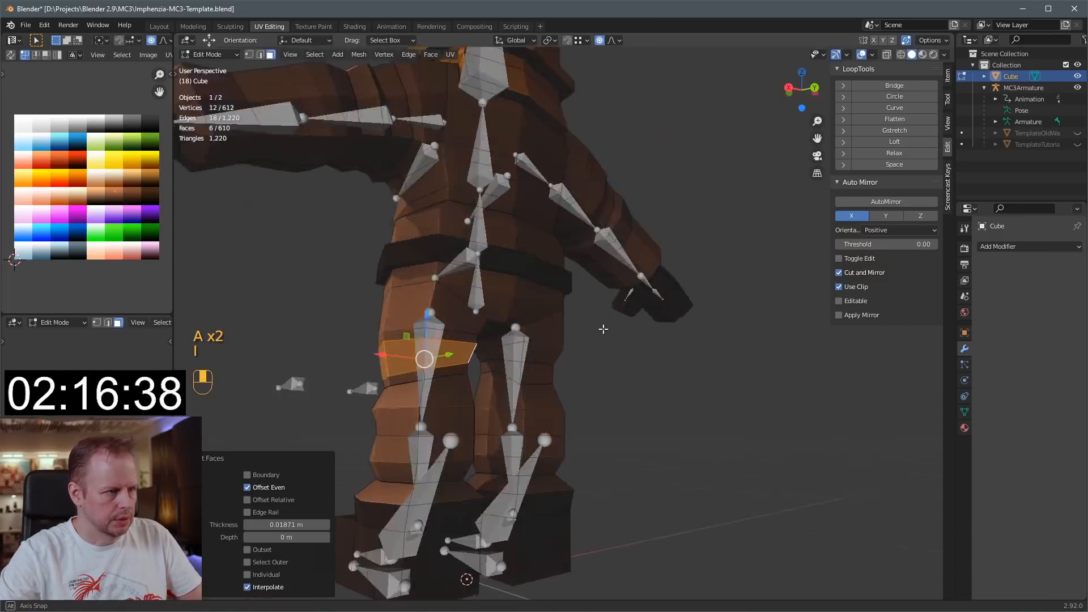
key(alt+s)
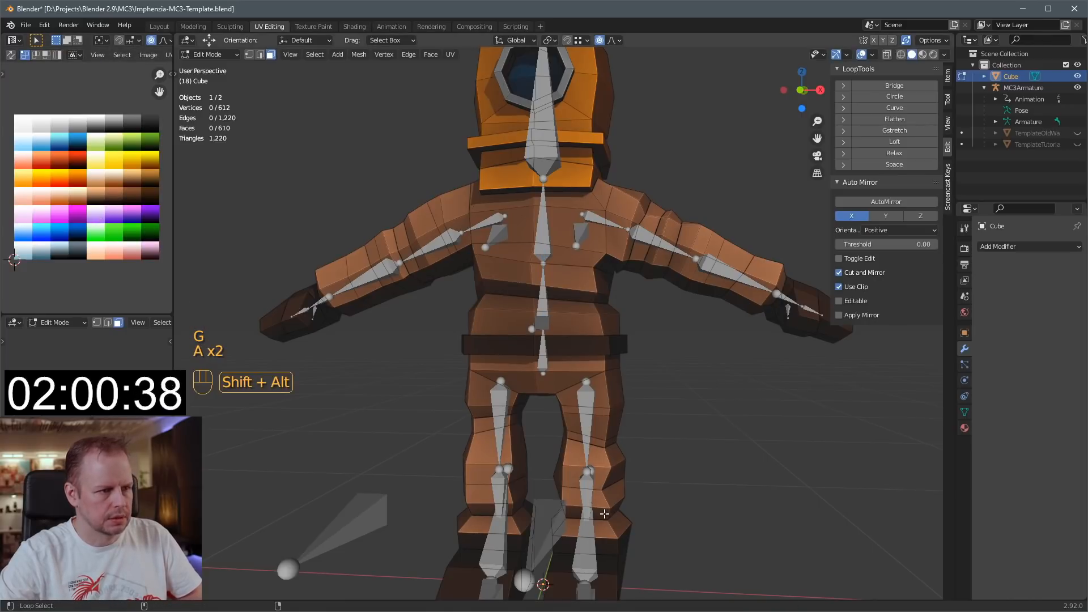
click(639, 260)
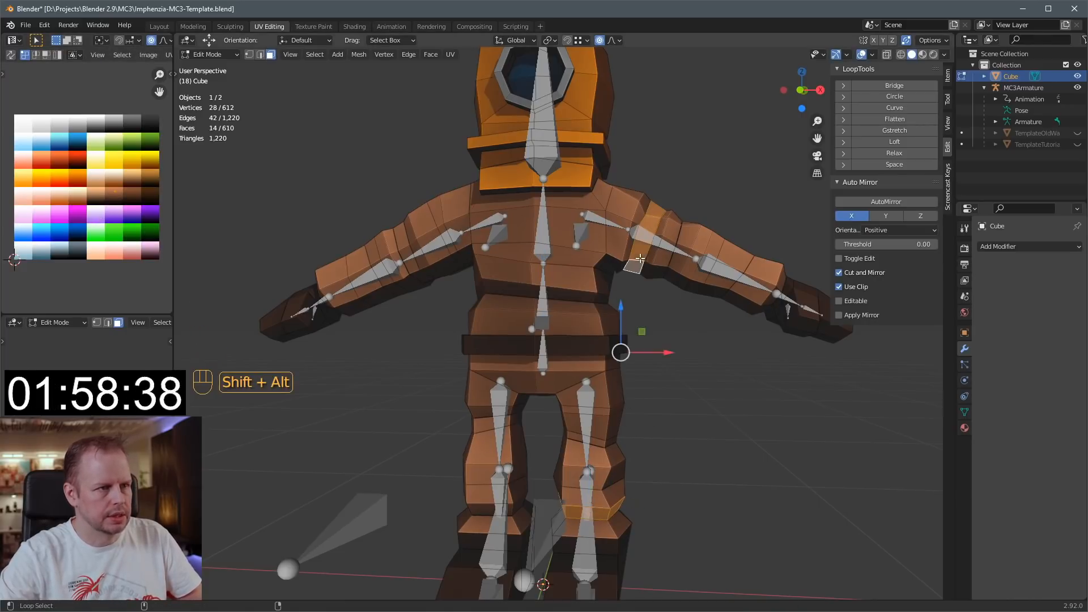
click(402, 233)
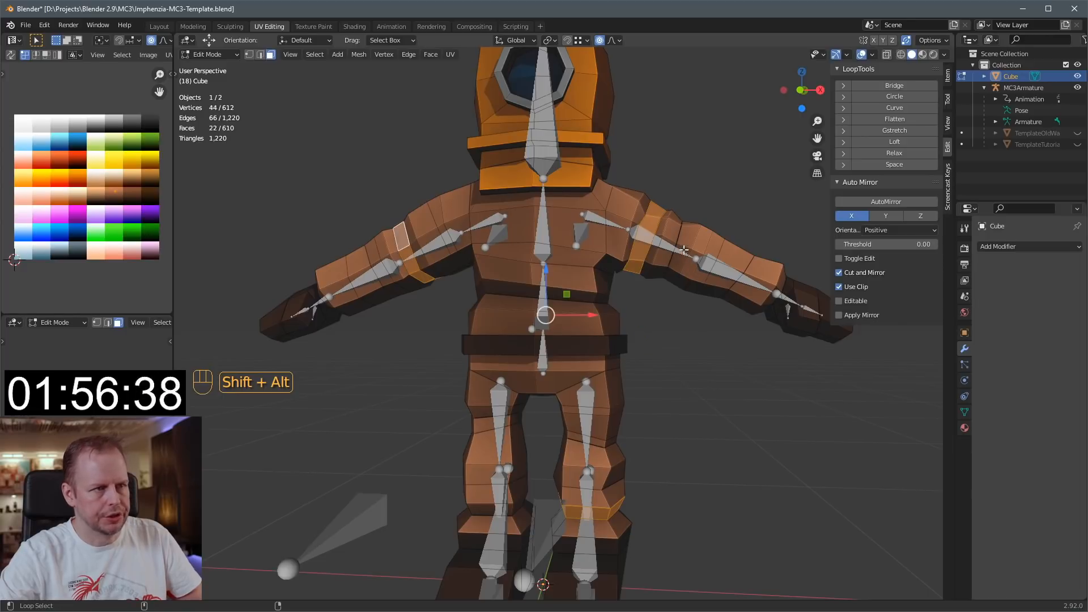
key(g)
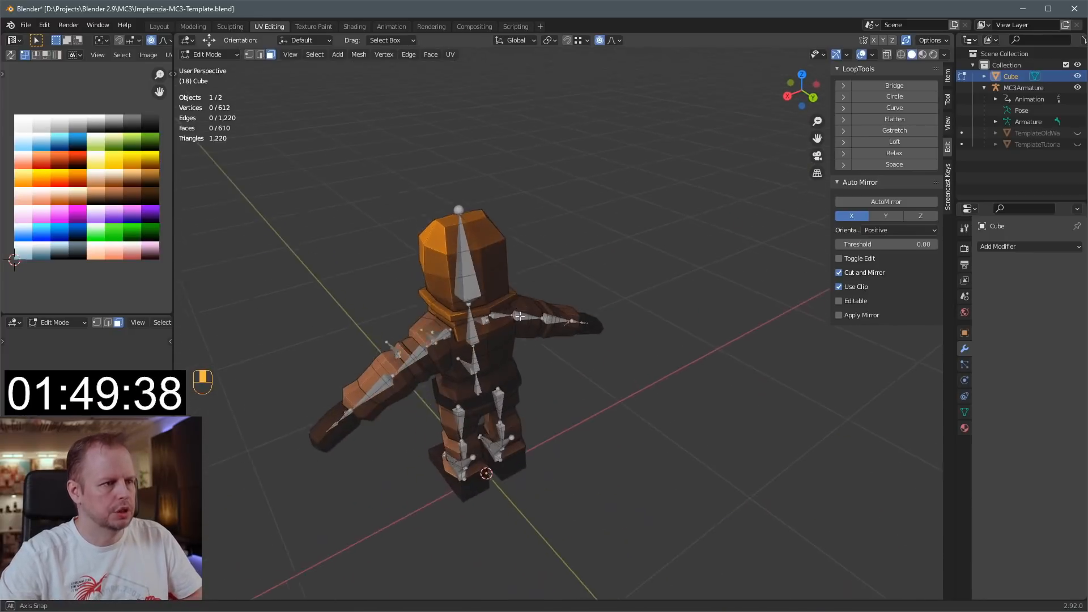
key(a)
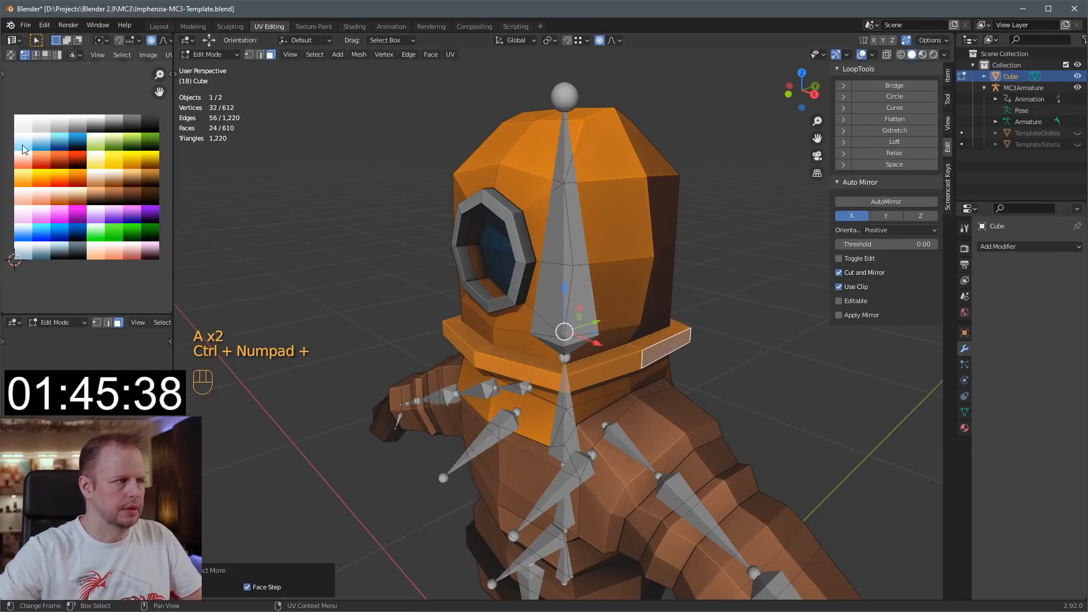
key(g)
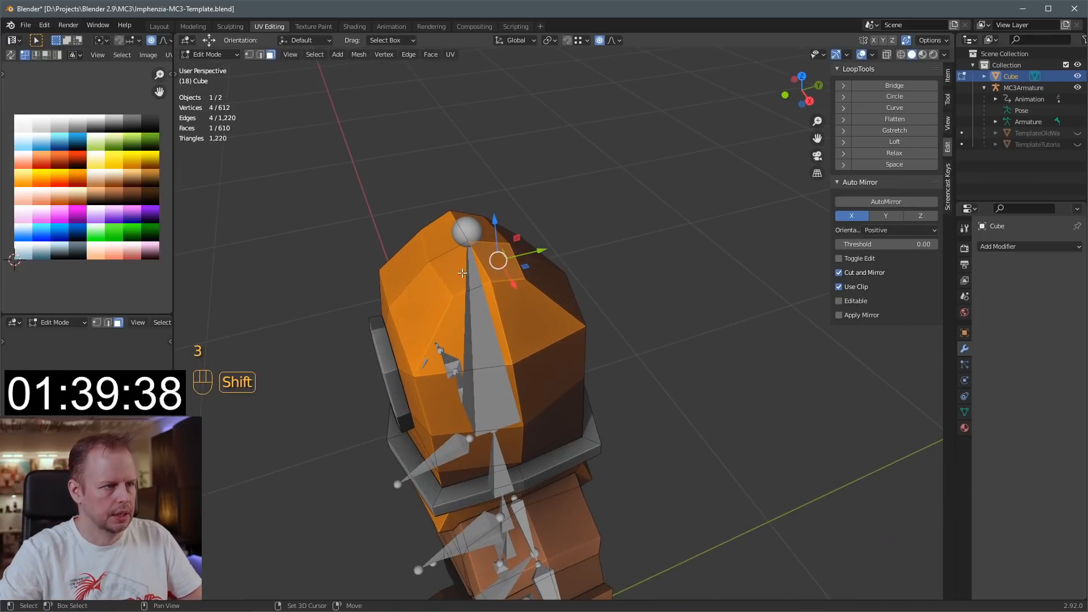
Inset the helmet's top faces, scale the square patch inward and raise it slightly.
key(i)
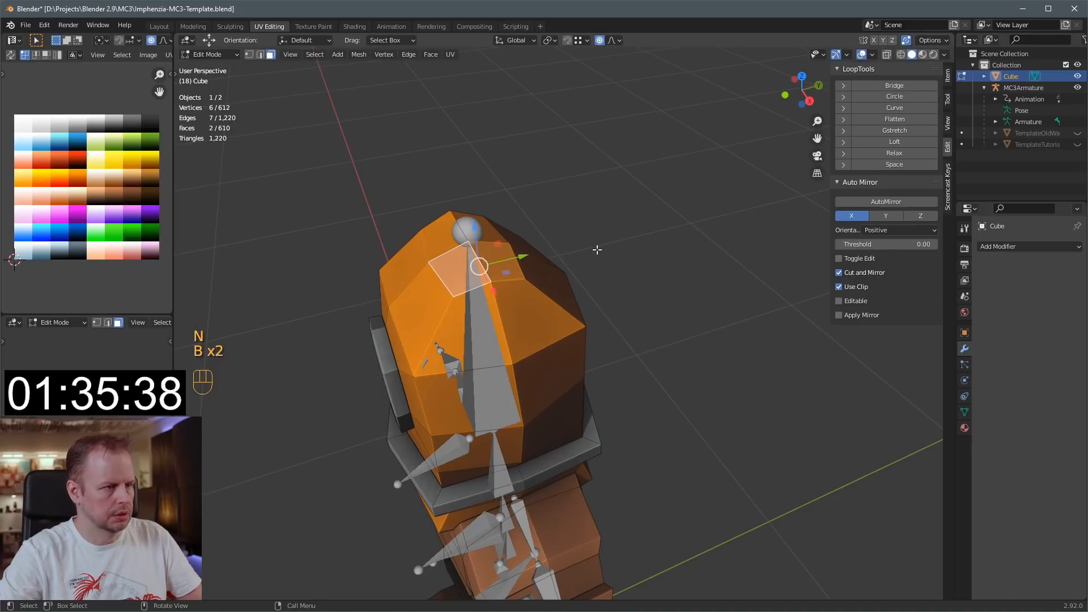
key(b)
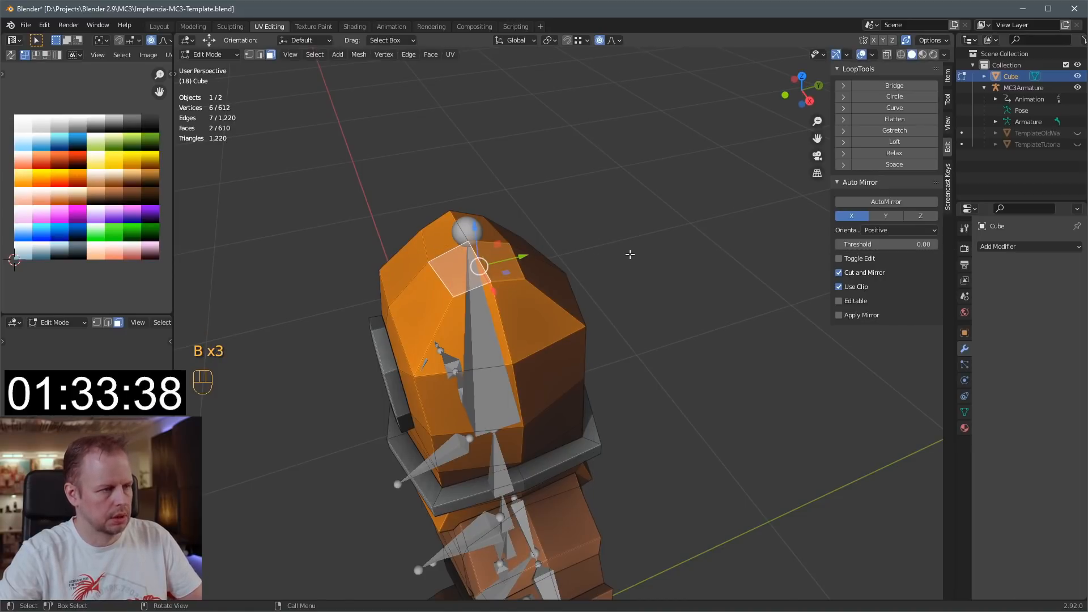
key(i)
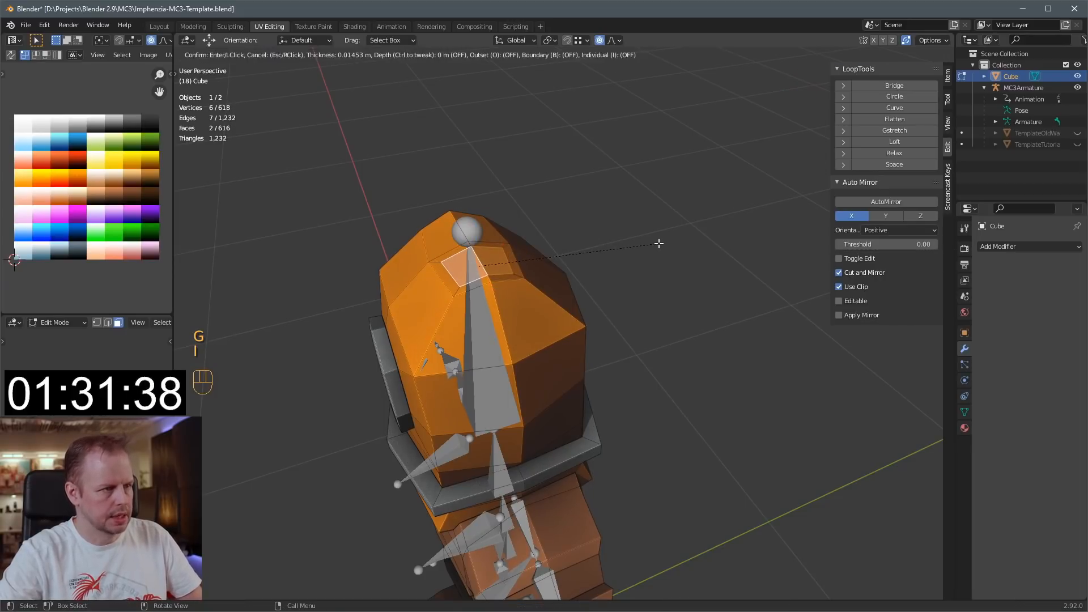
key(b)
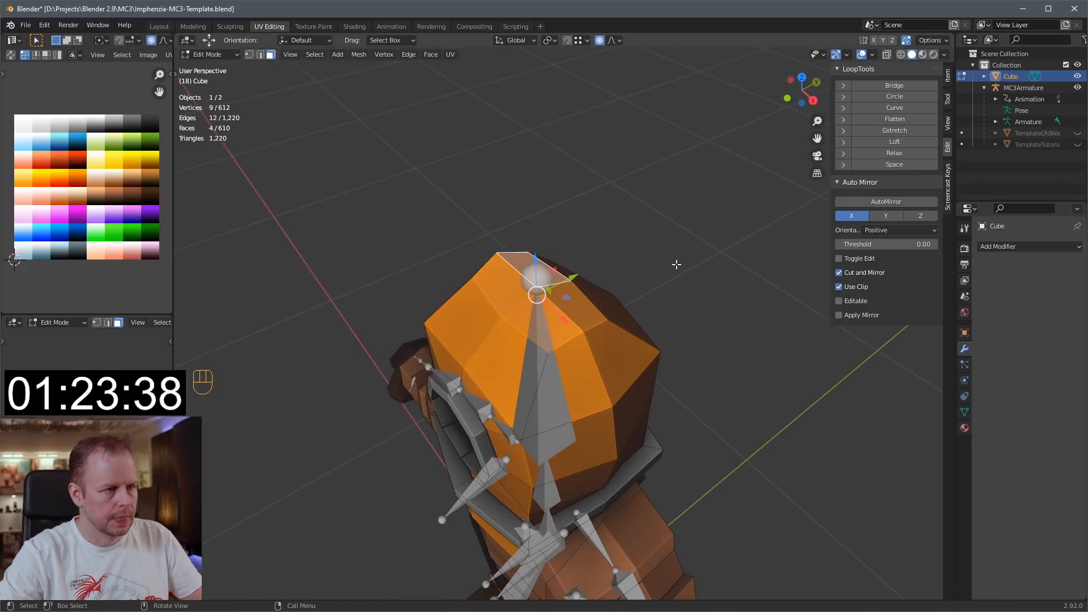
key(i)
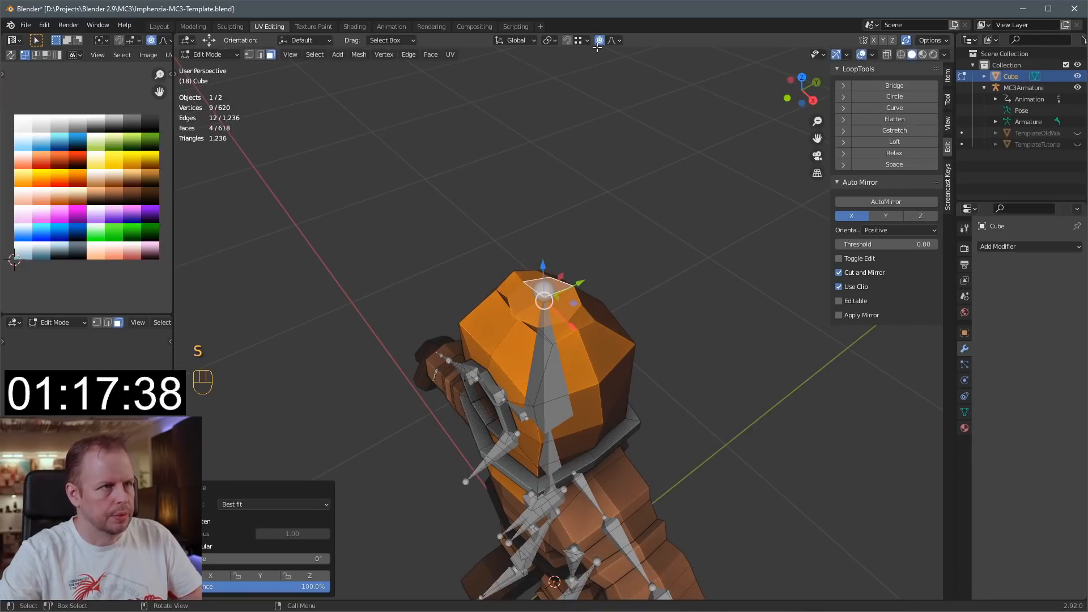
key(s)
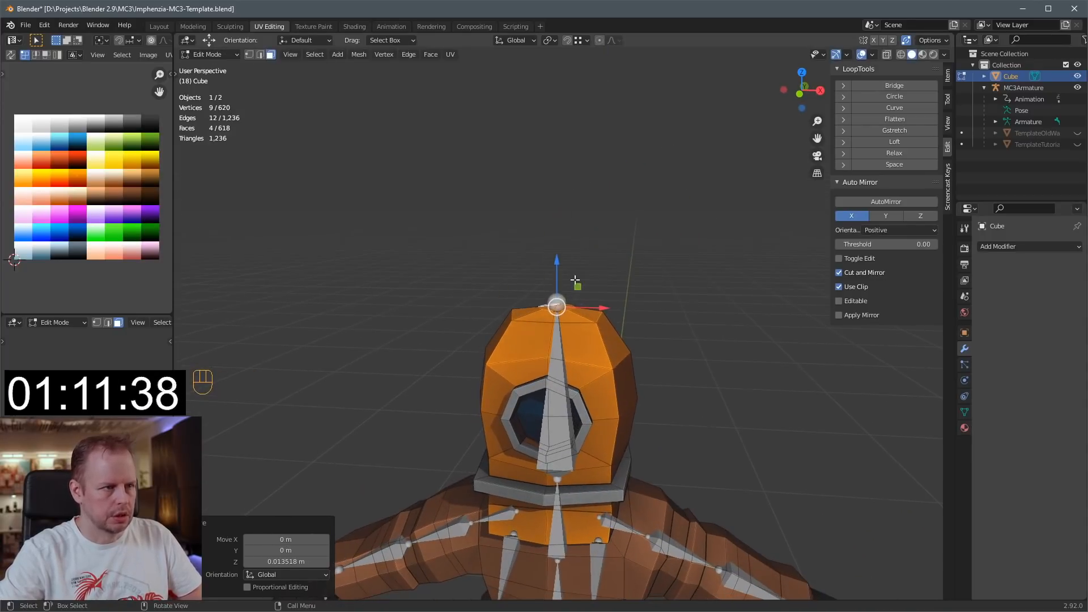
key(s)
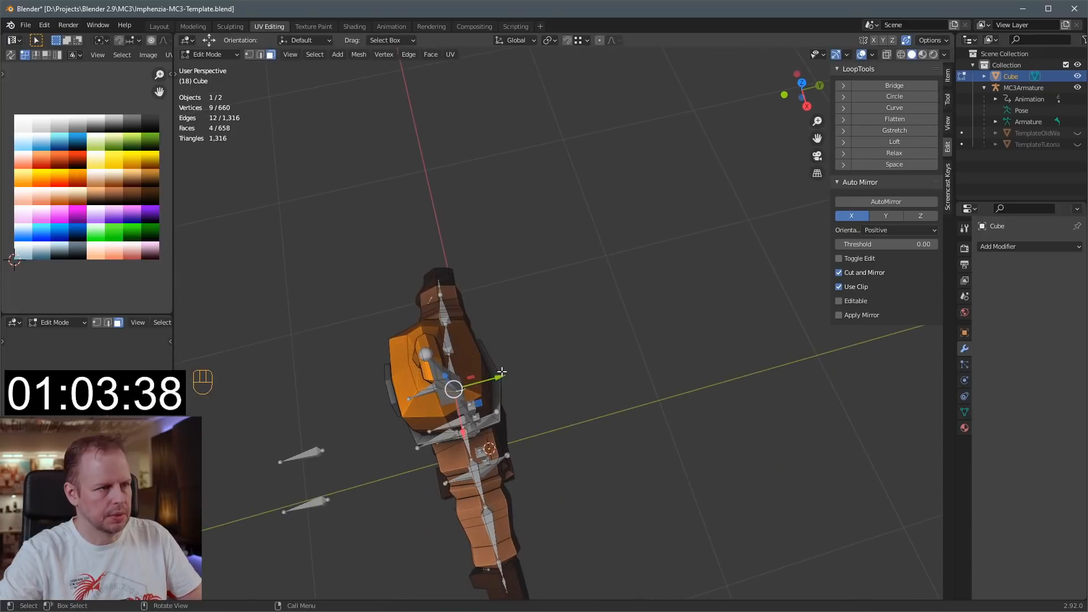
Bend and extend the hose tube rising from the helmet top.
key(r)
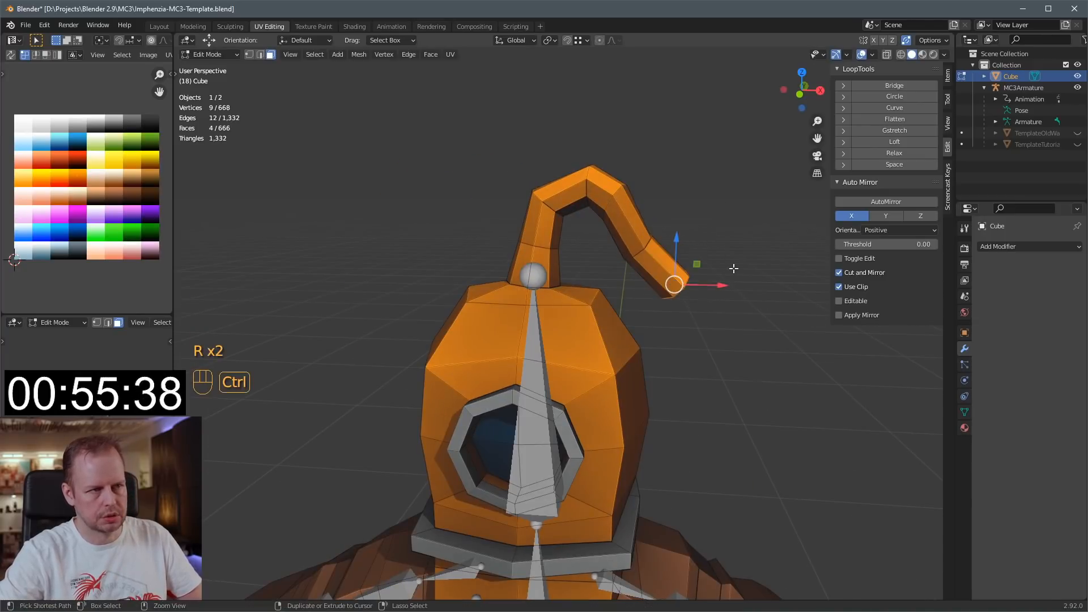
key(ctrl+z)
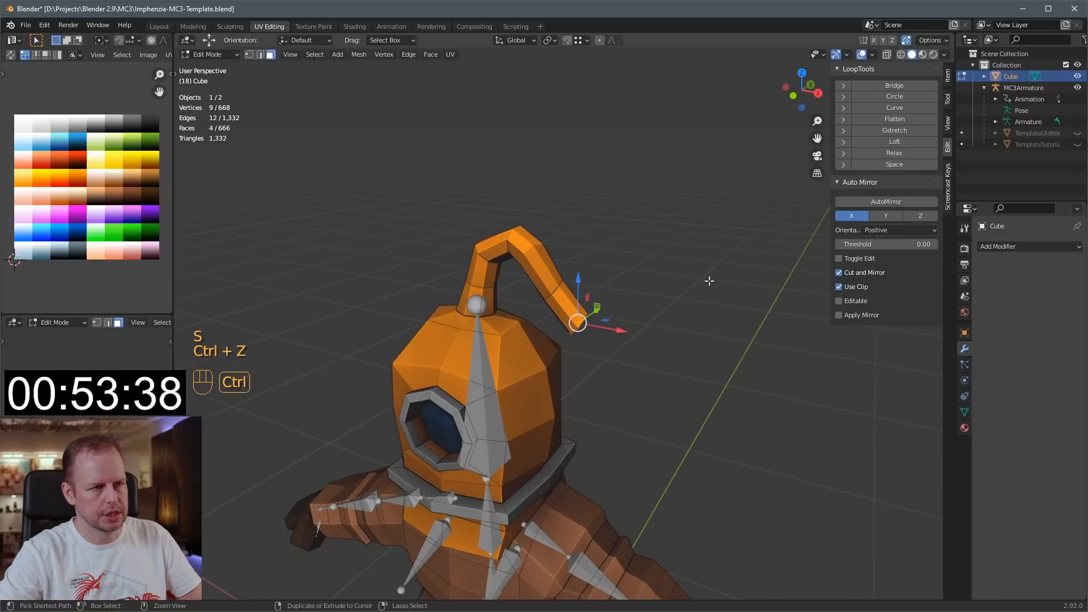
key(r)
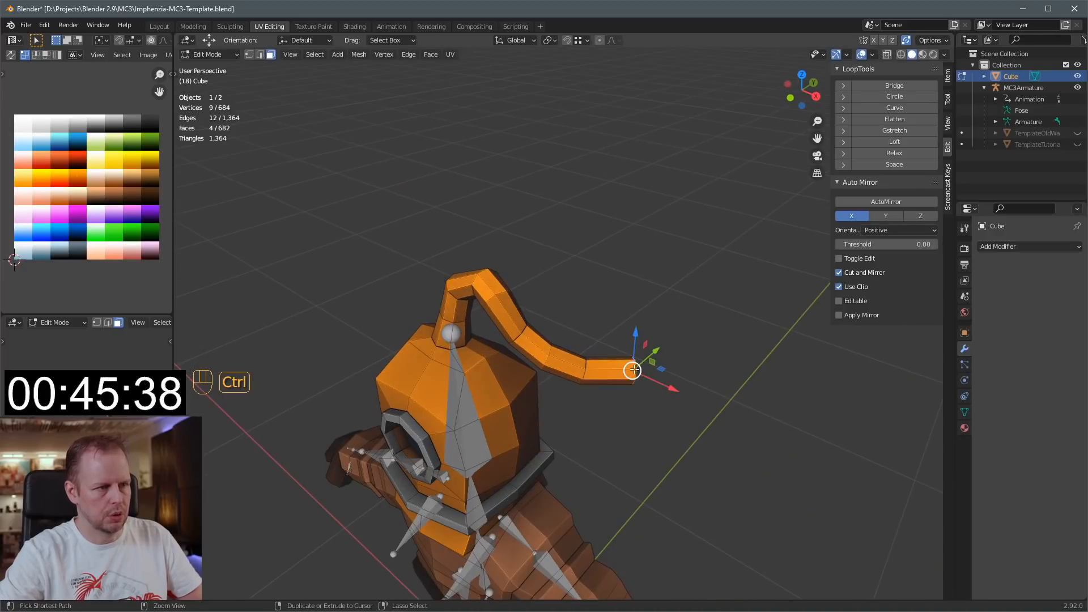
key(r)
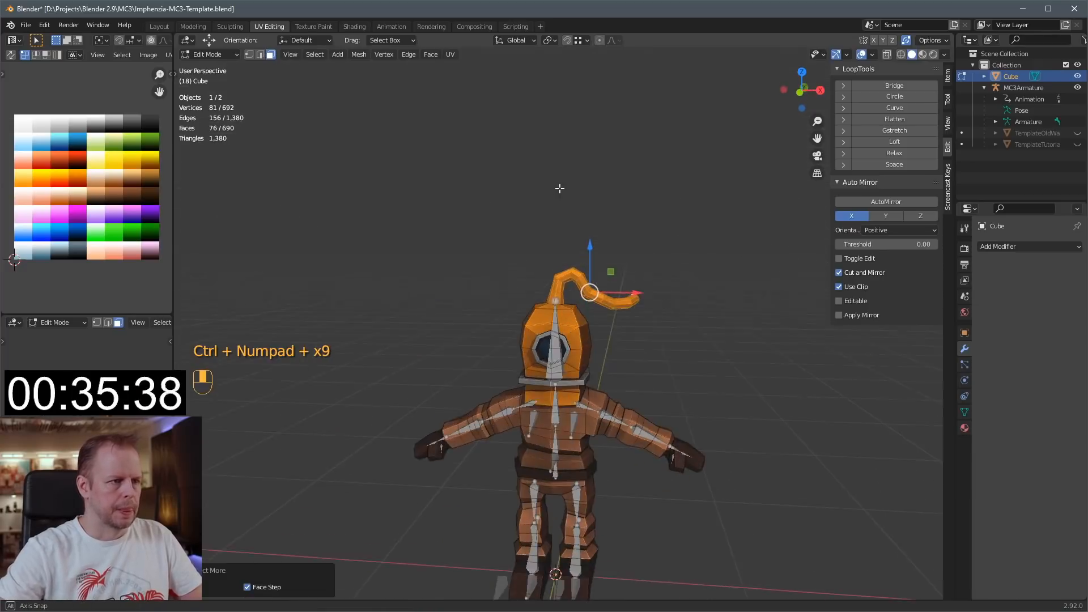
key(g)
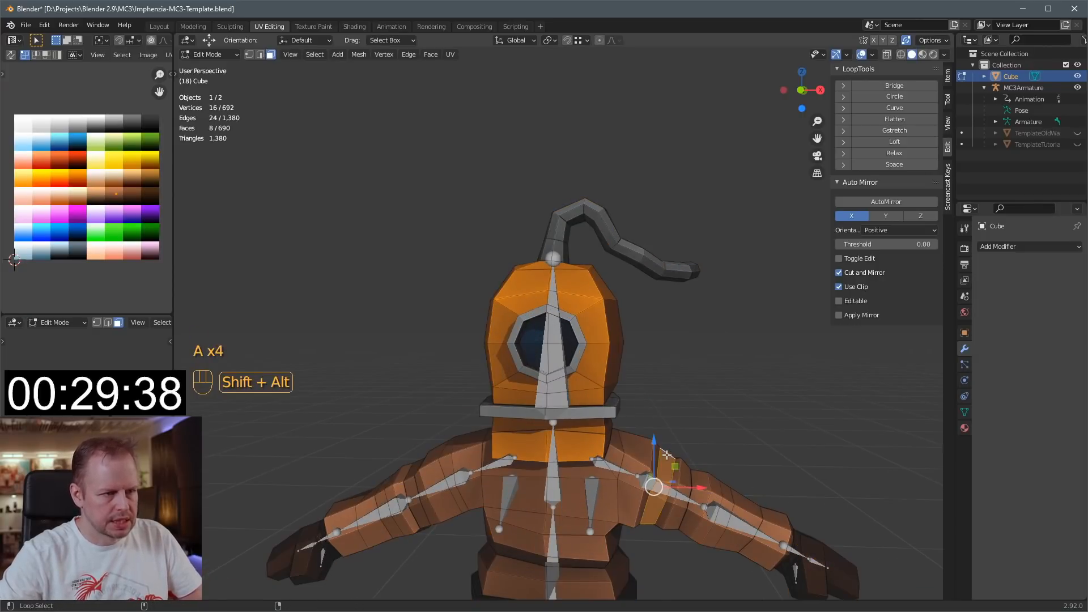
Move the selected arm vertices and return to Object Mode.
key(g)
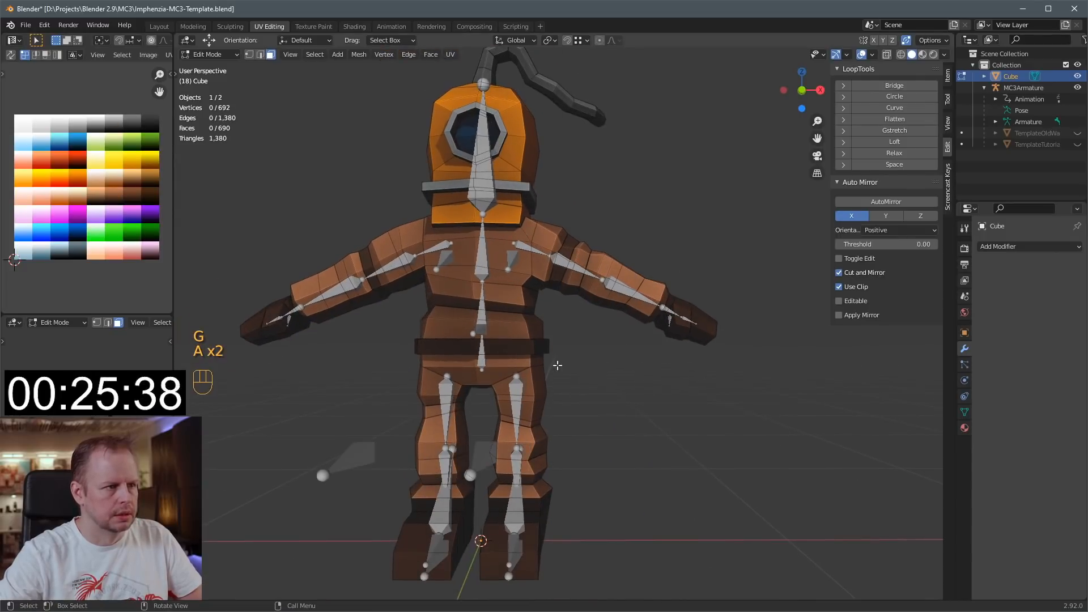
key(g)
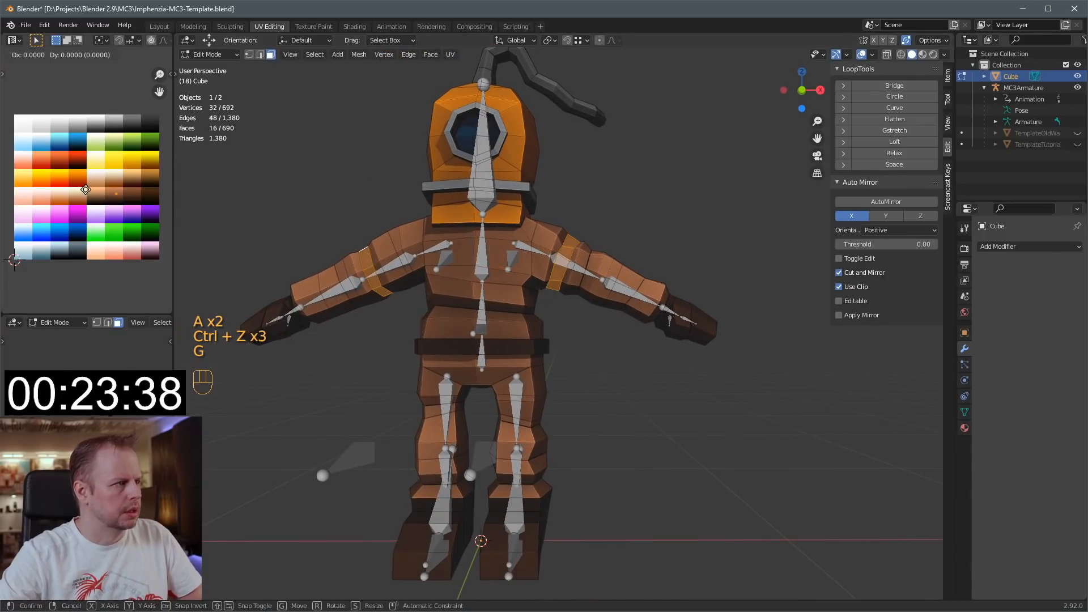
key(Tab)
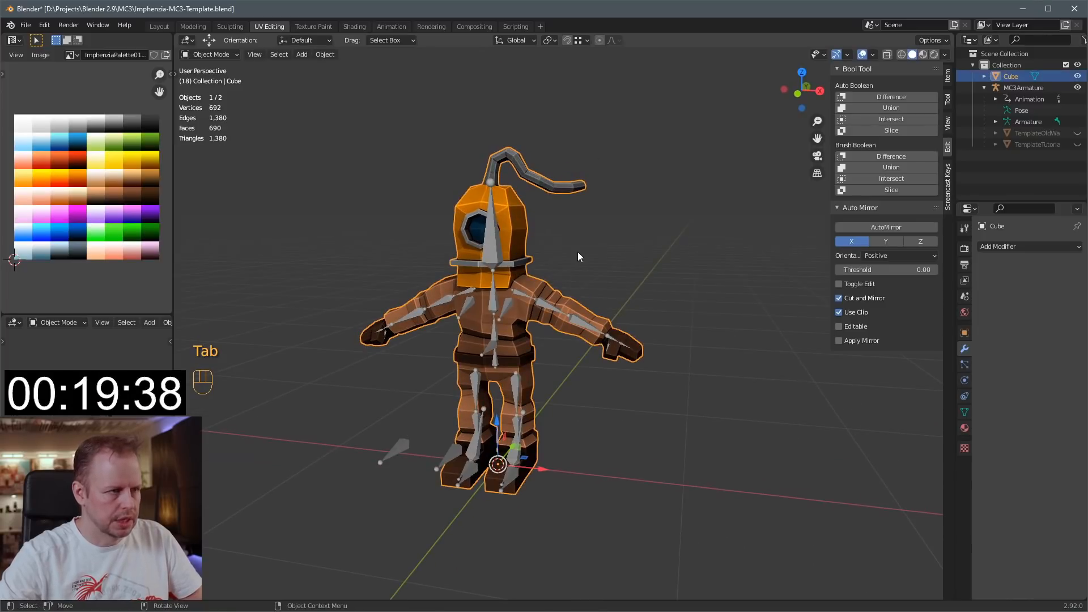
Parent the diver mesh to the armature with Armature Deform, Automatic Weights.
click(495, 250)
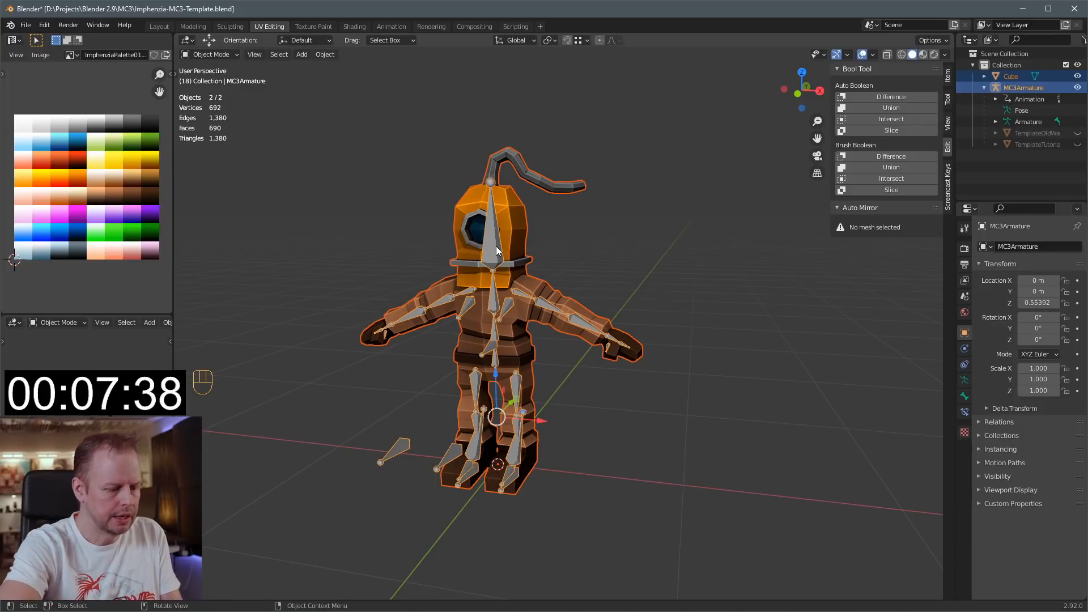
key(ctrl+p)
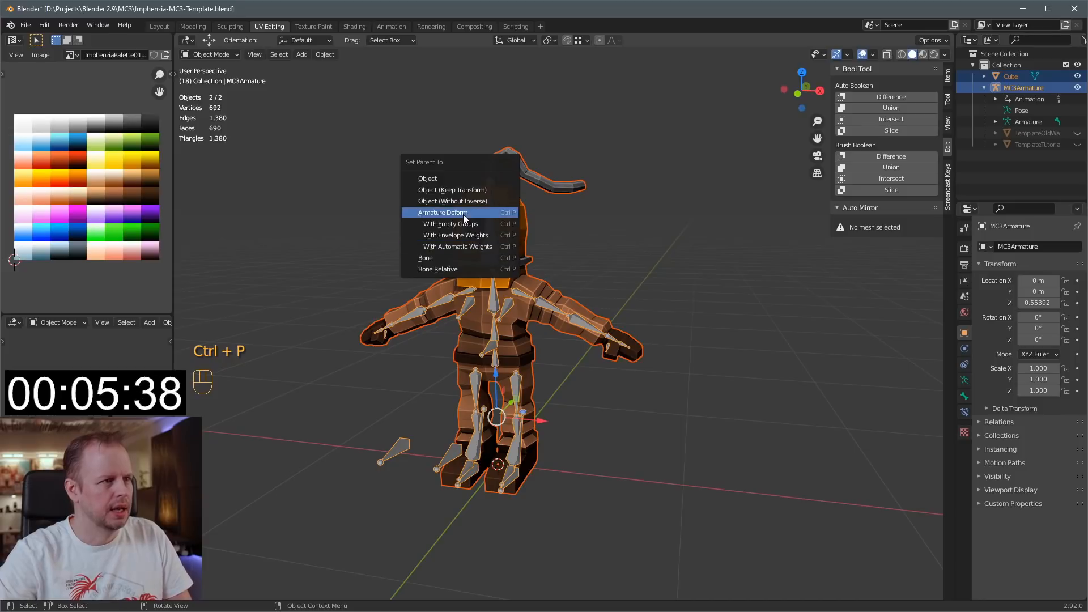
click(442, 212)
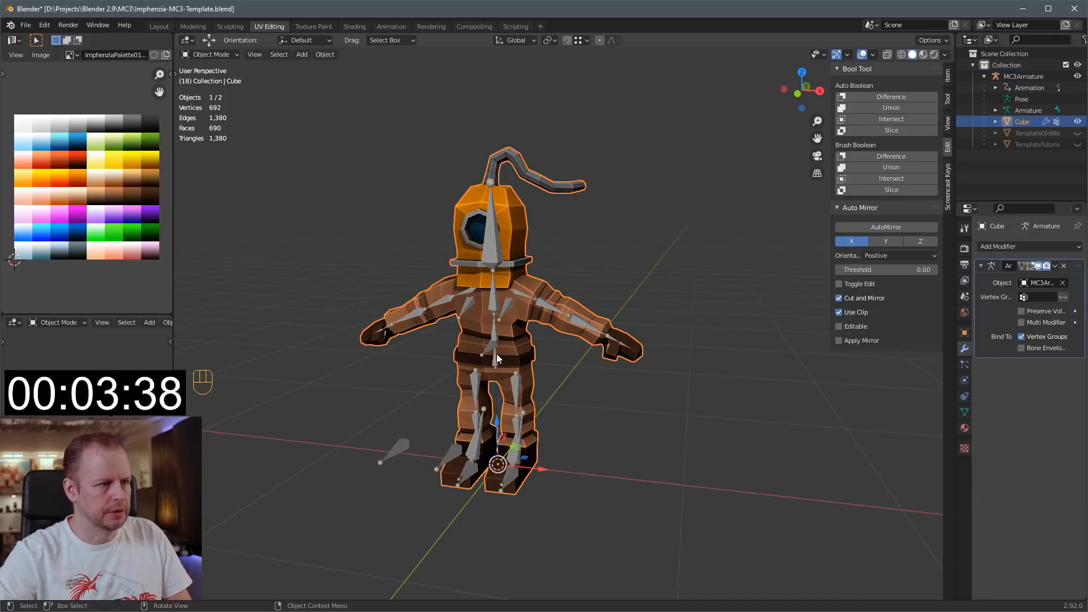
Pose the arm and foot bones to test deformation, then clear back to T-pose.
key(Ctrl+Tab)
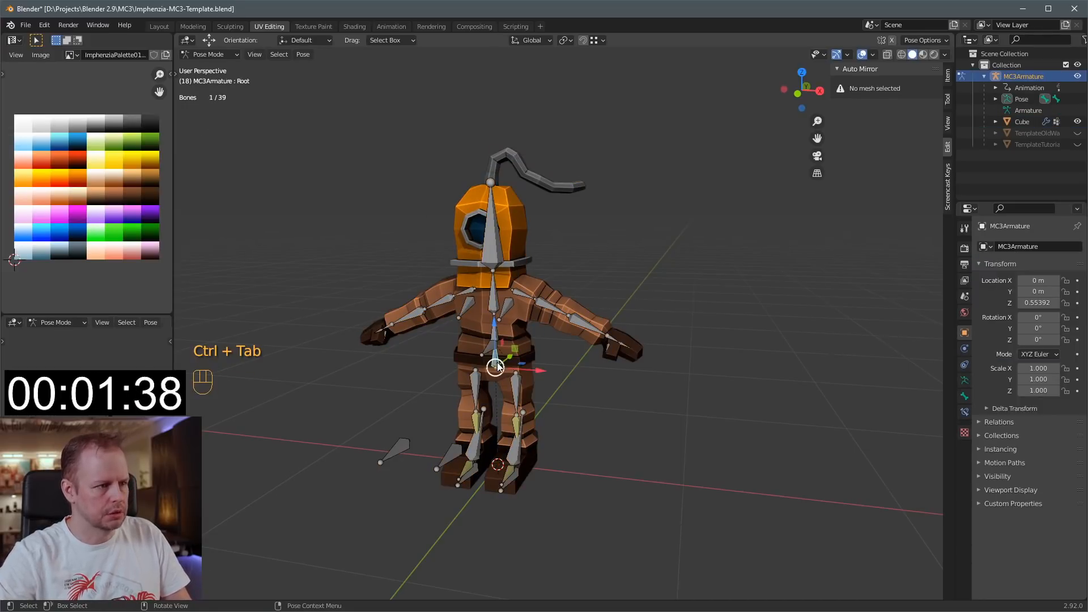
key(g)
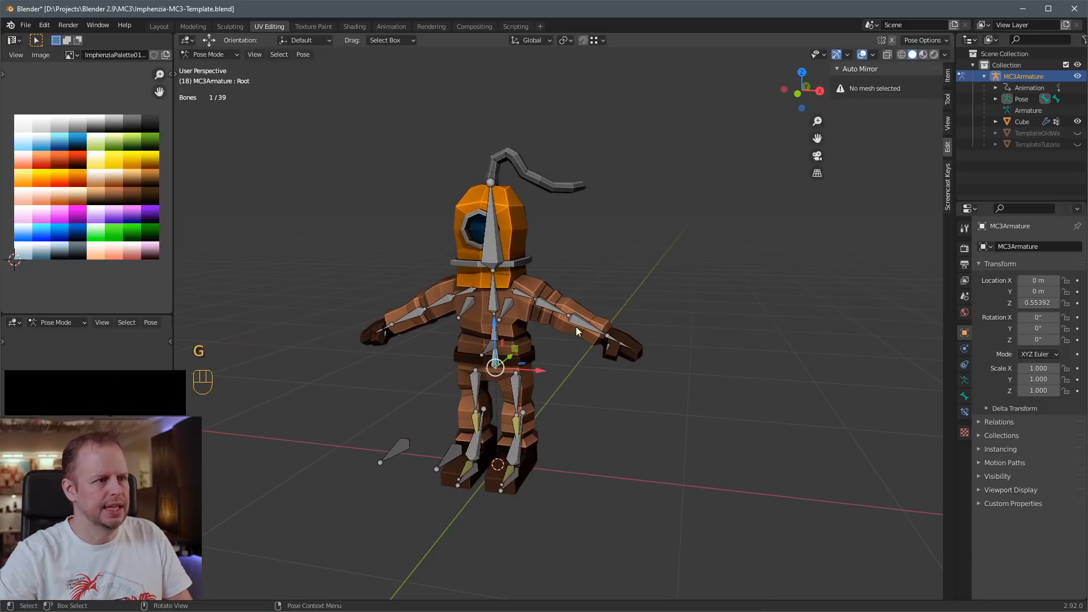
click(569, 315)
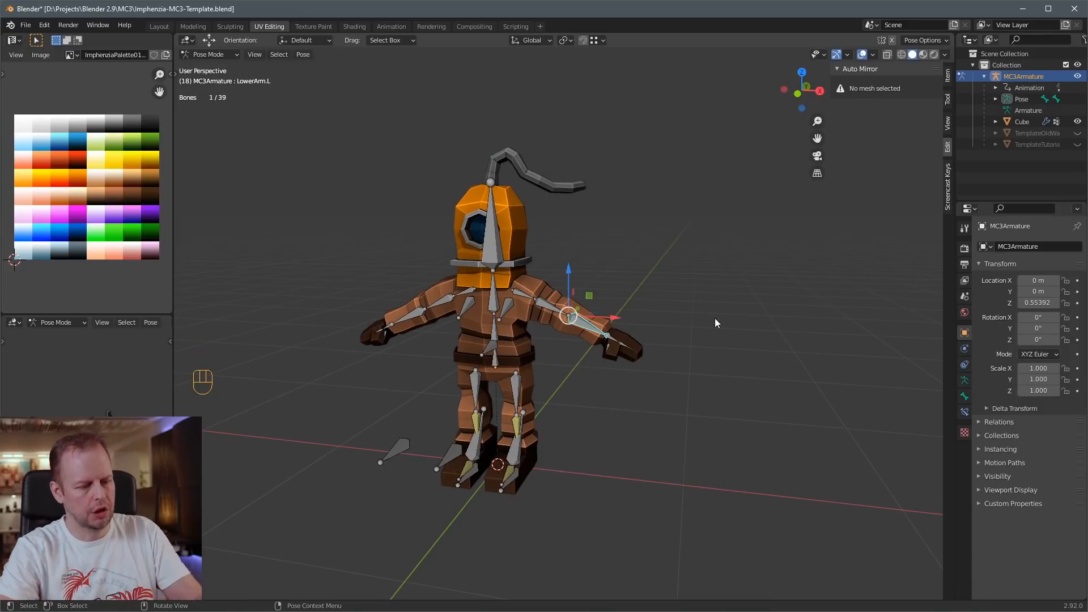
key(r)
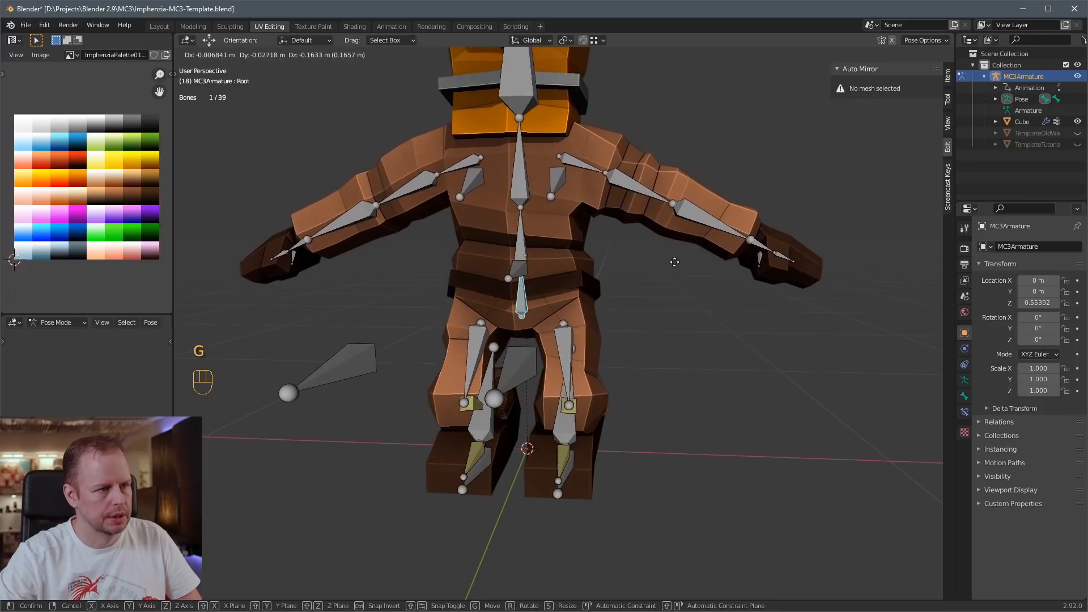
click(665, 268)
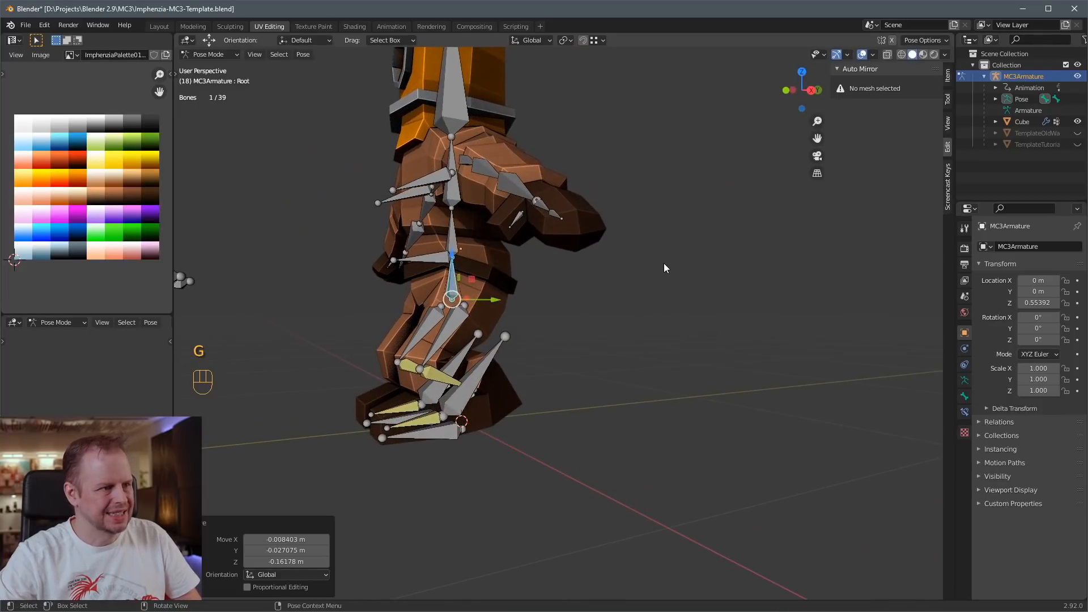
mouse_move(649, 198)
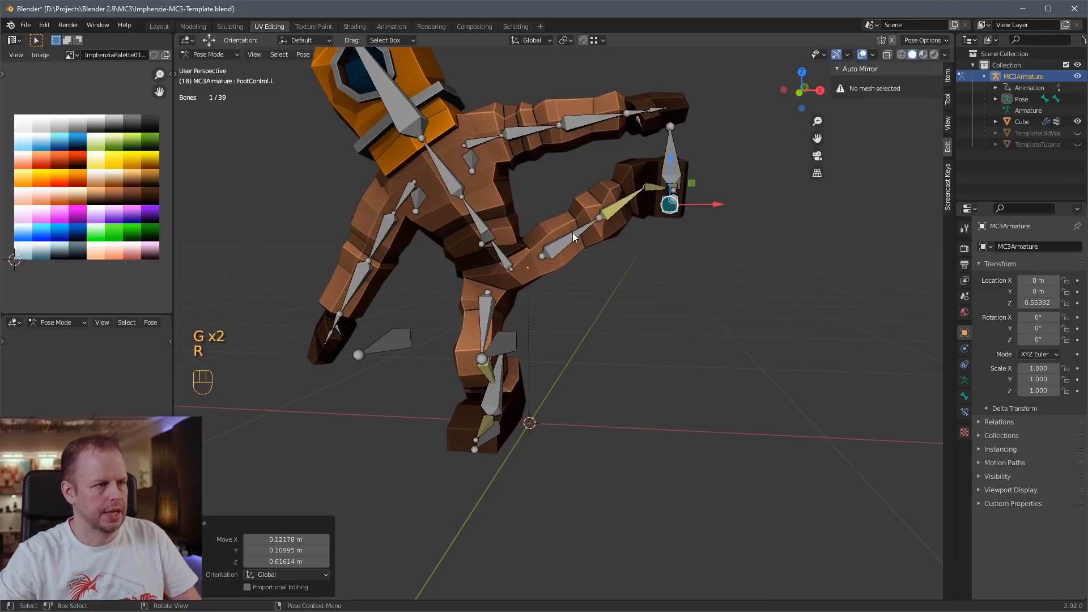
key(r)
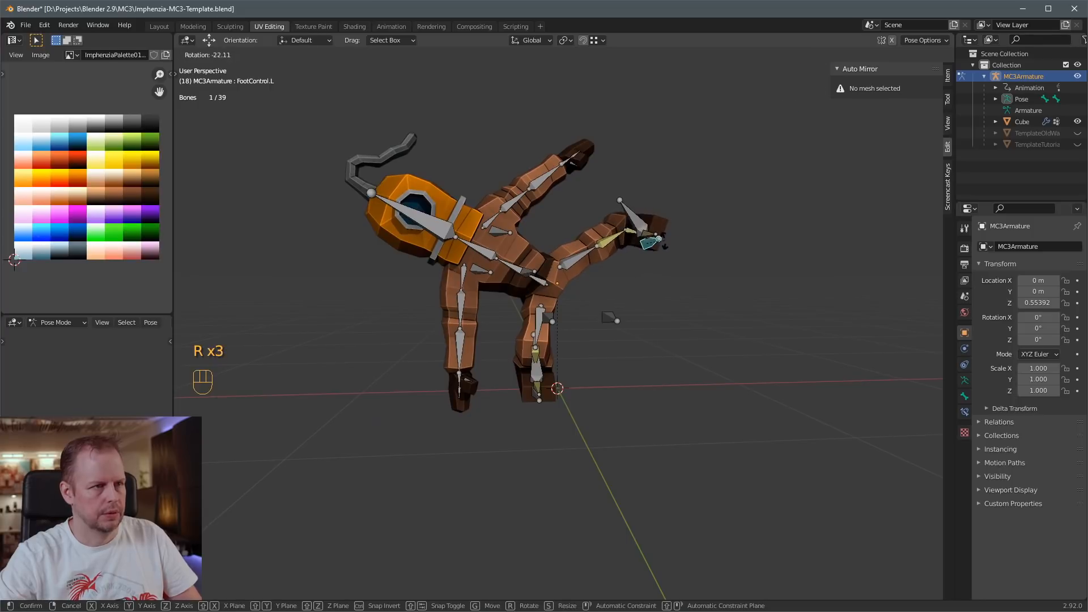
key(g)
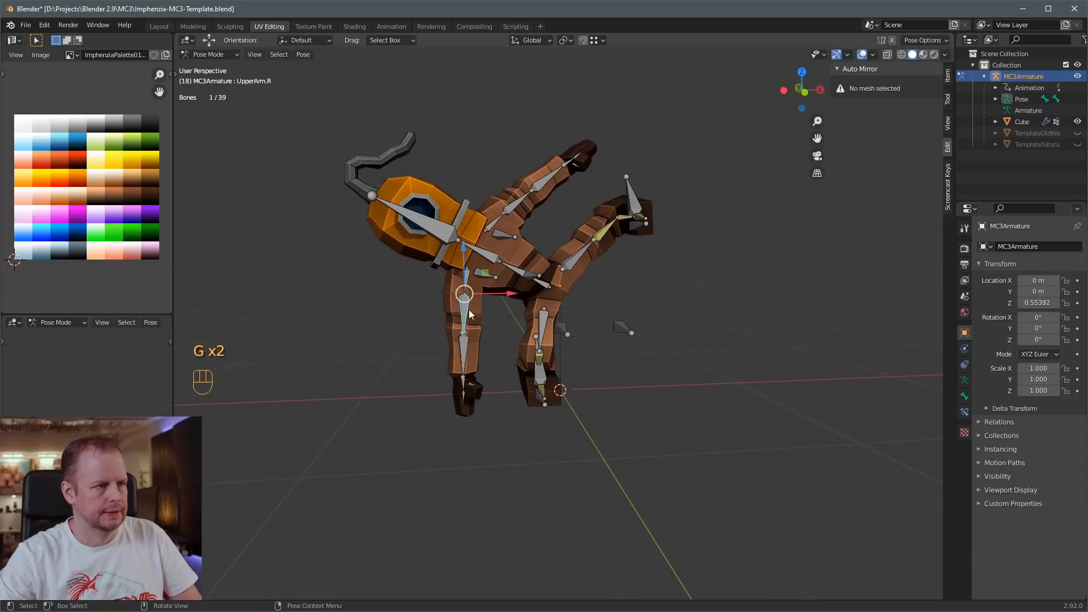
key(Tab)
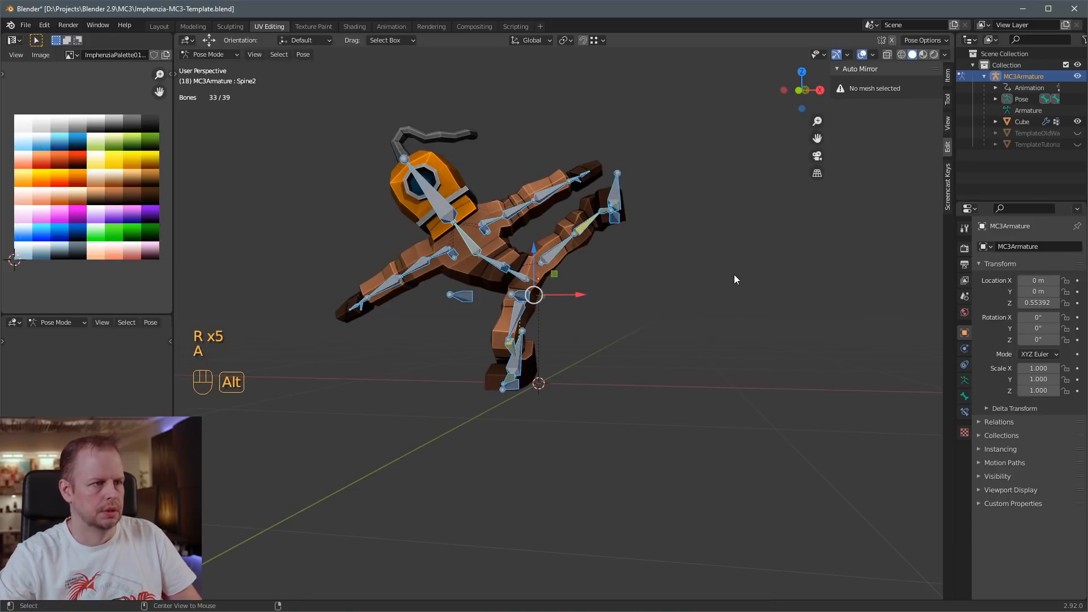
key(Tab)
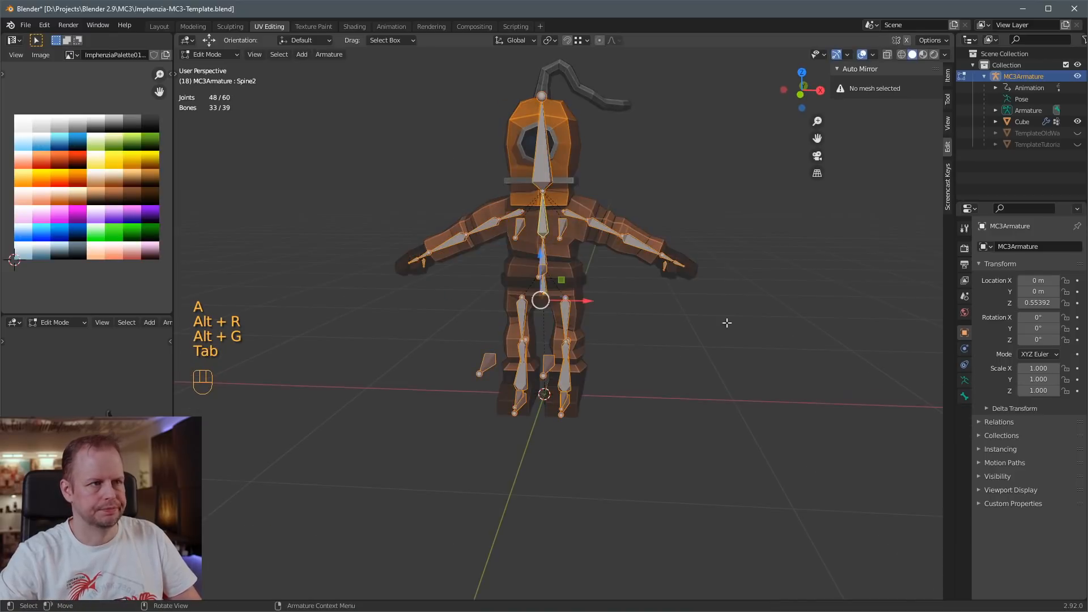
Assign the Walk action in the Animation workspace and play it back.
click(390, 26)
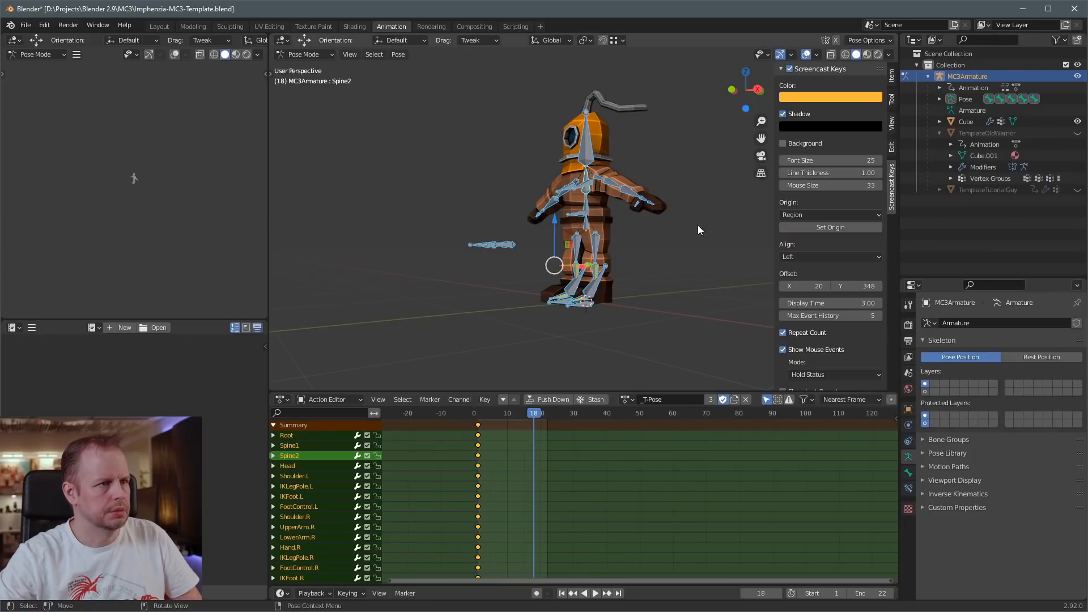
click(624, 399)
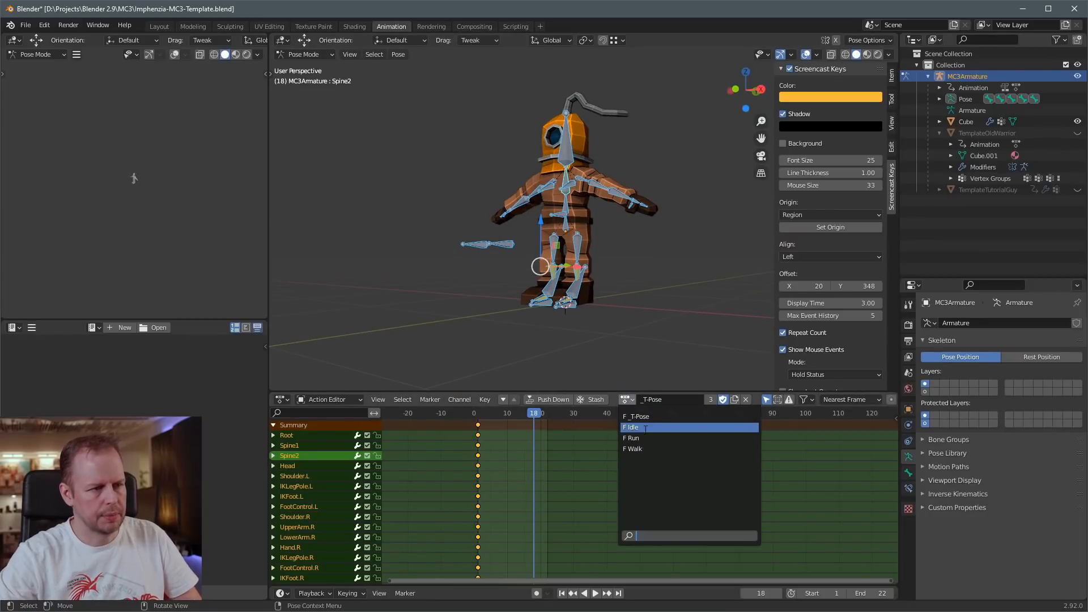
click(633, 448)
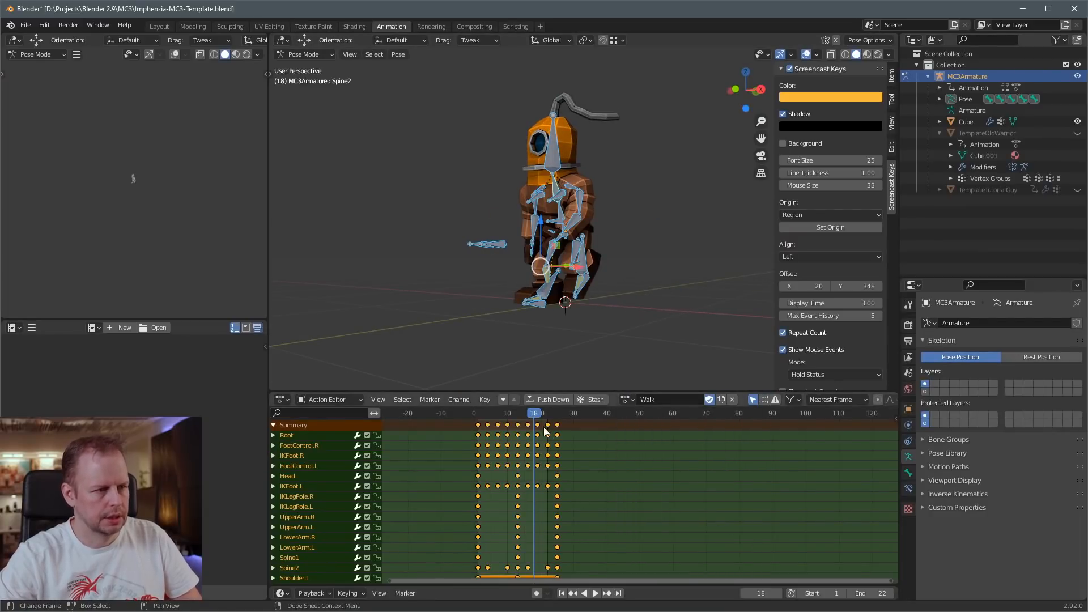
click(551, 413)
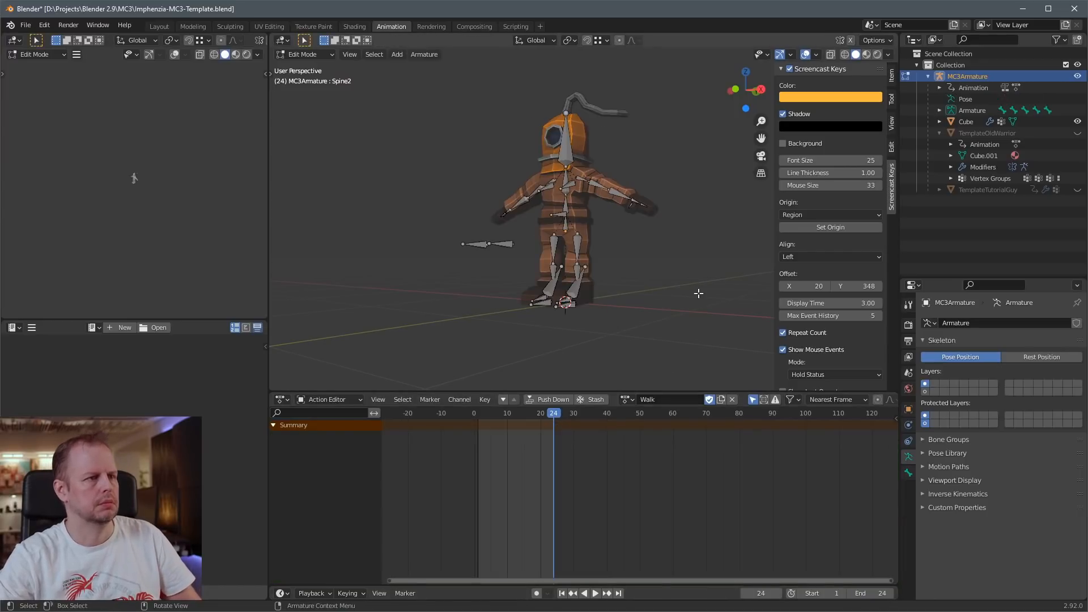
click(585, 593)
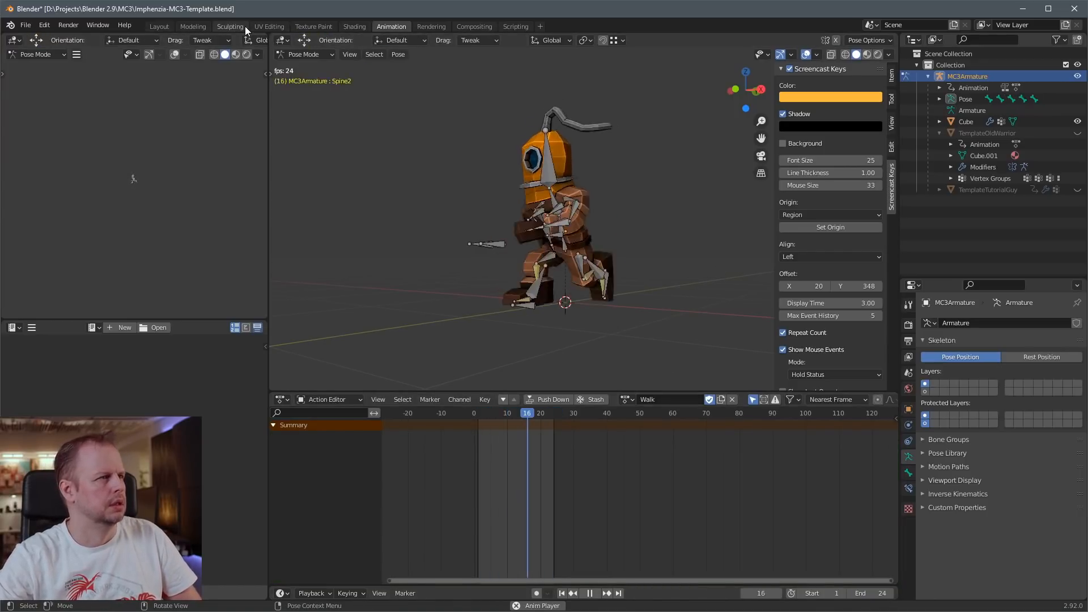
click(269, 26)
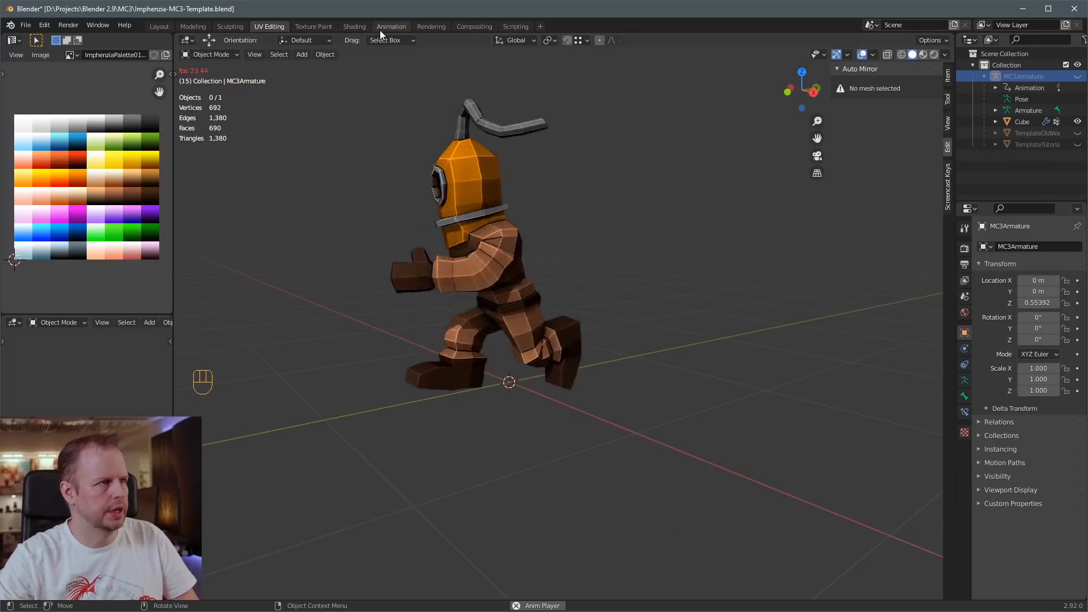
Play the Run cycle, then return to the UV Editing workspace.
click(391, 26)
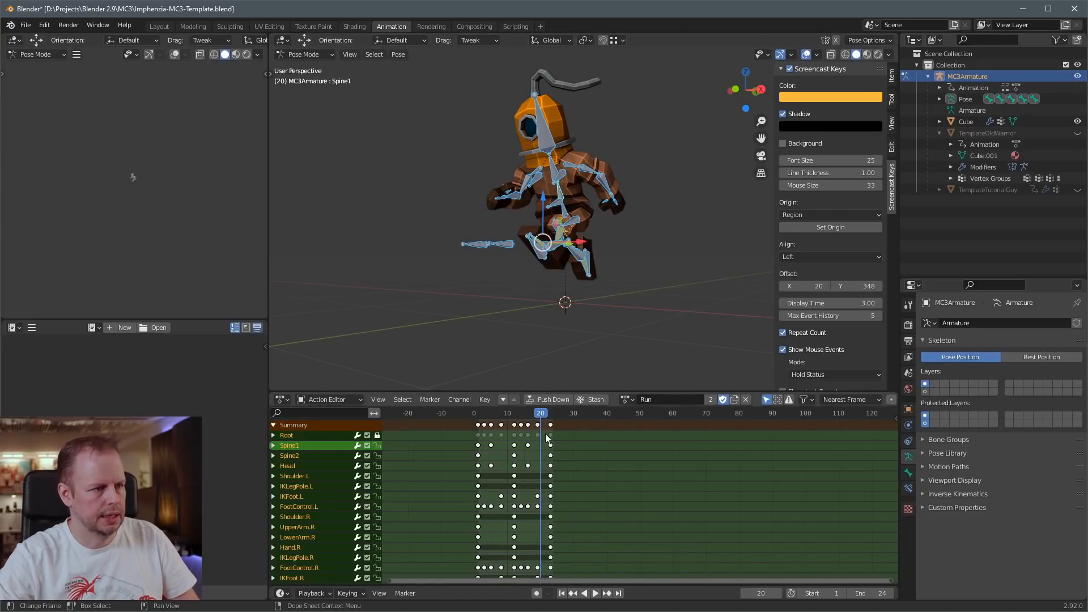
click(548, 413)
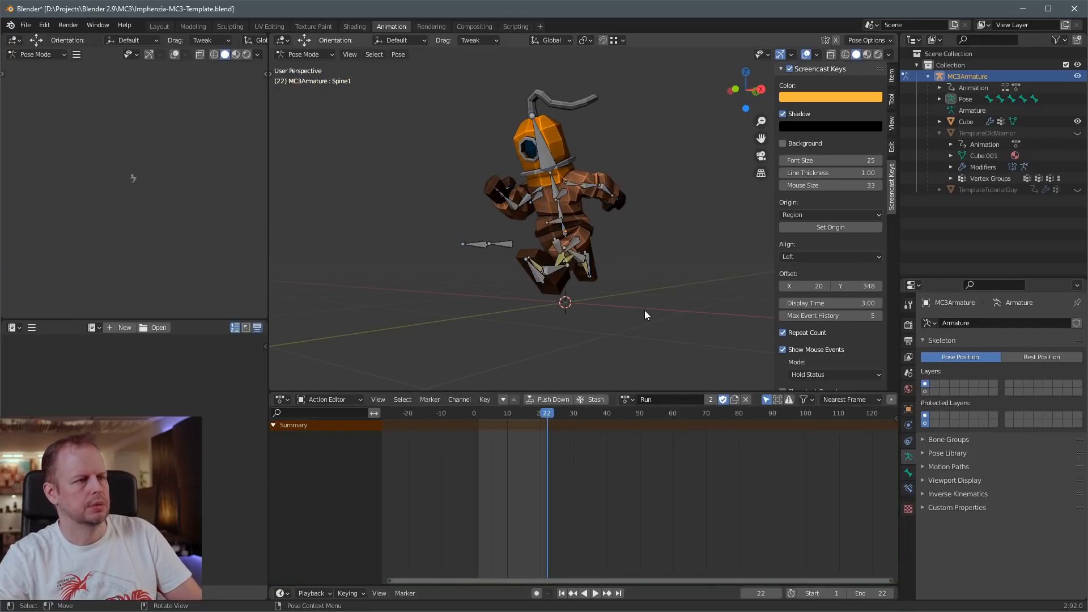
click(590, 593)
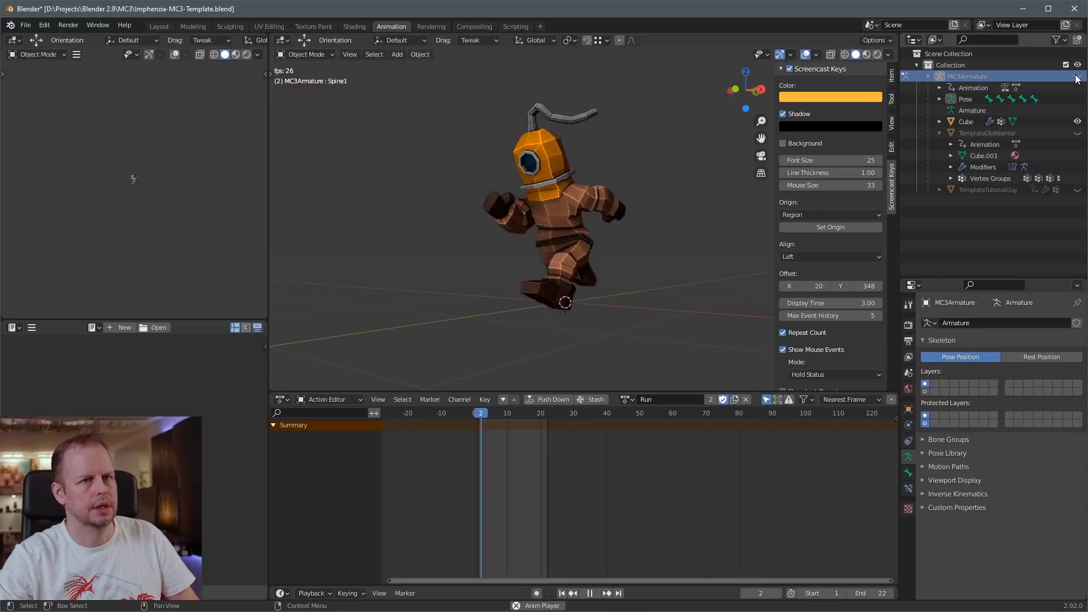
click(269, 26)
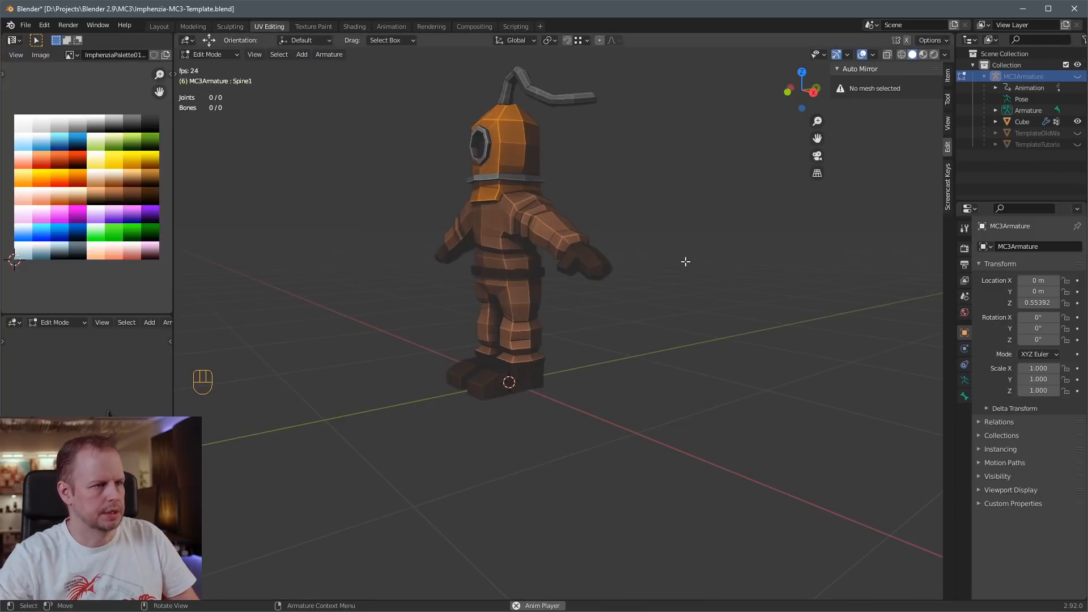
Test-rotate the Head bone in Pose Mode, then put it back to rest.
key(Tab)
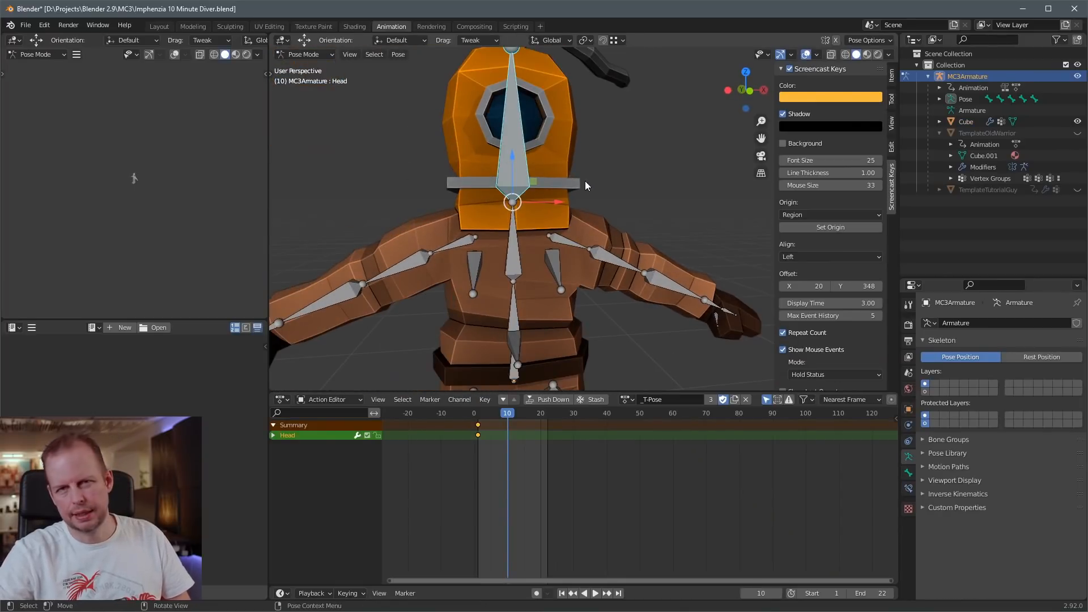
key(r)
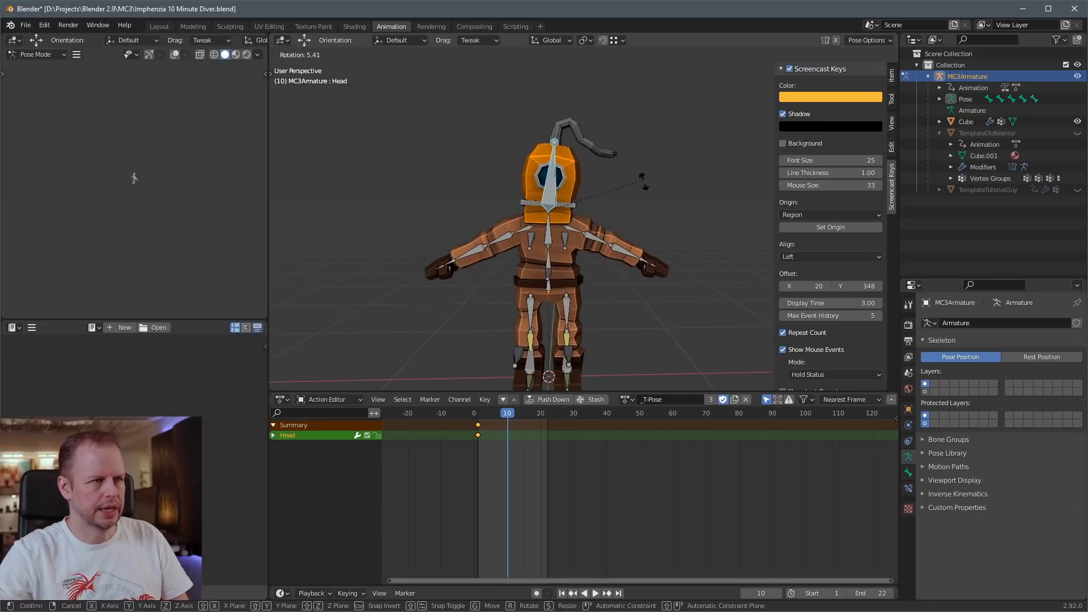
mouse_move(674, 229)
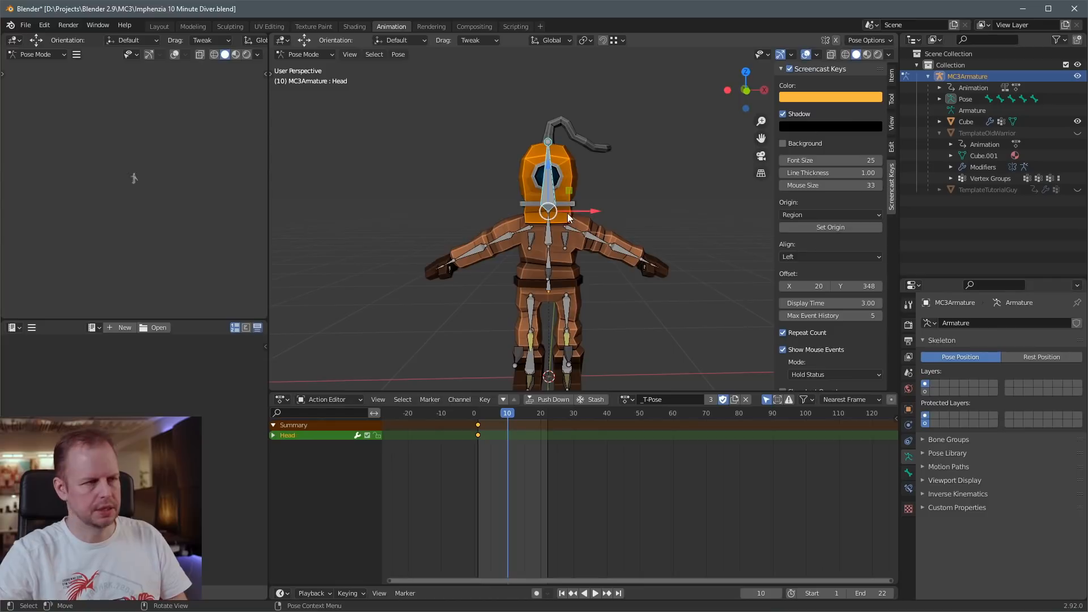
key(r)
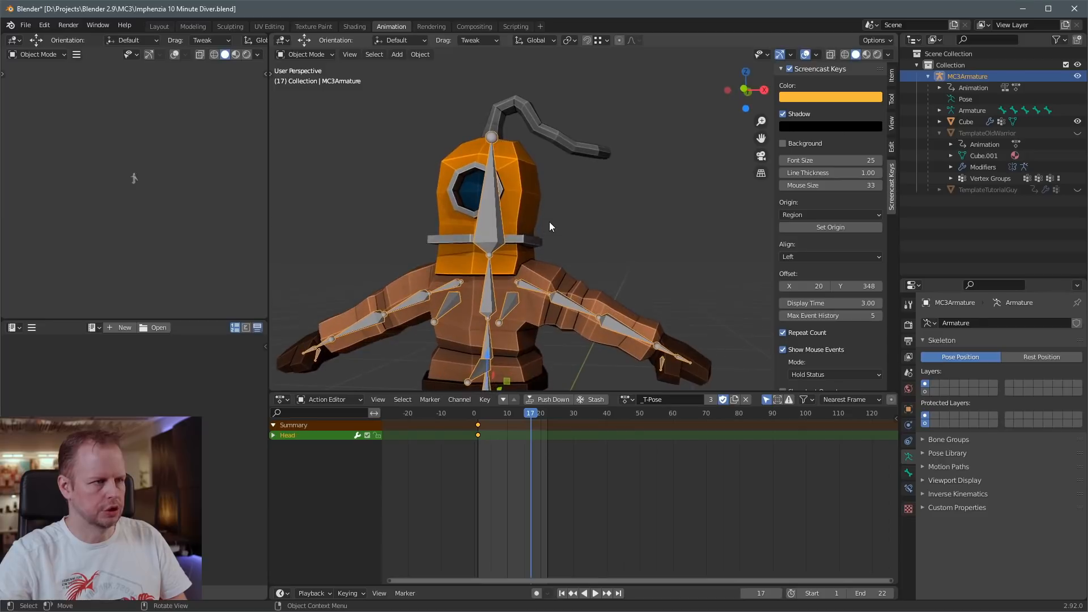
mouse_move(525, 199)
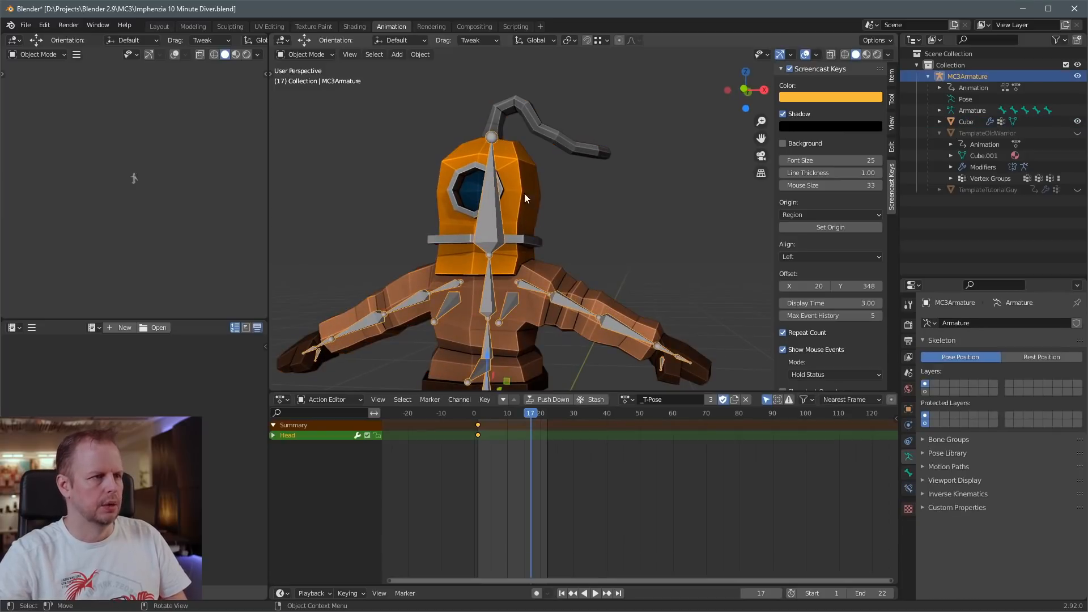
Remove the helmet vertices from all vertex groups and verify with a head tilt test.
key(Tab)
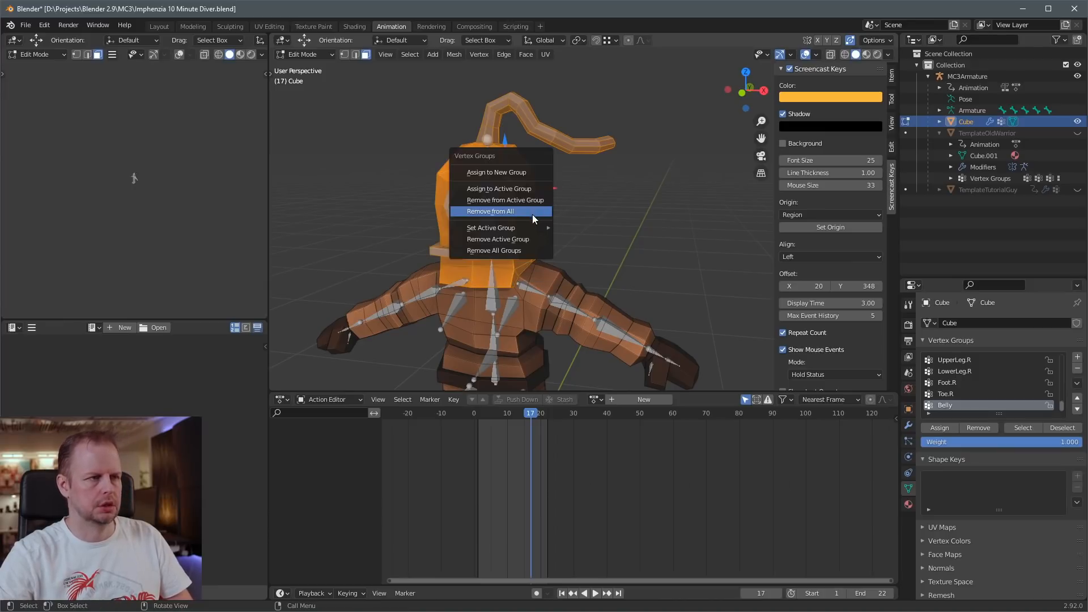
click(489, 227)
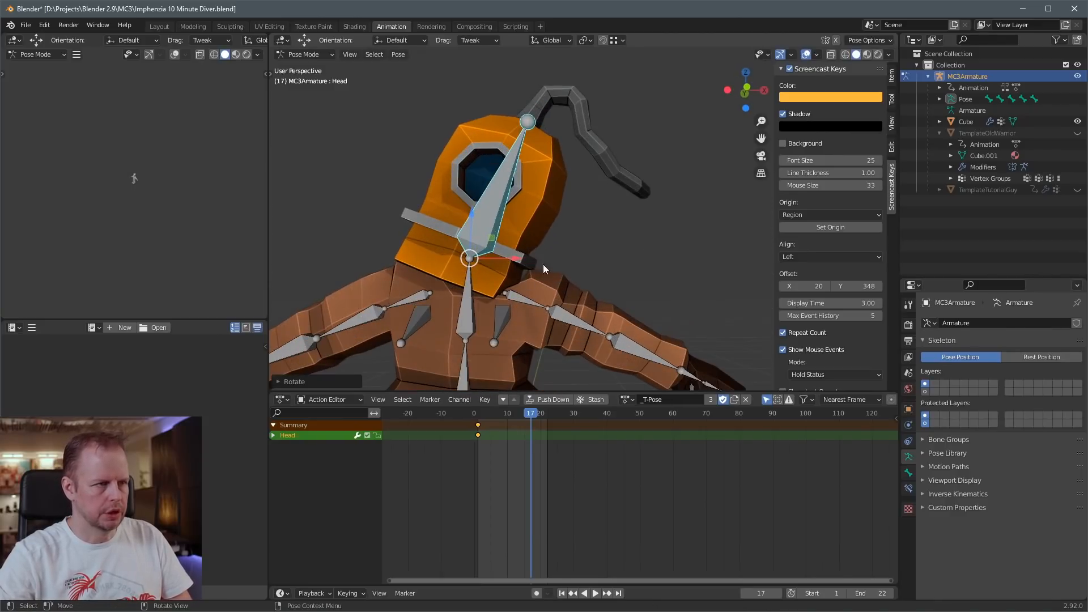
click(491, 413)
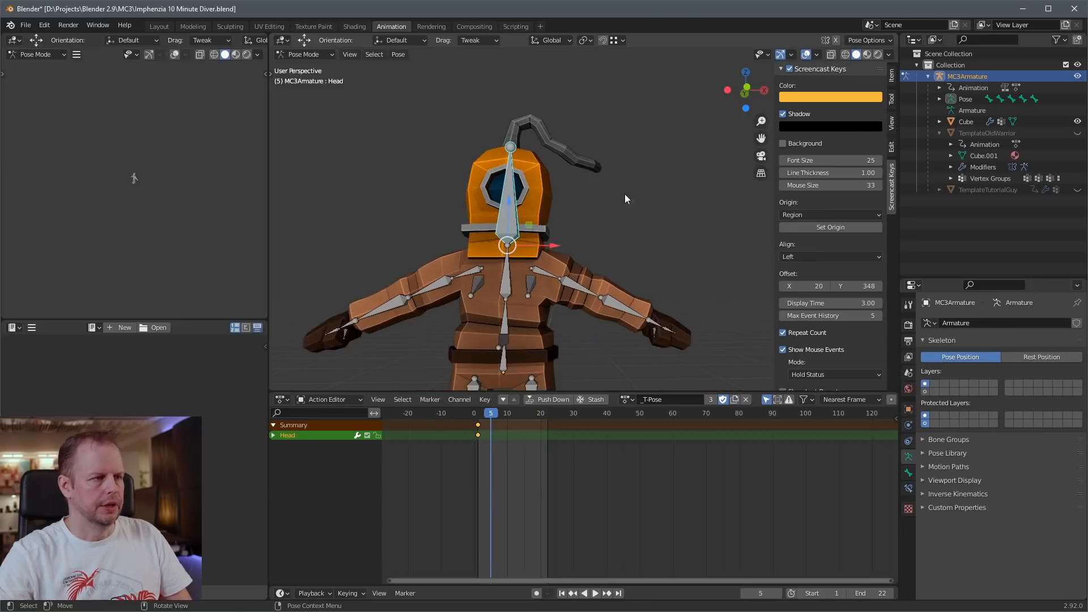
key(r)
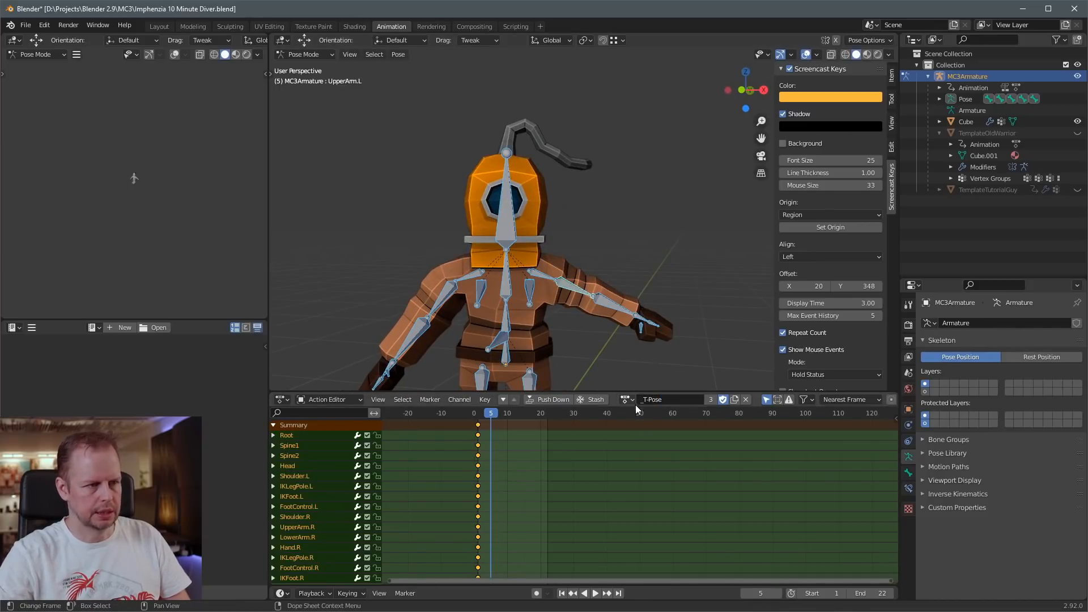
Load the Walk action and play it with the helmet riding the head bone.
click(584, 592)
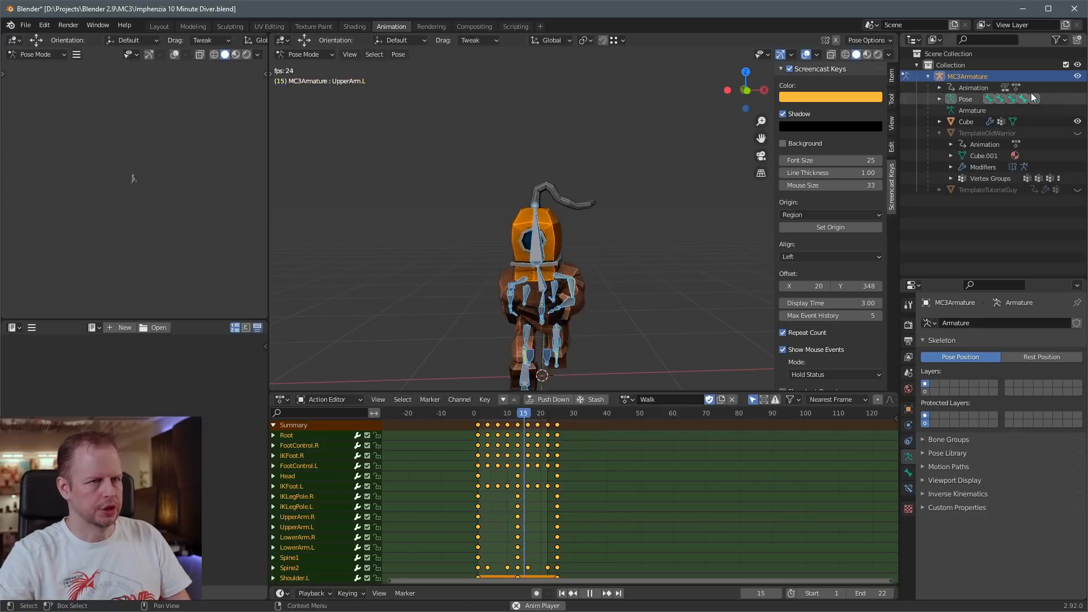
click(550, 413)
text(24)
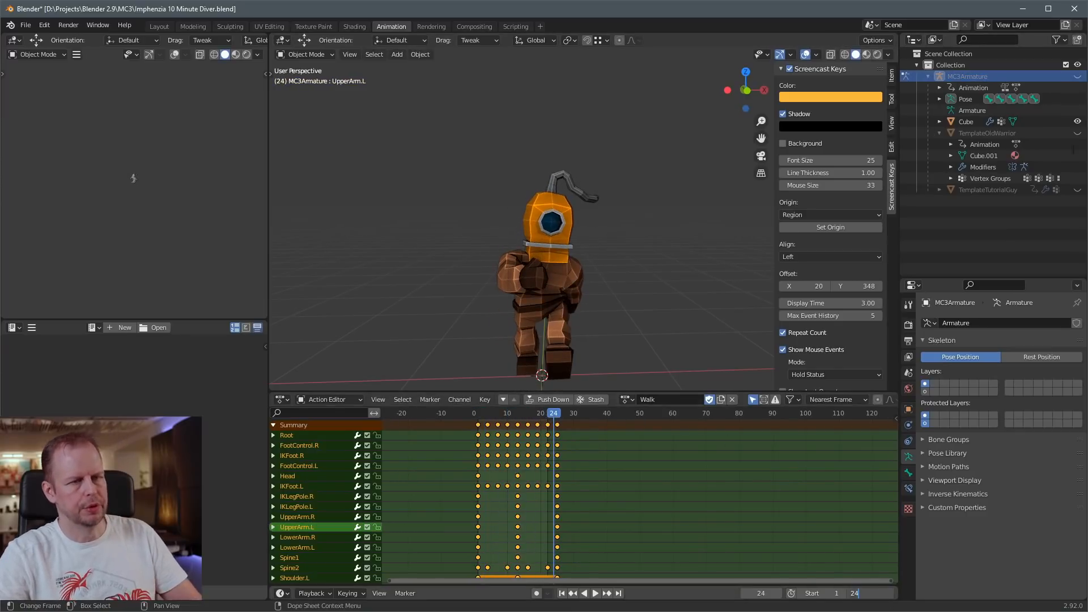
click(584, 593)
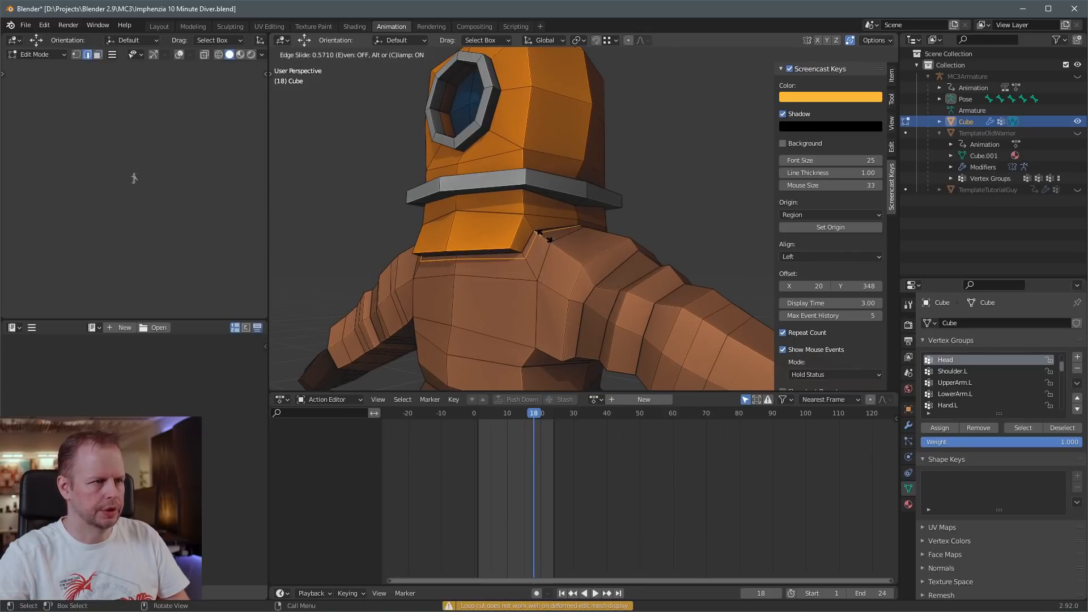
Scale and move the body's neck ring vertices into a smoother, capped opening below the helmet.
key(x)
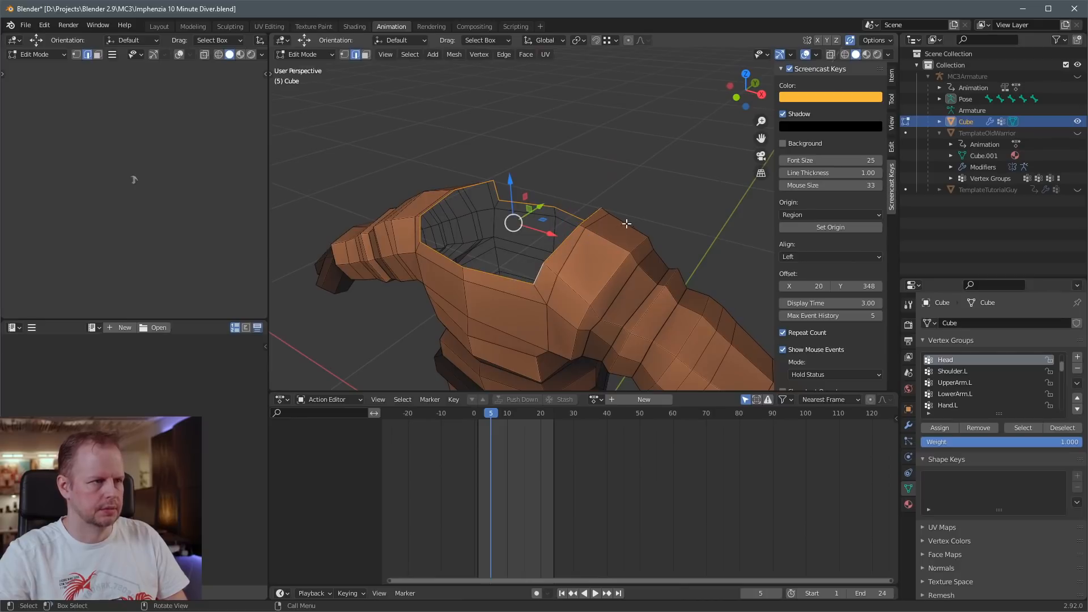
key(s)
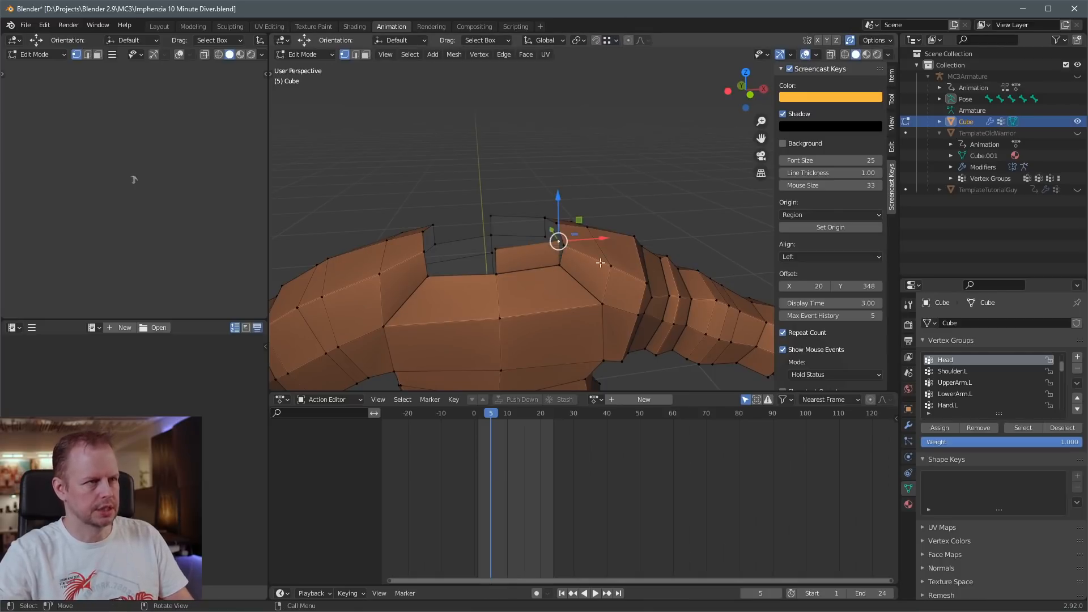
key(g)
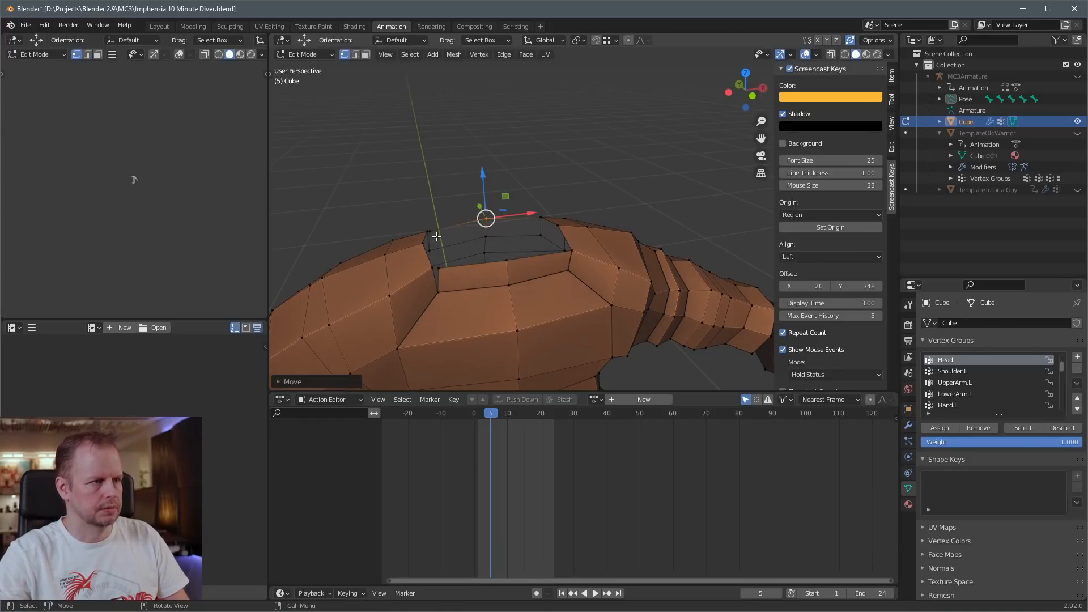
key(g)
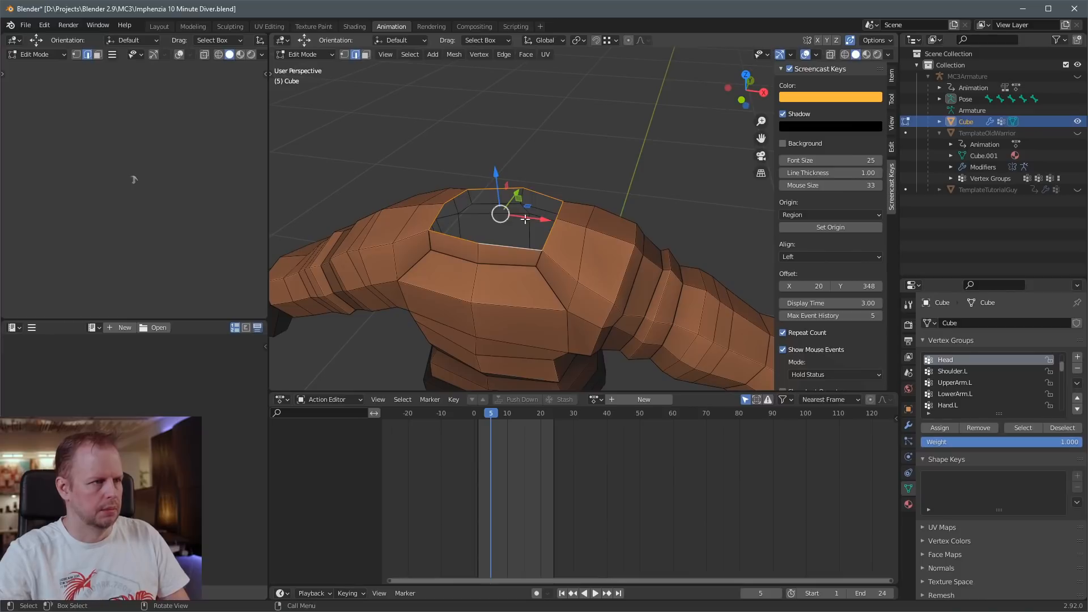
text(g)
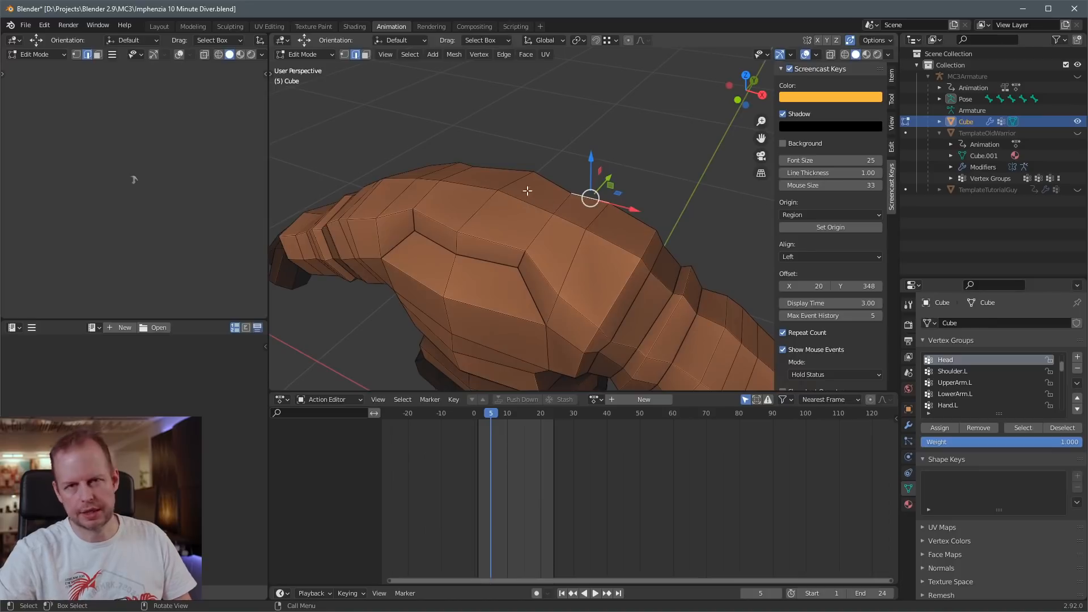
mouse_move(517, 154)
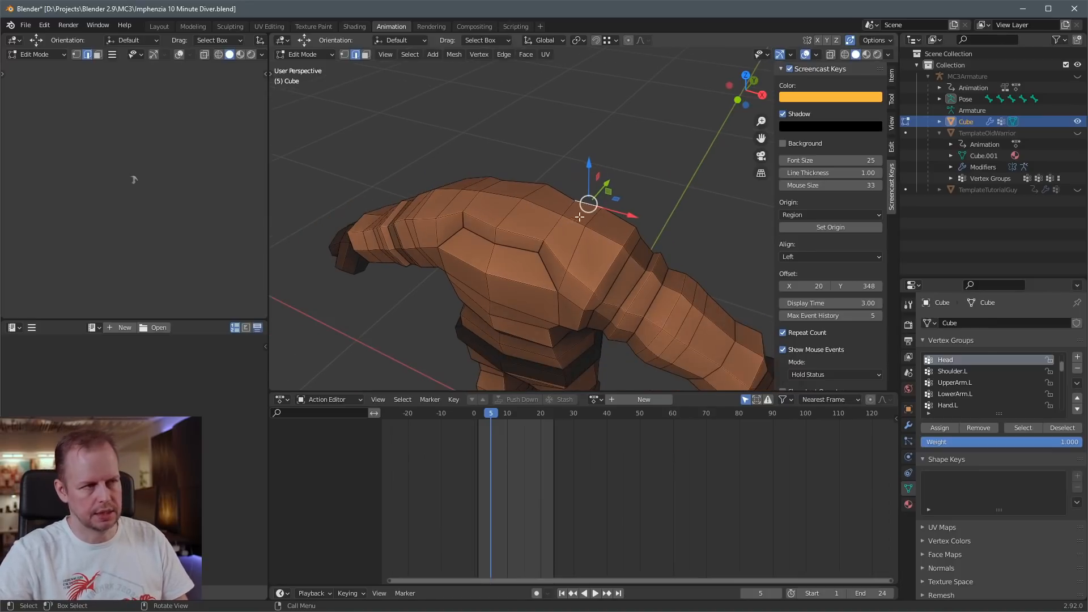
key(g)
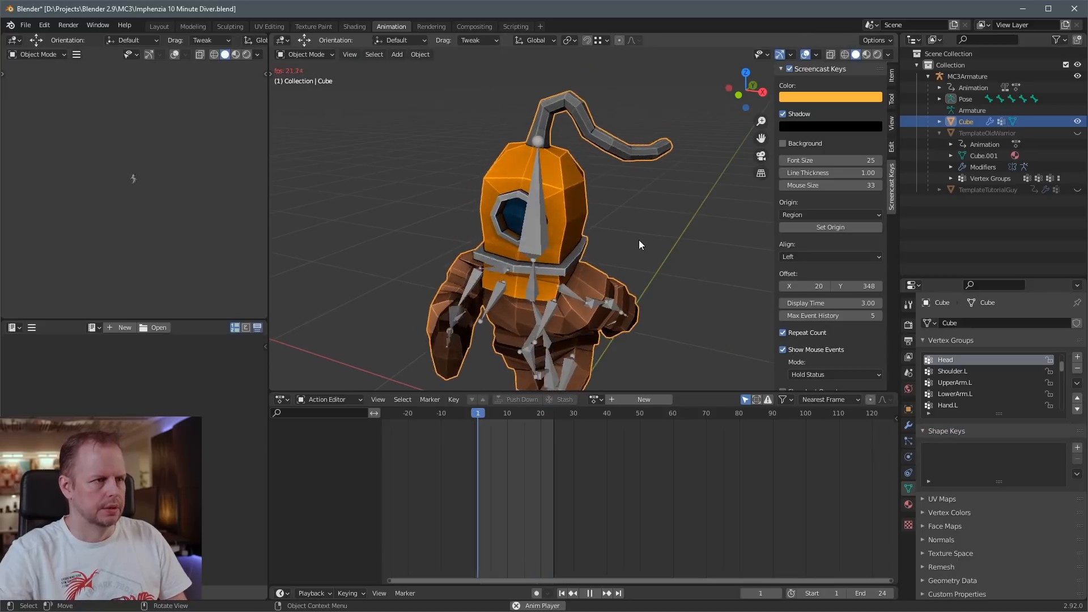
Stop playback and hide the body in Edit Mode, leaving only the helmet visible.
click(507, 413)
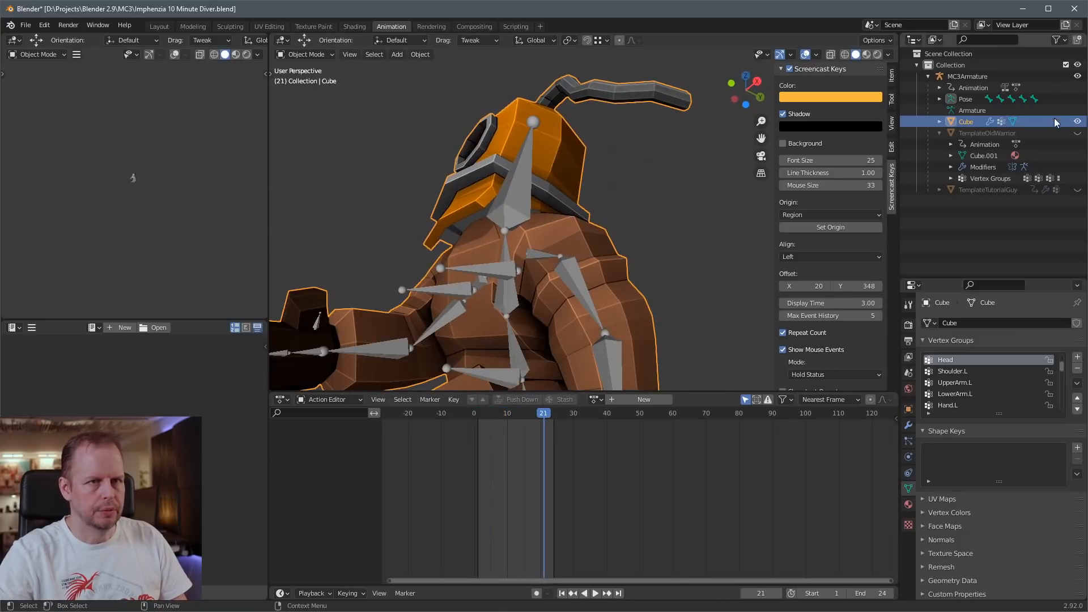
key(Tab)
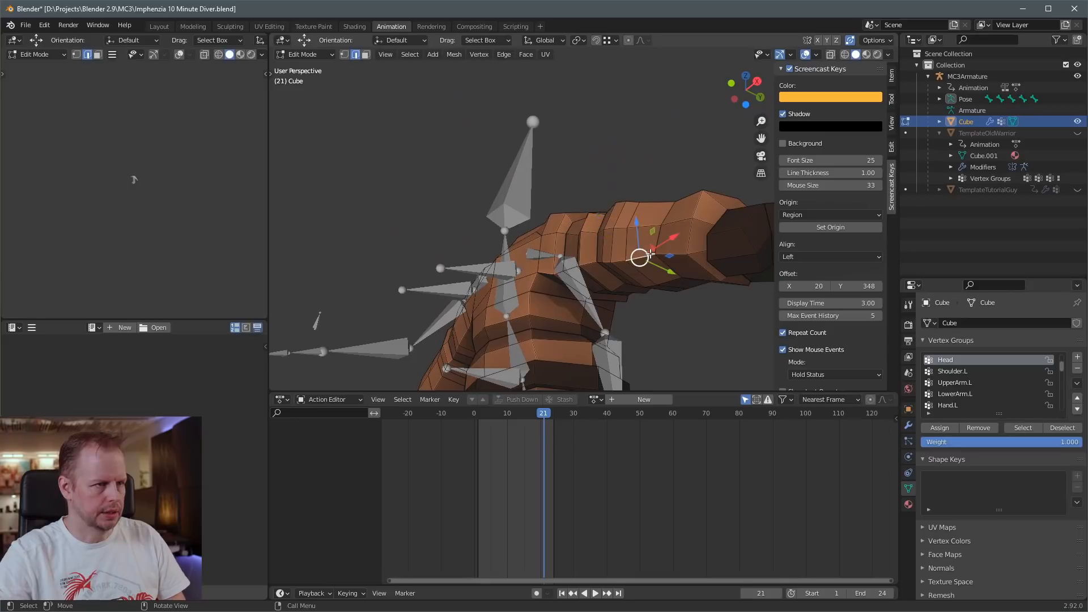
key(h)
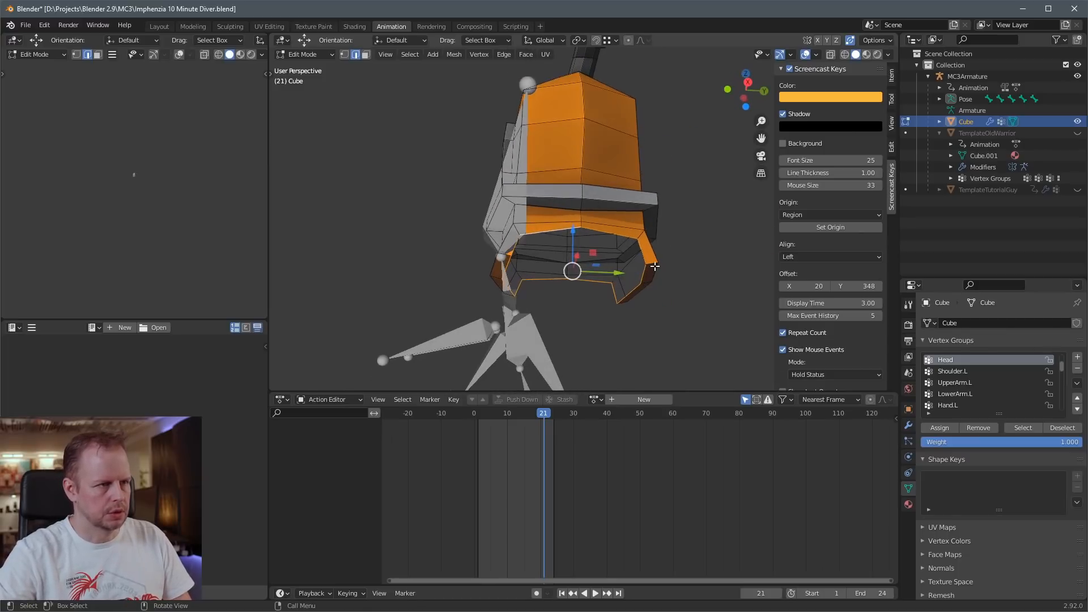
Cap the helmet's lower rim, stretch it down over the neck, and replay the walk cycle.
key(s)
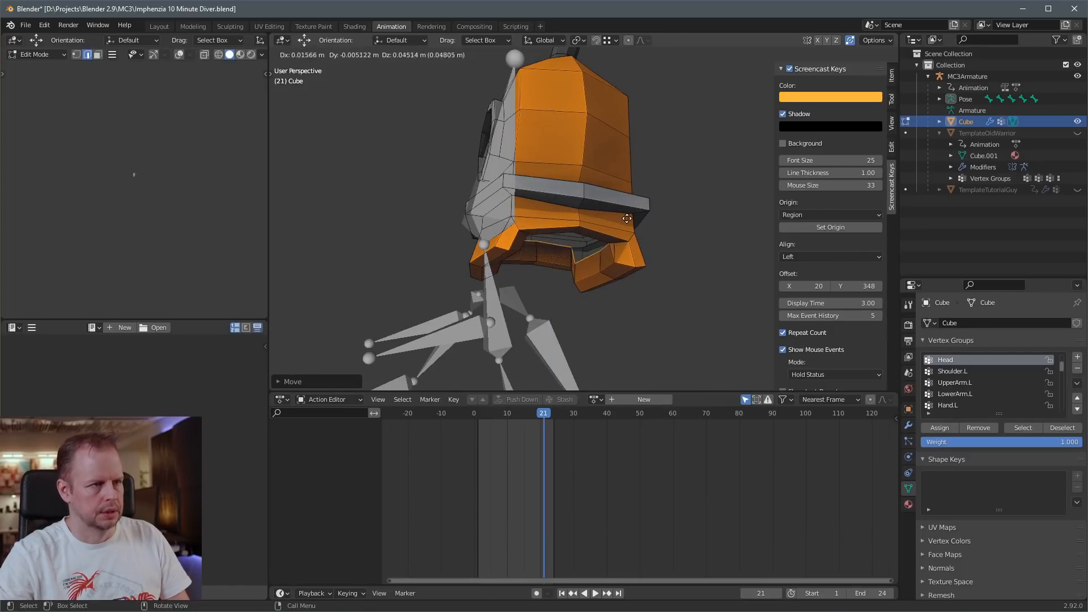
key(s)
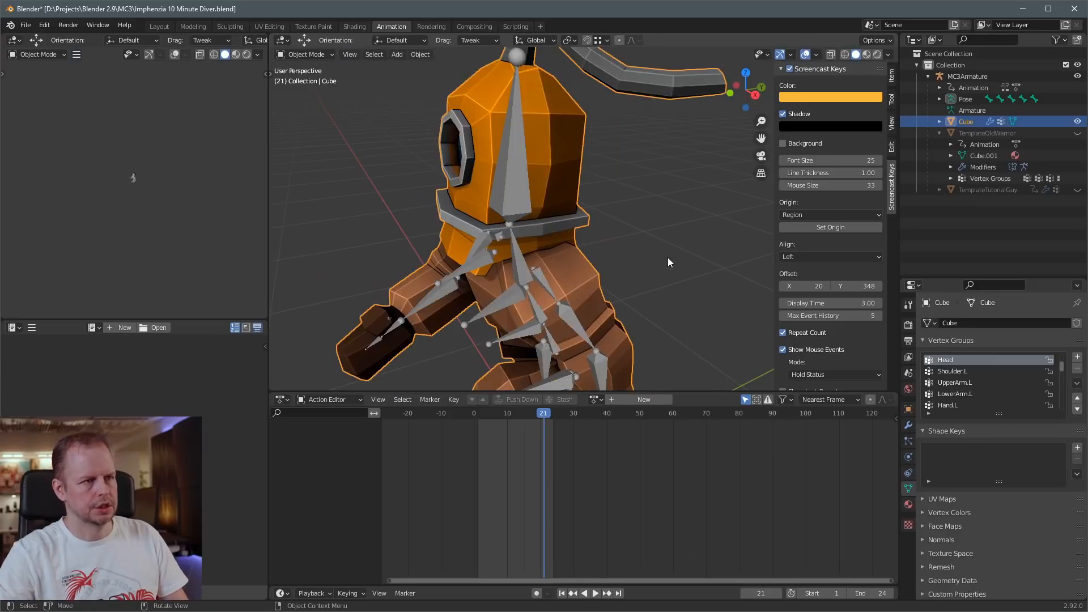
click(589, 593)
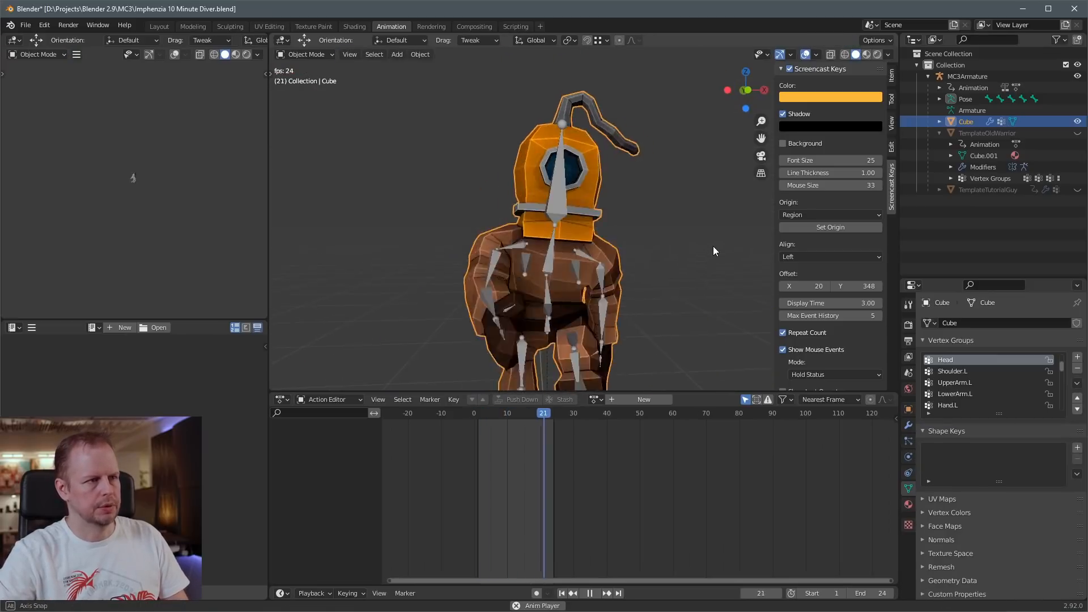